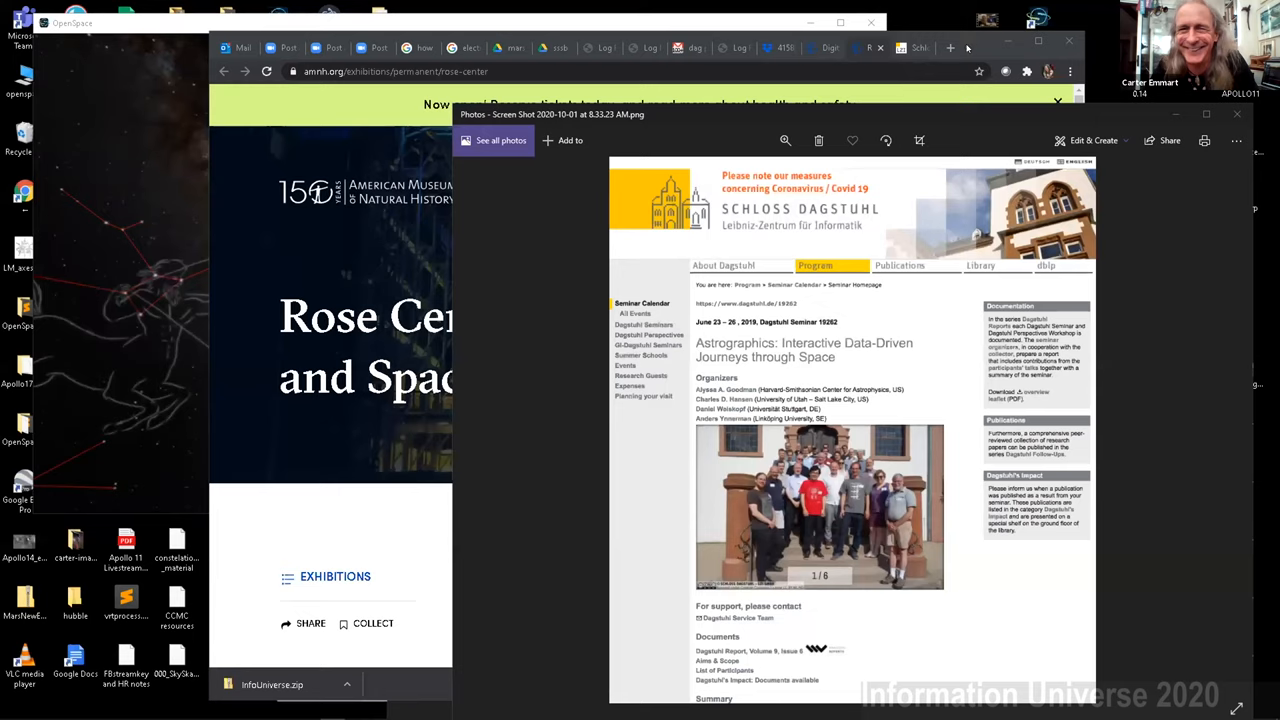
# Bring the AMNH Rose Center web page in front of the Photos viewer
pyautogui.click(1237, 113)
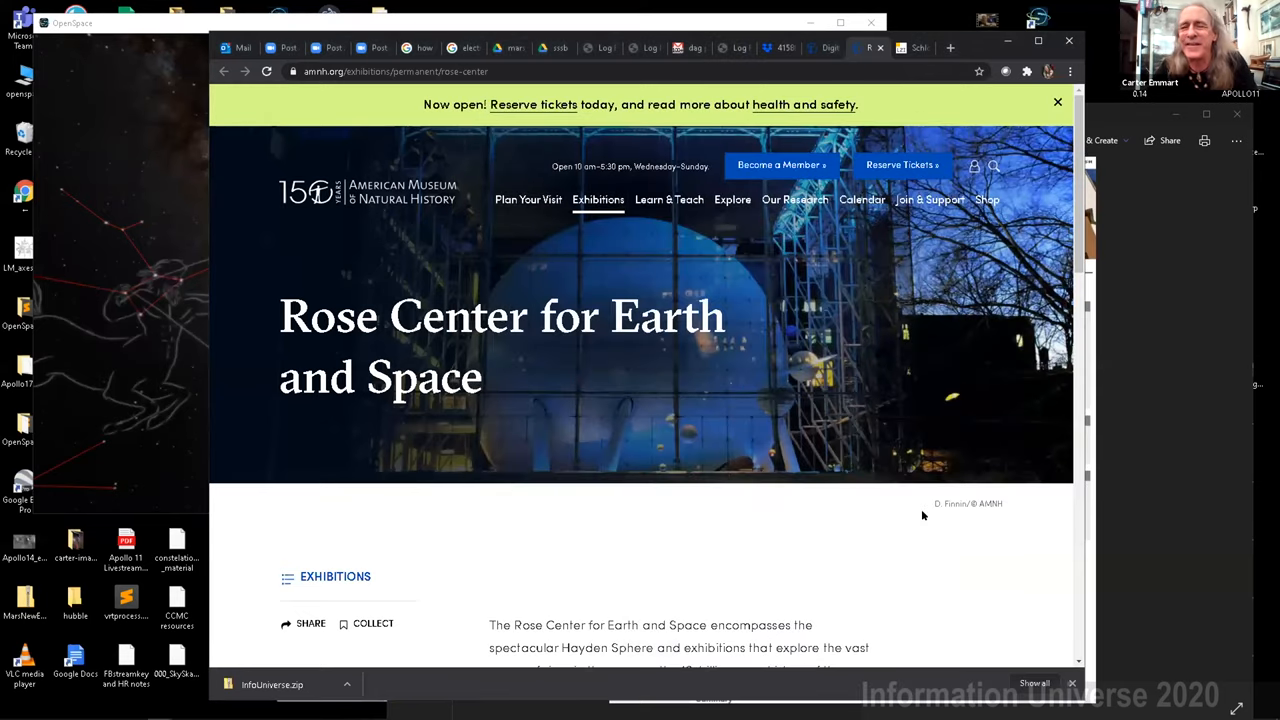
pyautogui.moveTo(971, 582)
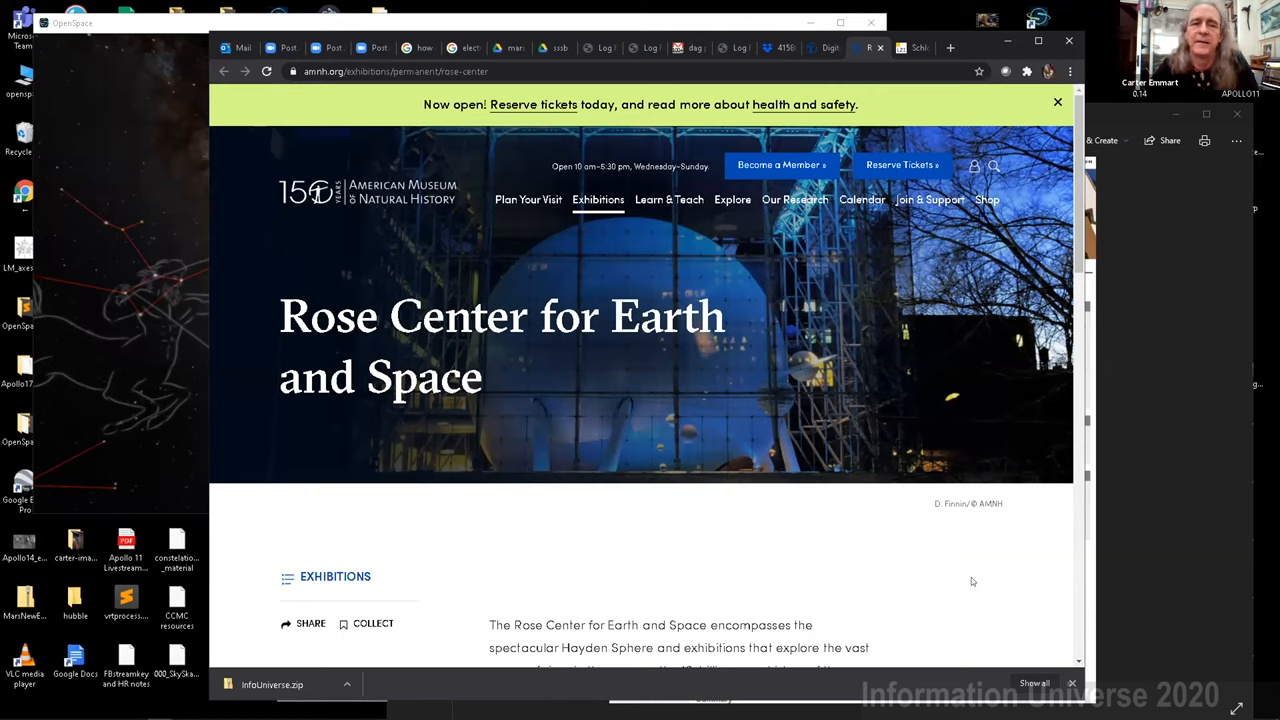
pyautogui.moveTo(967, 577)
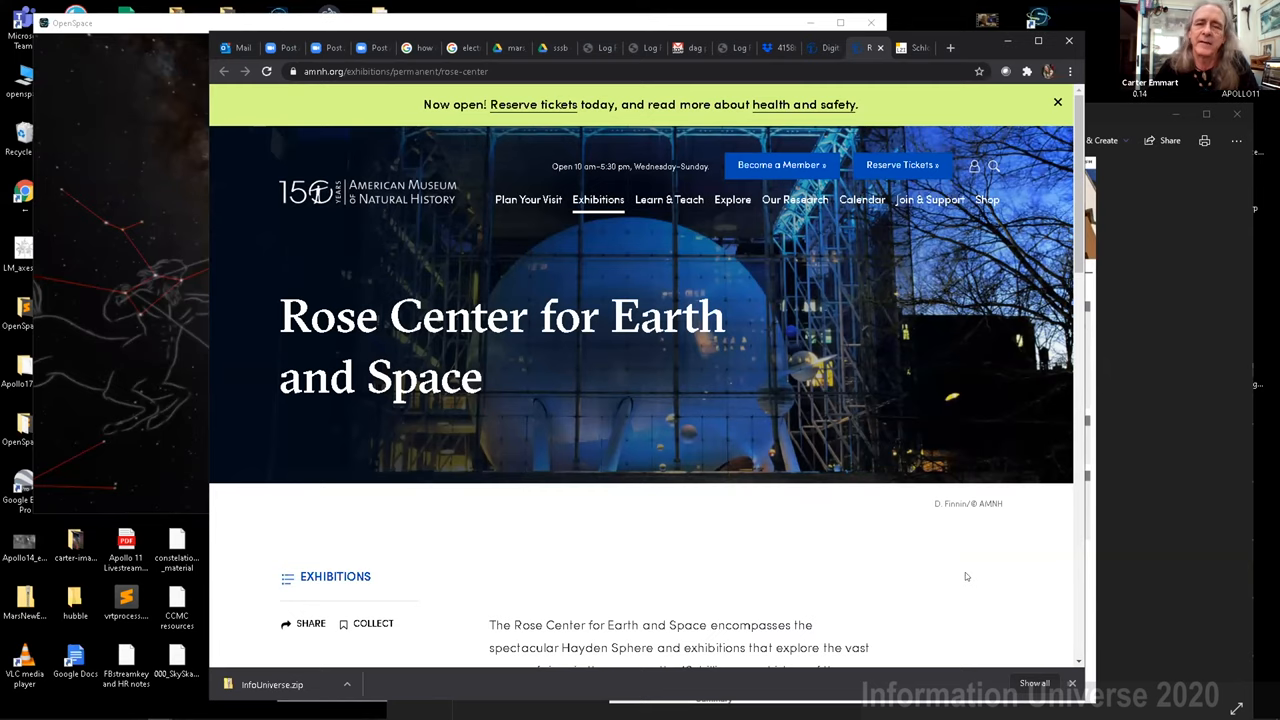
# Scroll the Rose Center page to review Hayden Planetarium and Scales of the Universe
pyautogui.scroll(-3)
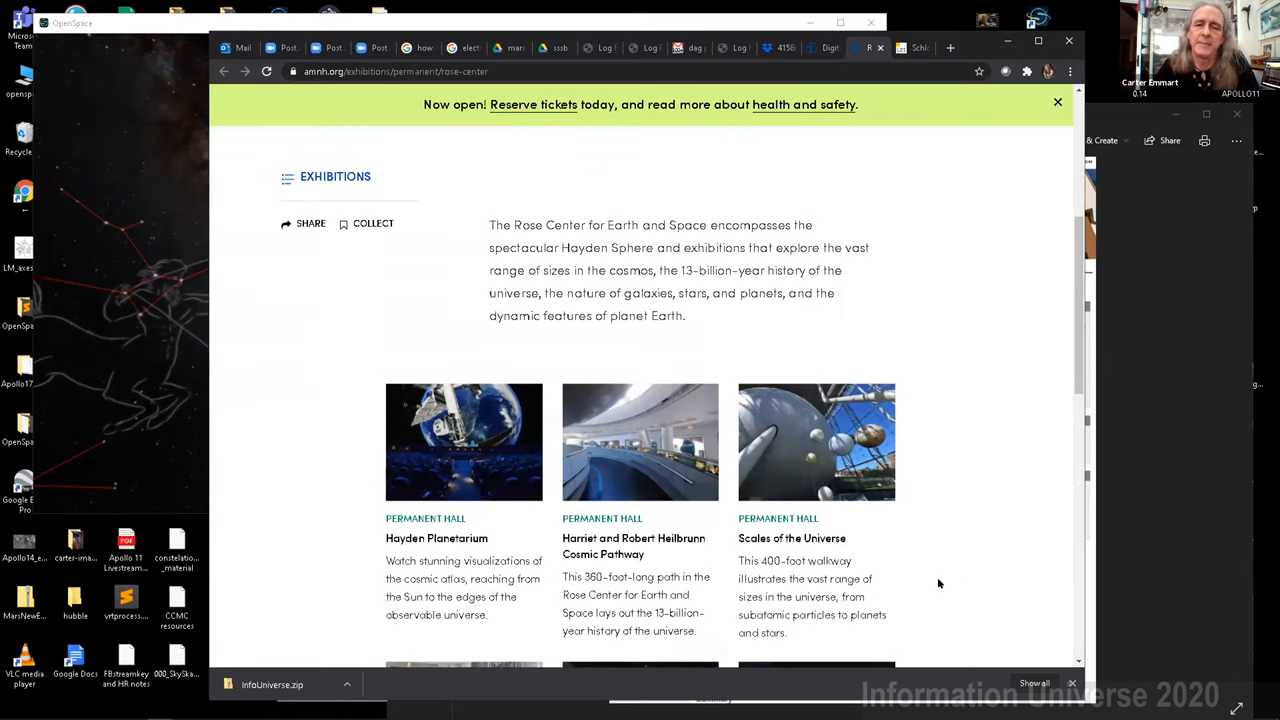
pyautogui.scroll(-3)
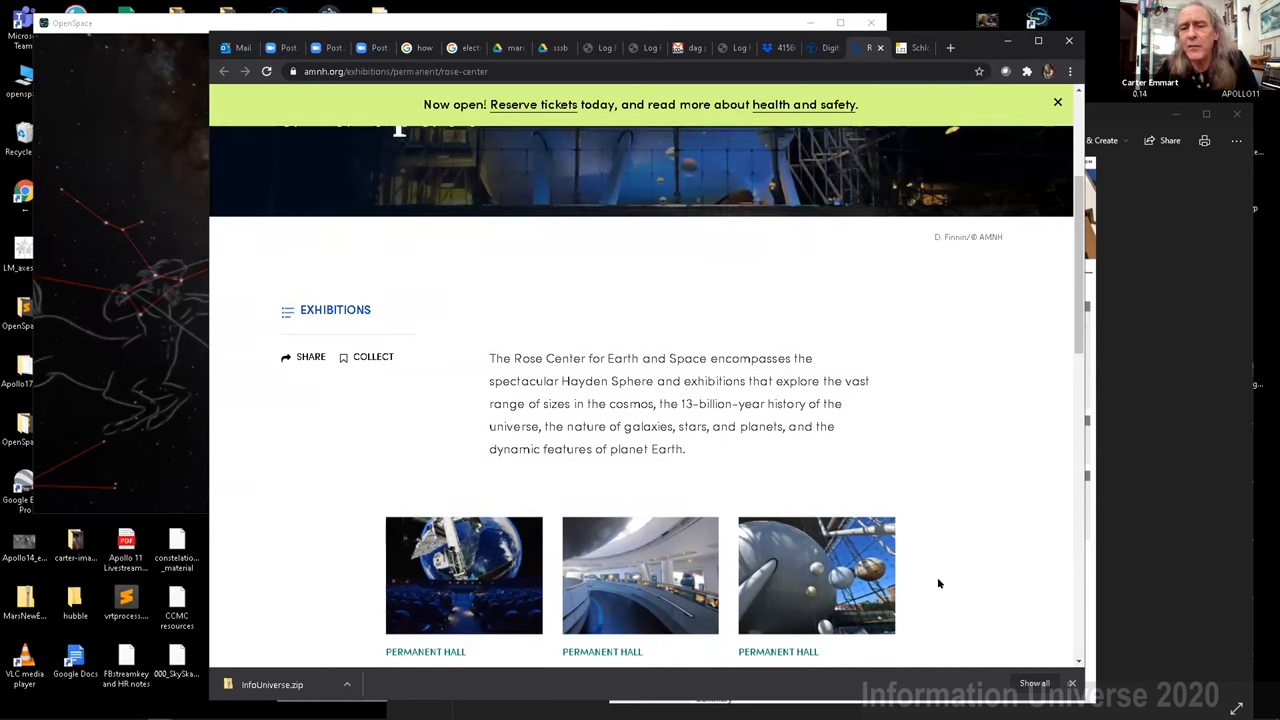
pyautogui.scroll(-3)
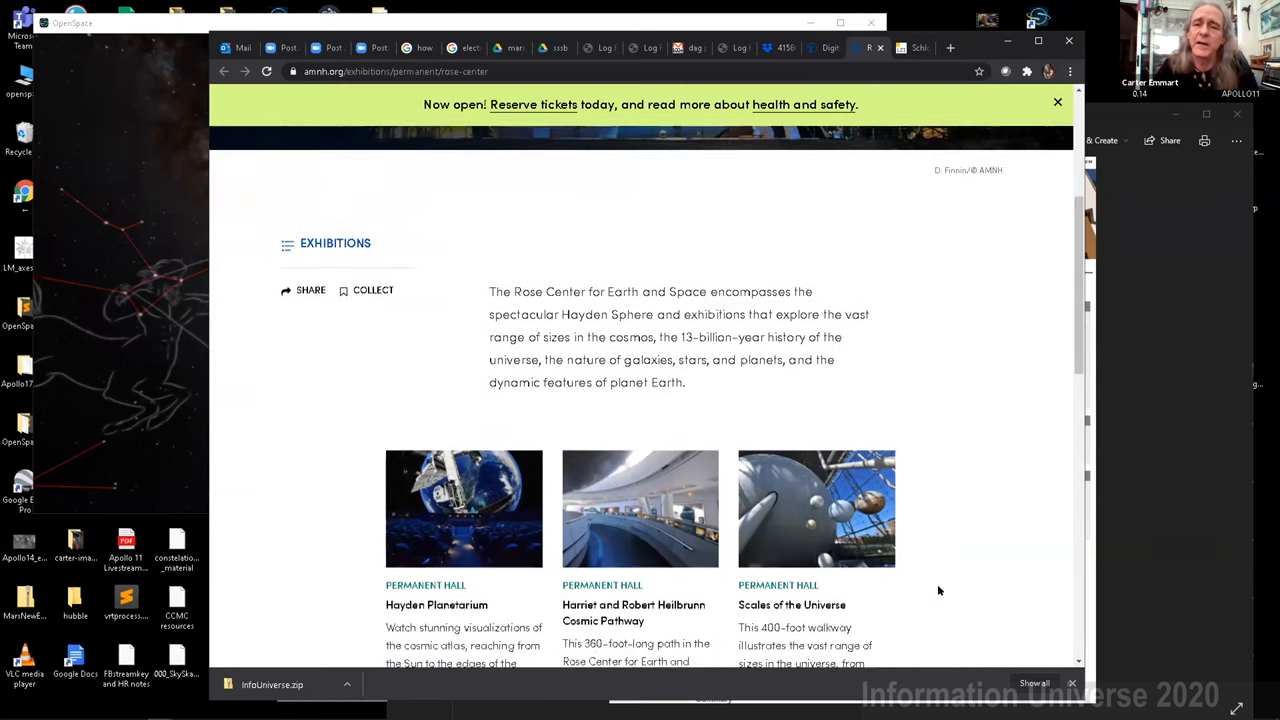
pyautogui.scroll(-3)
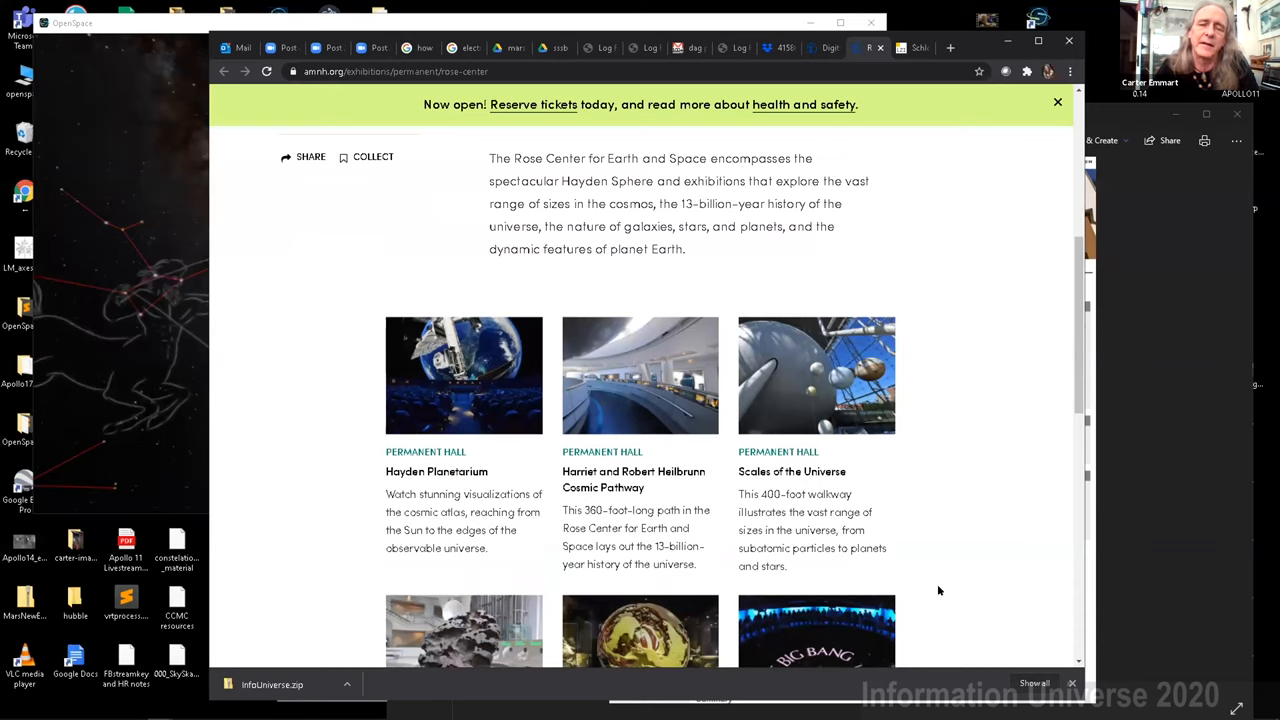
pyautogui.moveTo(630, 285)
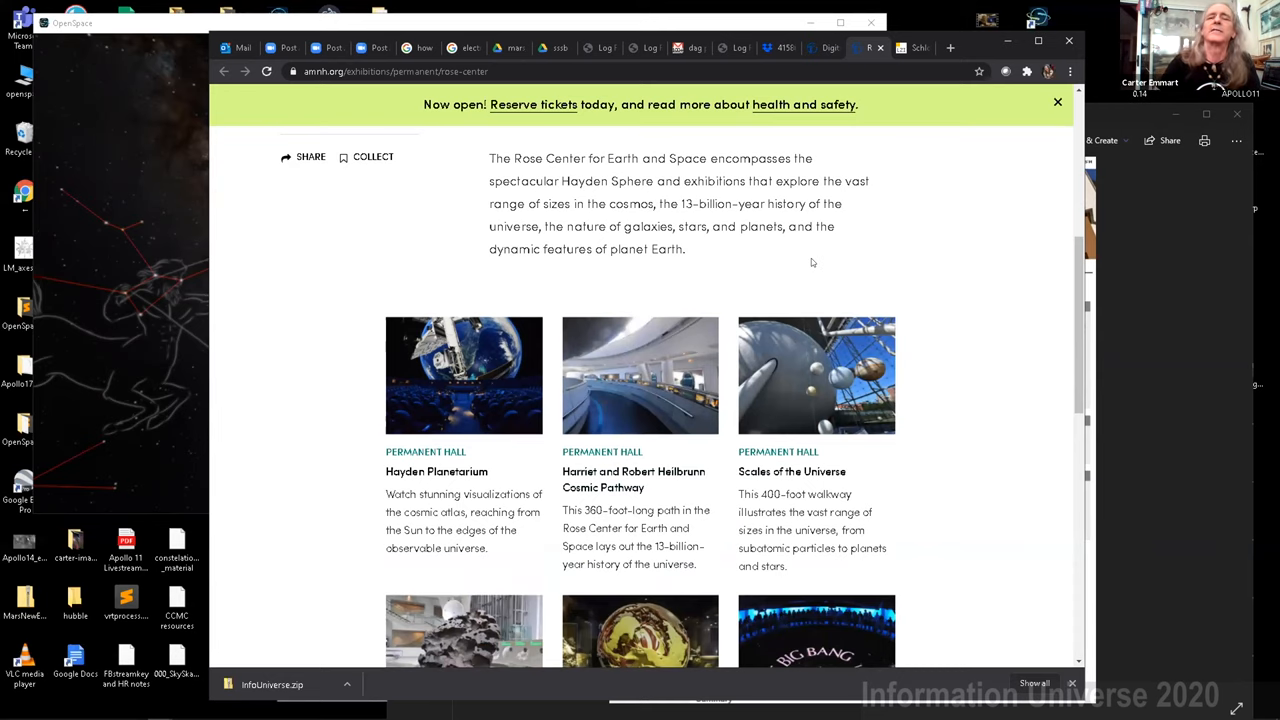
pyautogui.moveTo(813, 267)
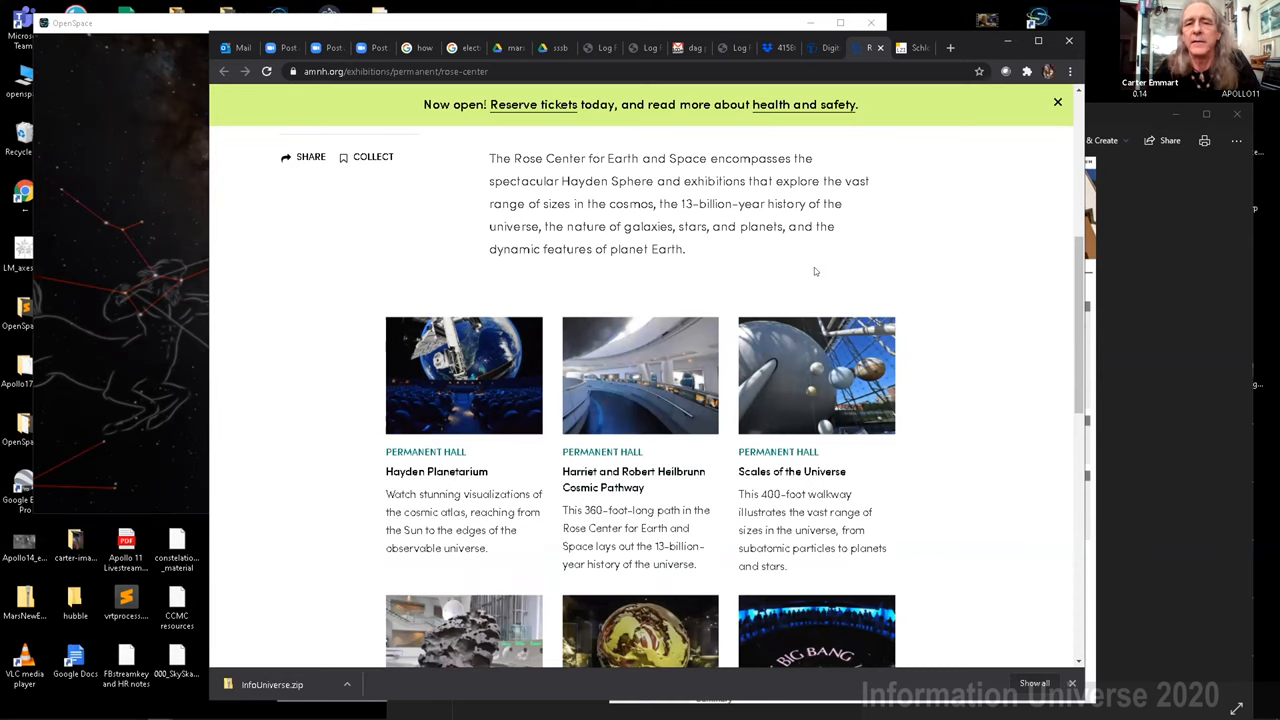
pyautogui.scroll(3)
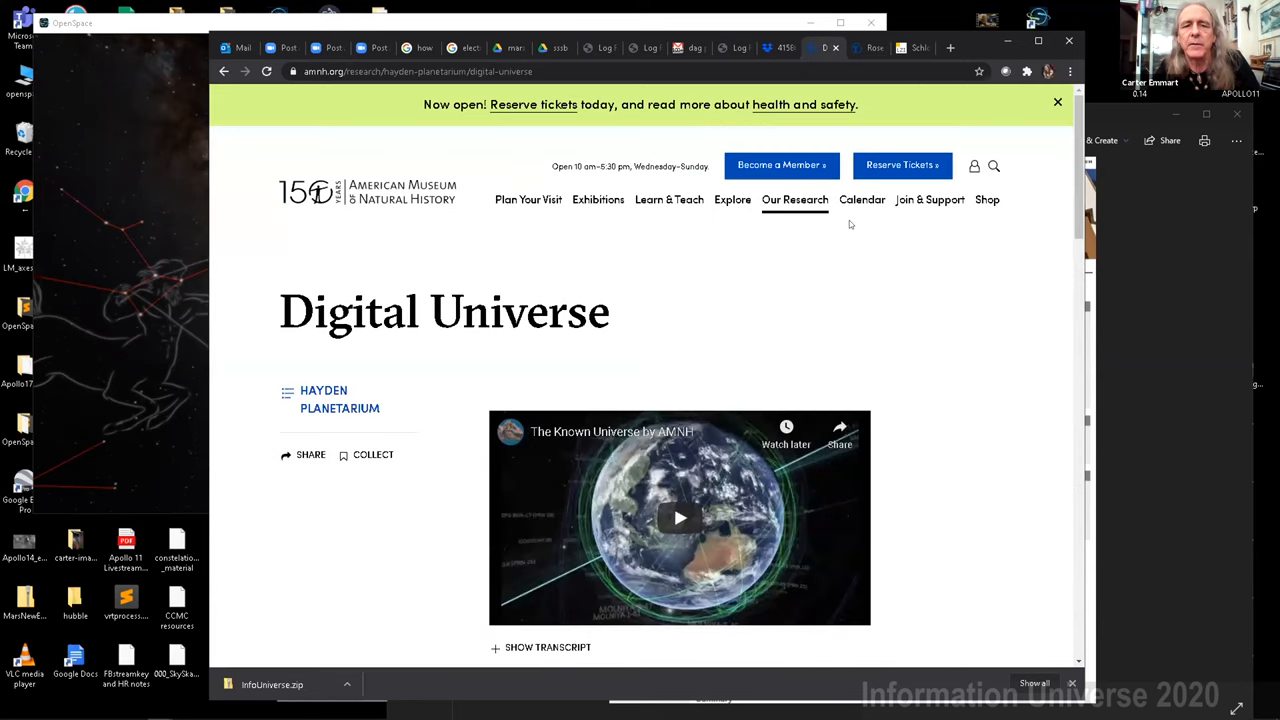
# Scroll the Digital Universe page down to The Known Universe video
pyautogui.scroll(-3)
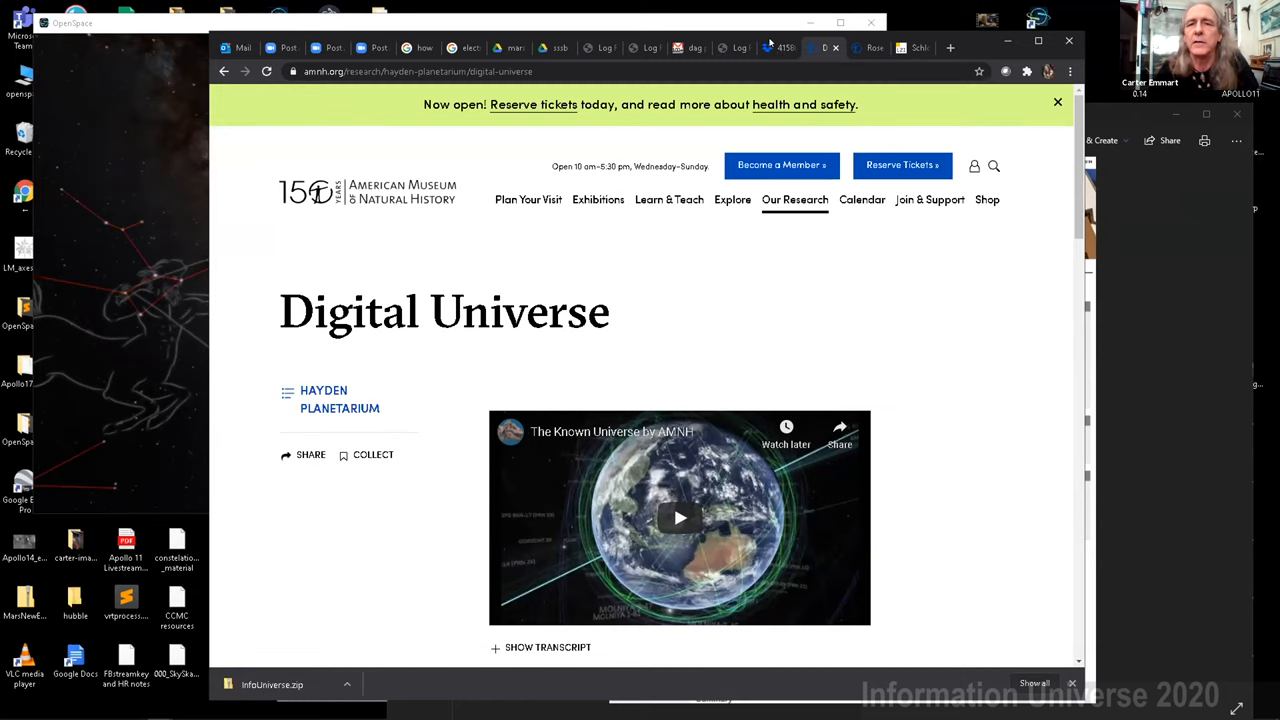
# Switch to the Dropbox tab and preview the black-and-white planetarium projector photo
pyautogui.click(820, 47)
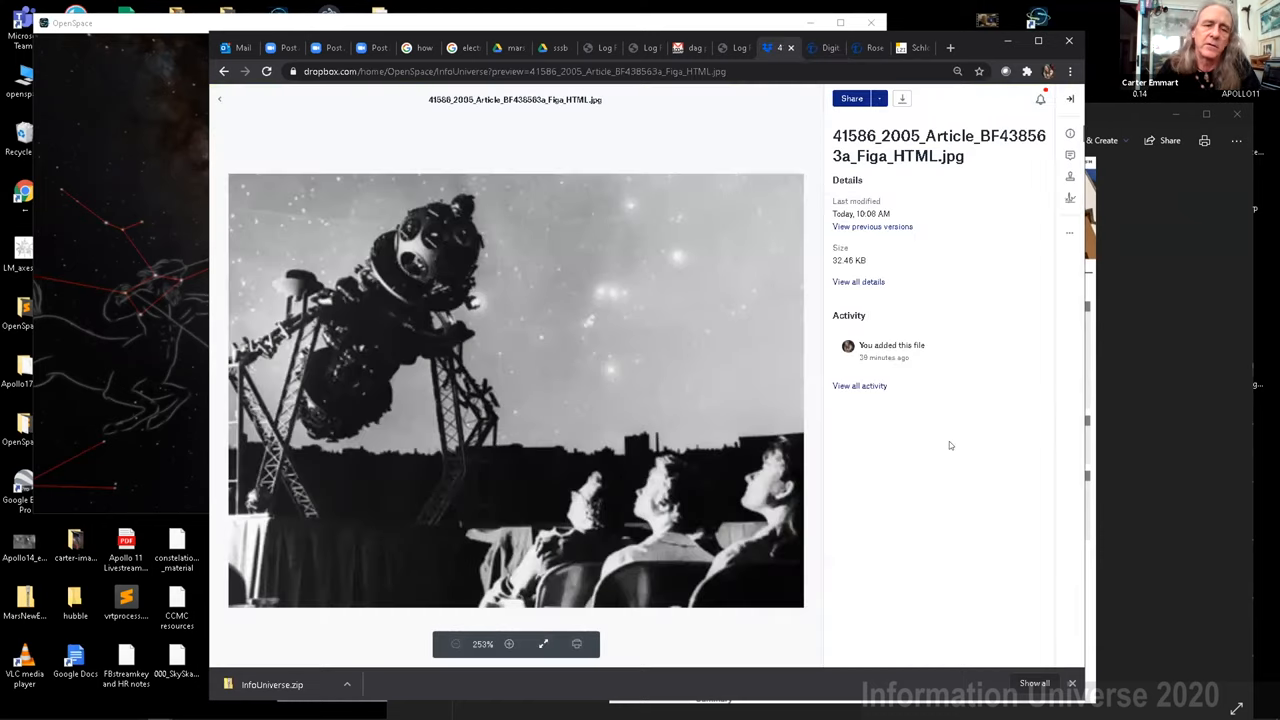
pyautogui.click(1069, 98)
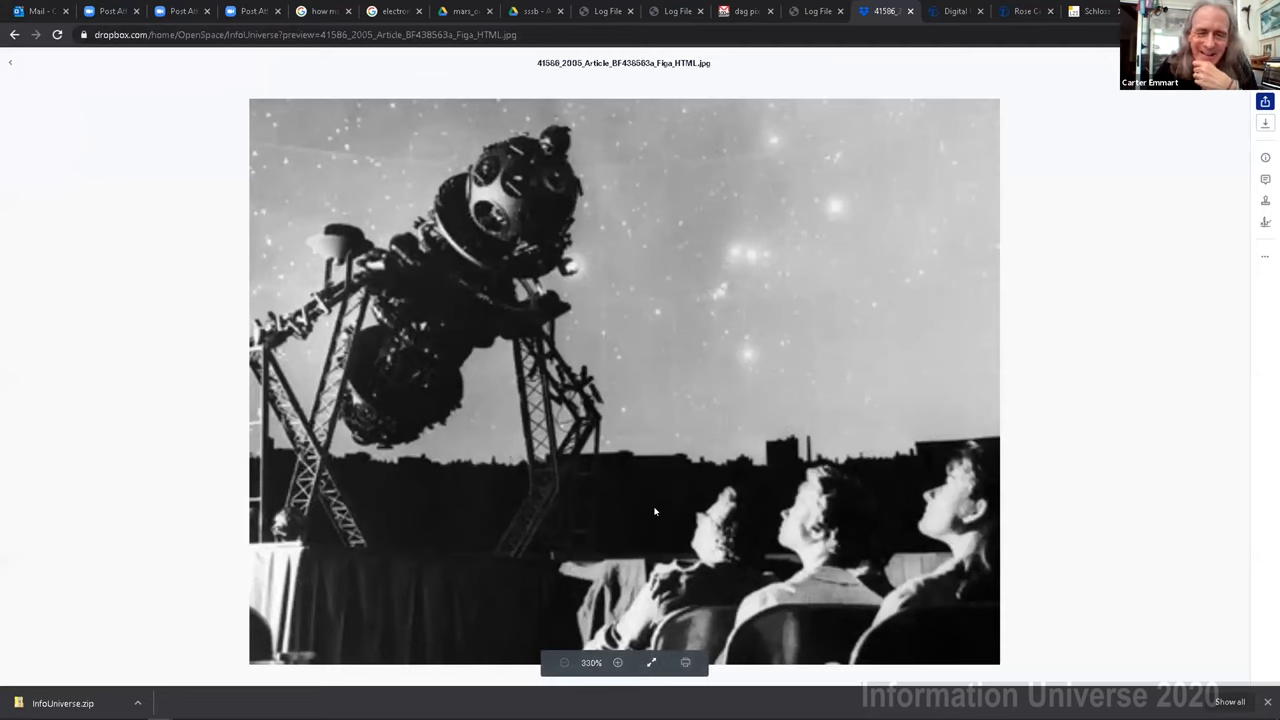
pyautogui.moveTo(698, 401)
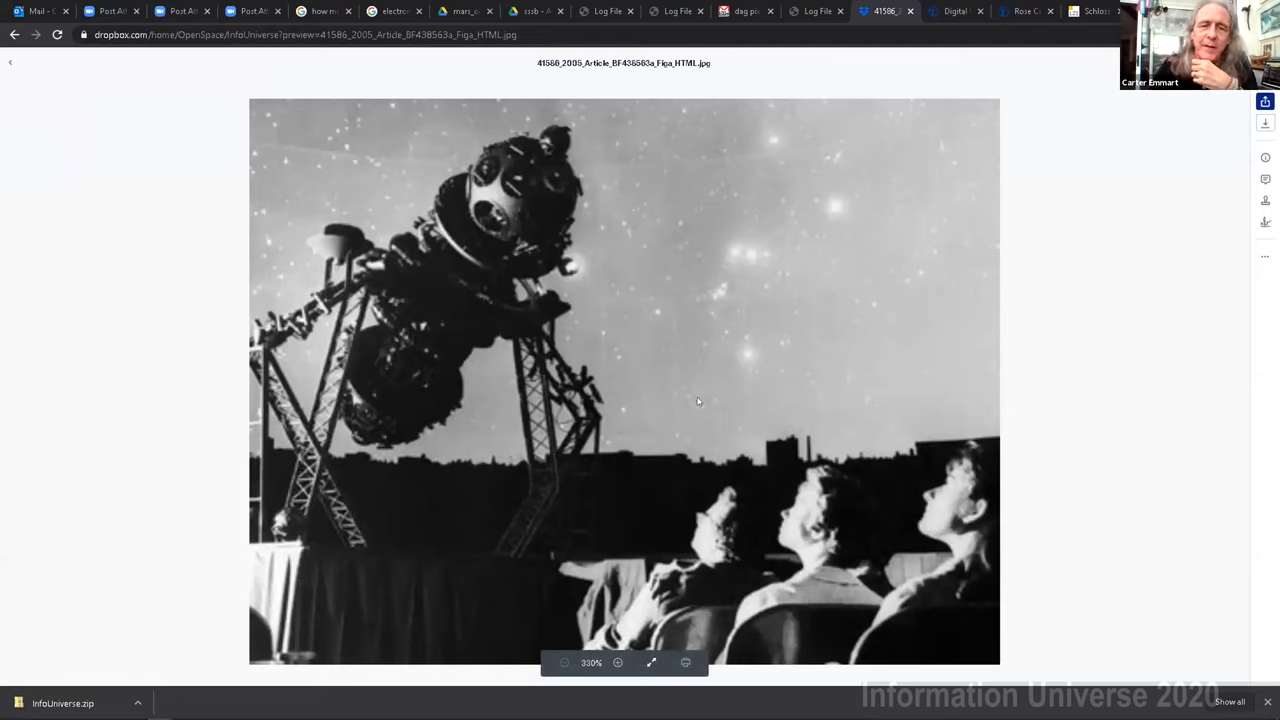
pyautogui.moveTo(383, 196)
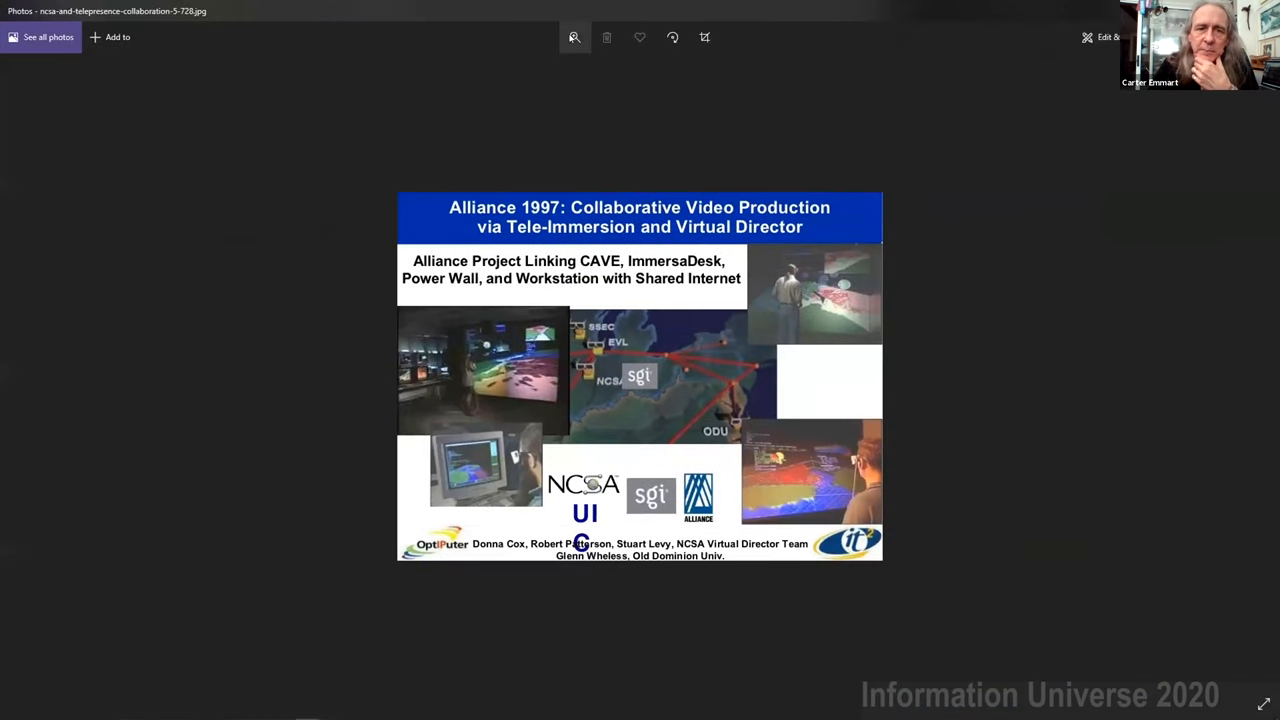
# Bring the OpenSpace Scorpius and Sagittarius sky view in front of Photos
pyautogui.click(574, 37)
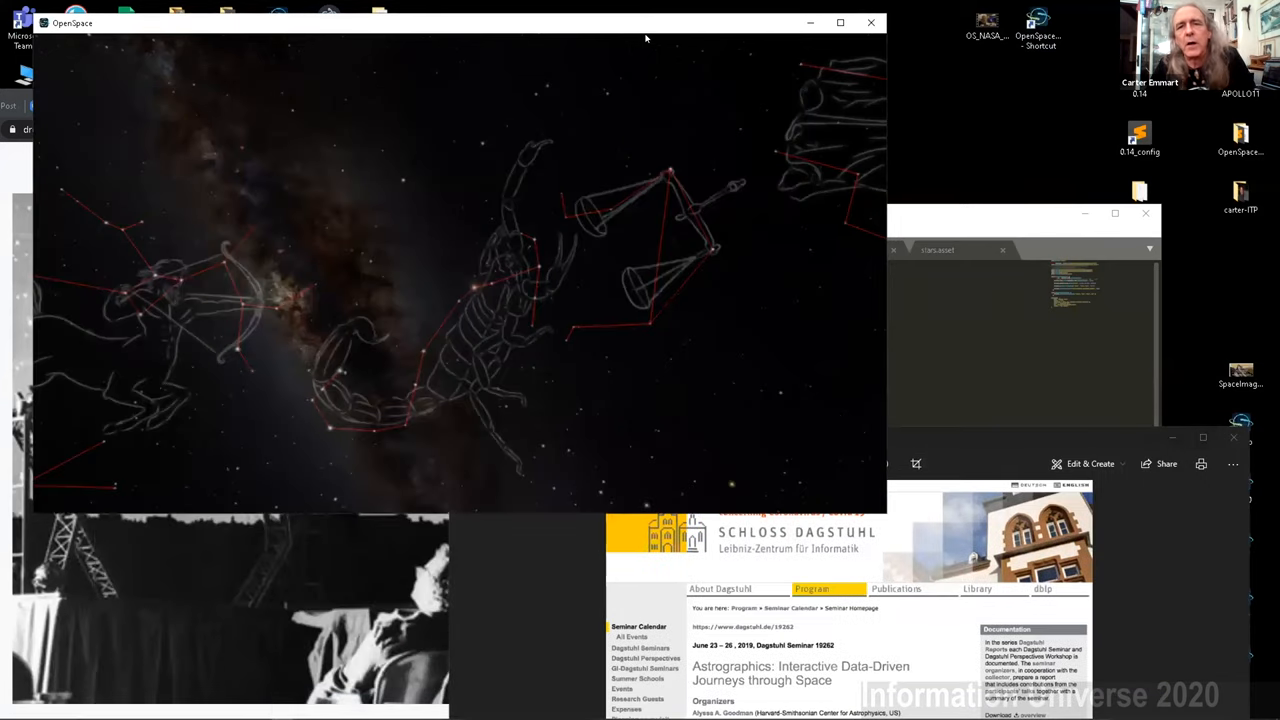
# Maximize the OpenSpace window to fill the screen
pyautogui.click(840, 22)
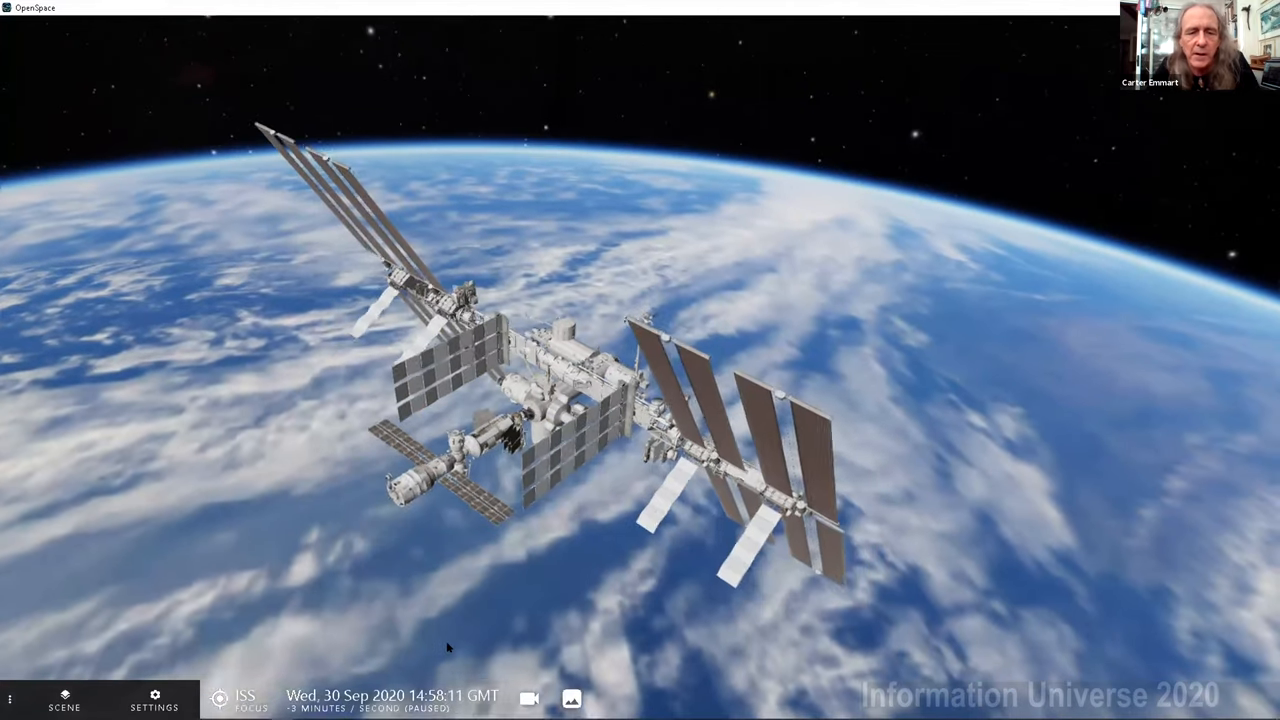
# Set OpenSpace's simulation speed to 1 second per second
pyautogui.click(391, 695)
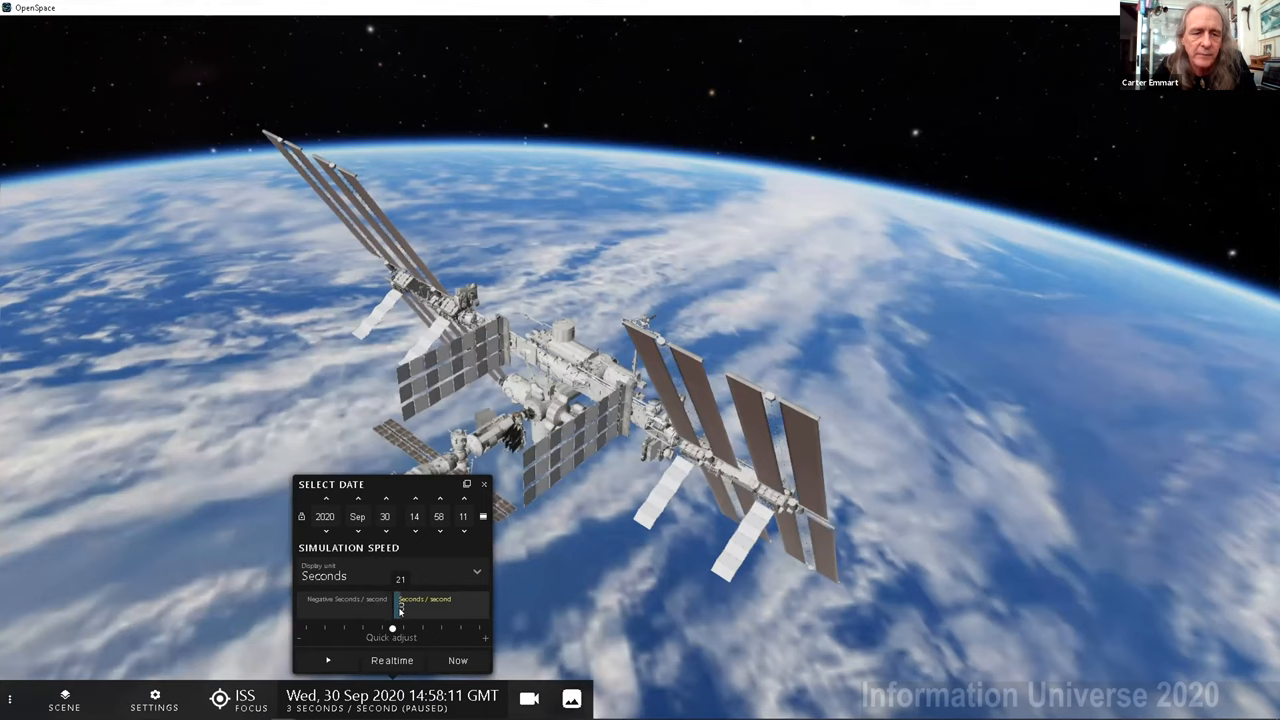
pyautogui.click(405, 610)
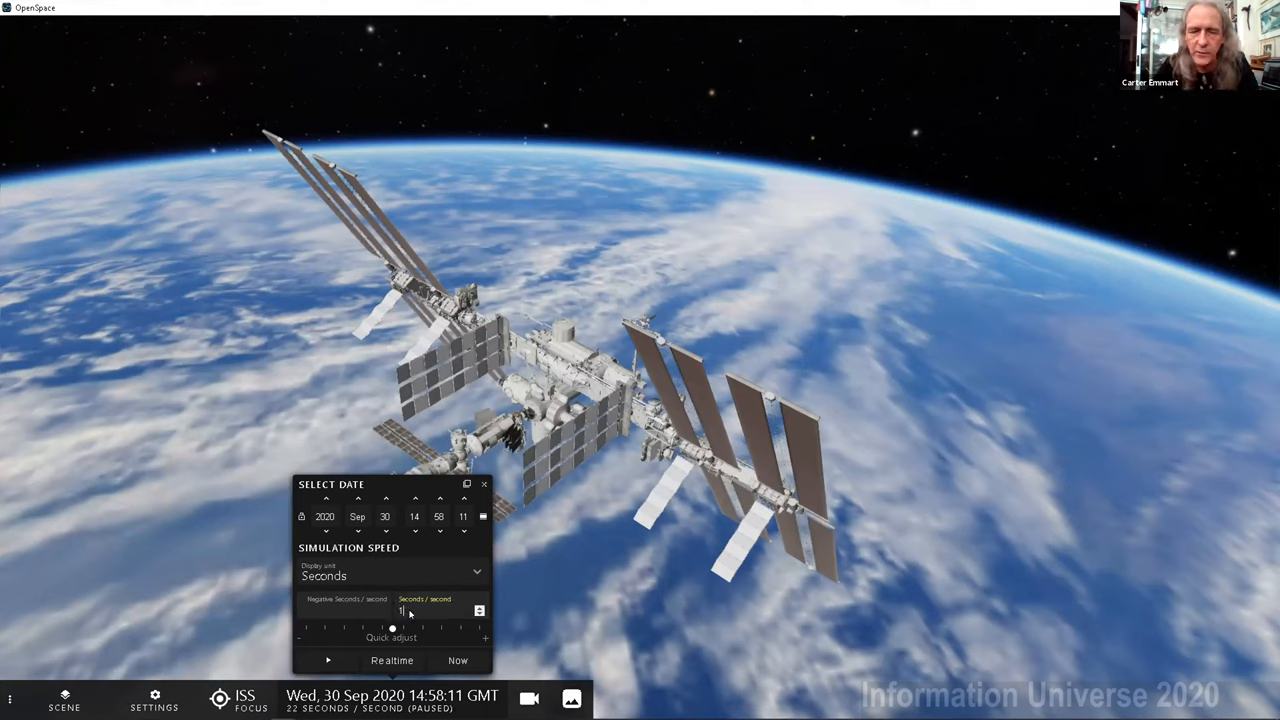
pyautogui.click(327, 660)
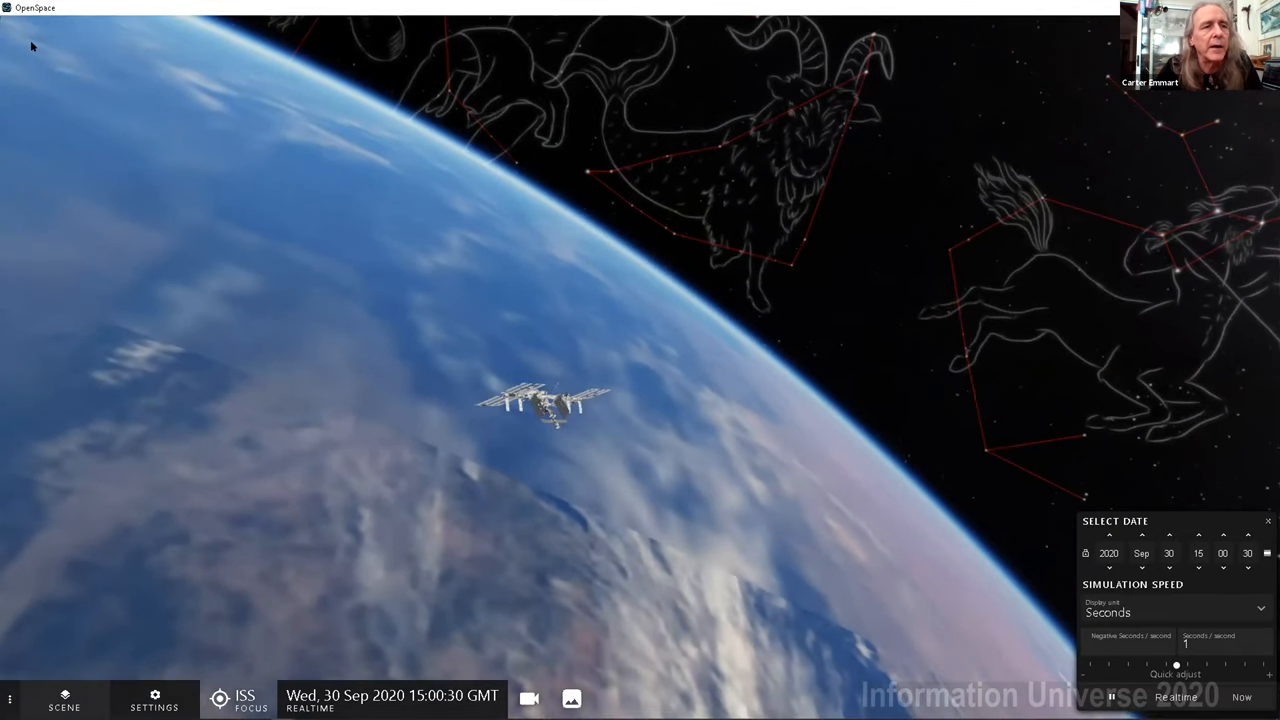
# Open the Scene panel and search for 'iss'
pyautogui.click(63, 700)
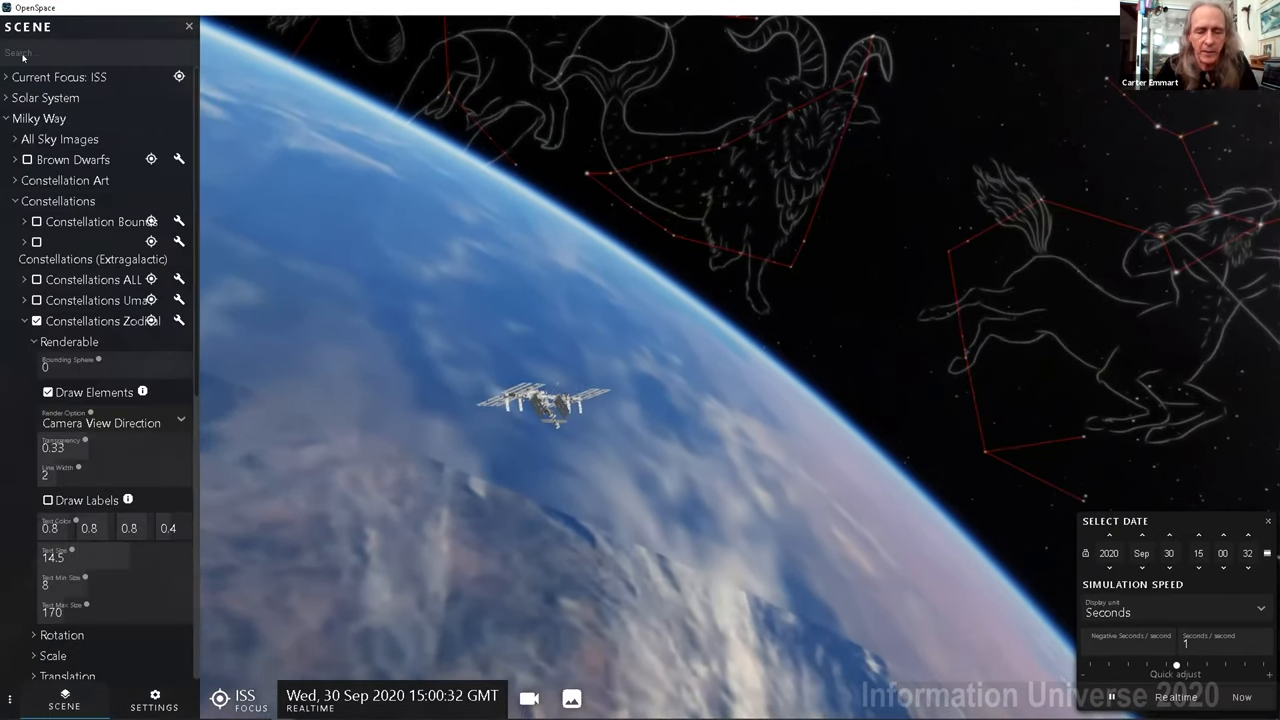
pyautogui.write('iss')
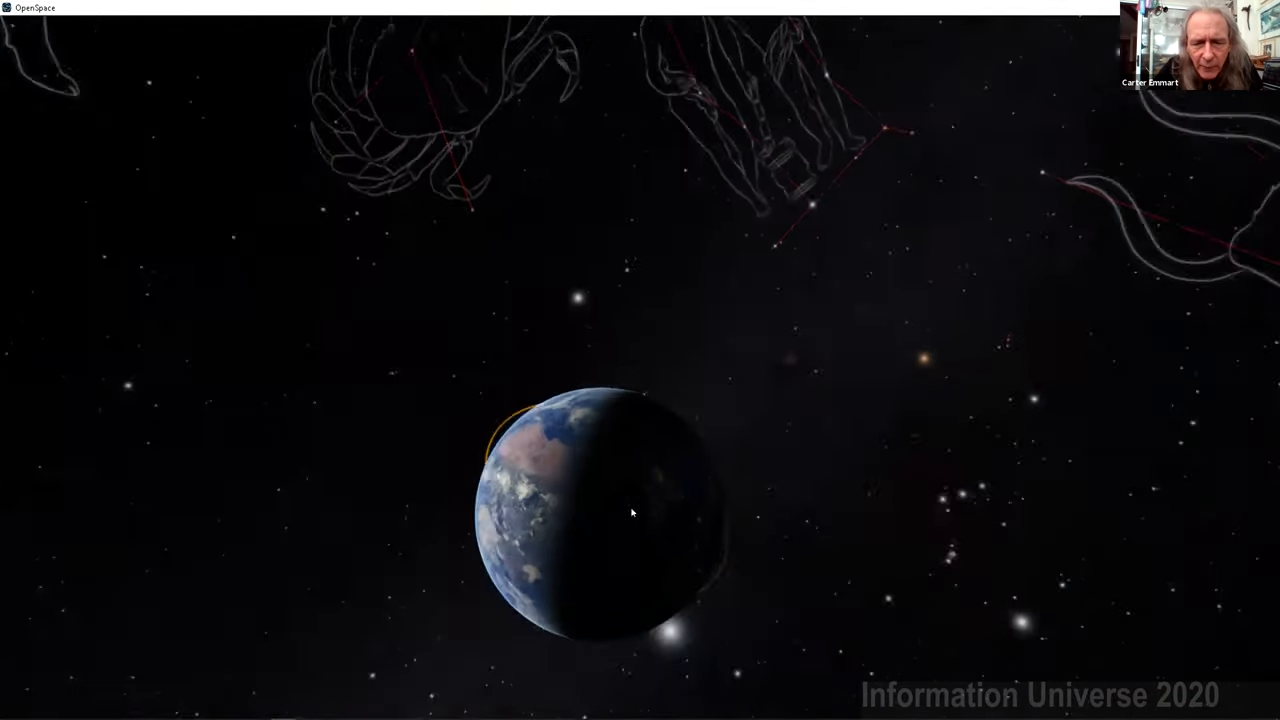
pyautogui.moveTo(630, 513); pyautogui.dragTo(760, 306)
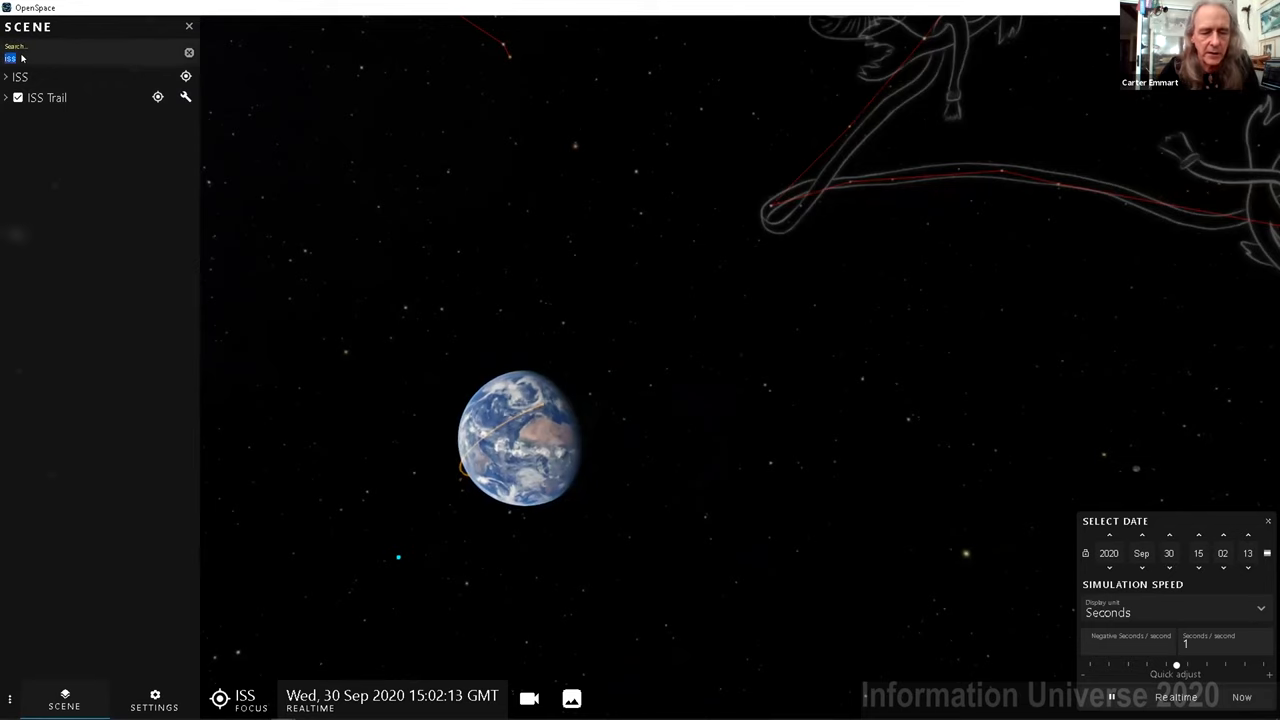
# Search scenes for 'sate', expand Current Focus and Earth, and enable a satellite group
pyautogui.write('sate')
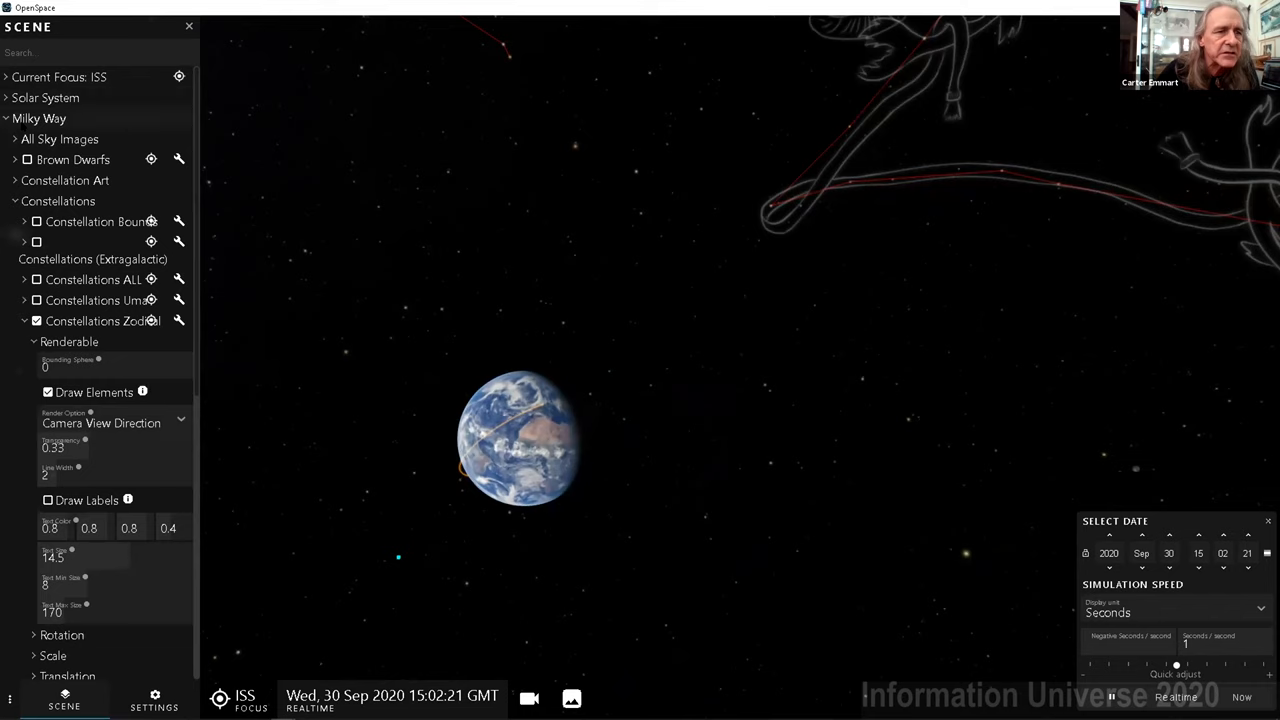
pyautogui.click(6, 77)
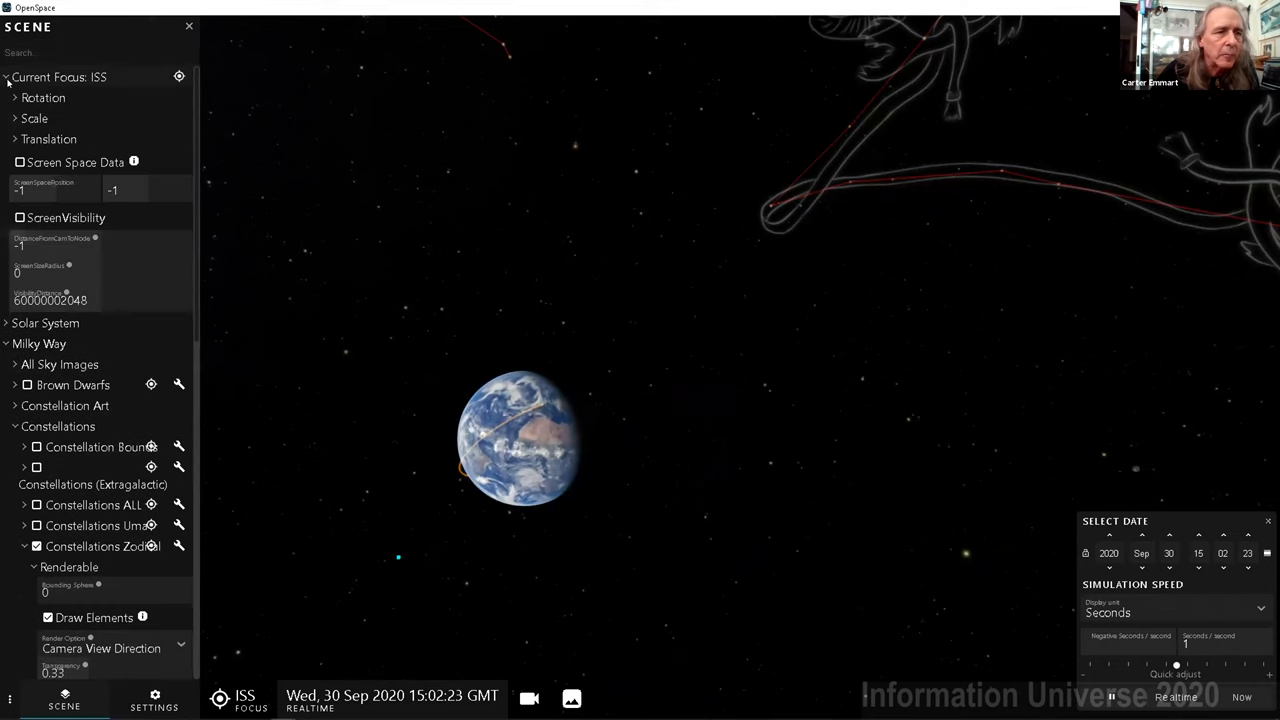
pyautogui.click(6, 77)
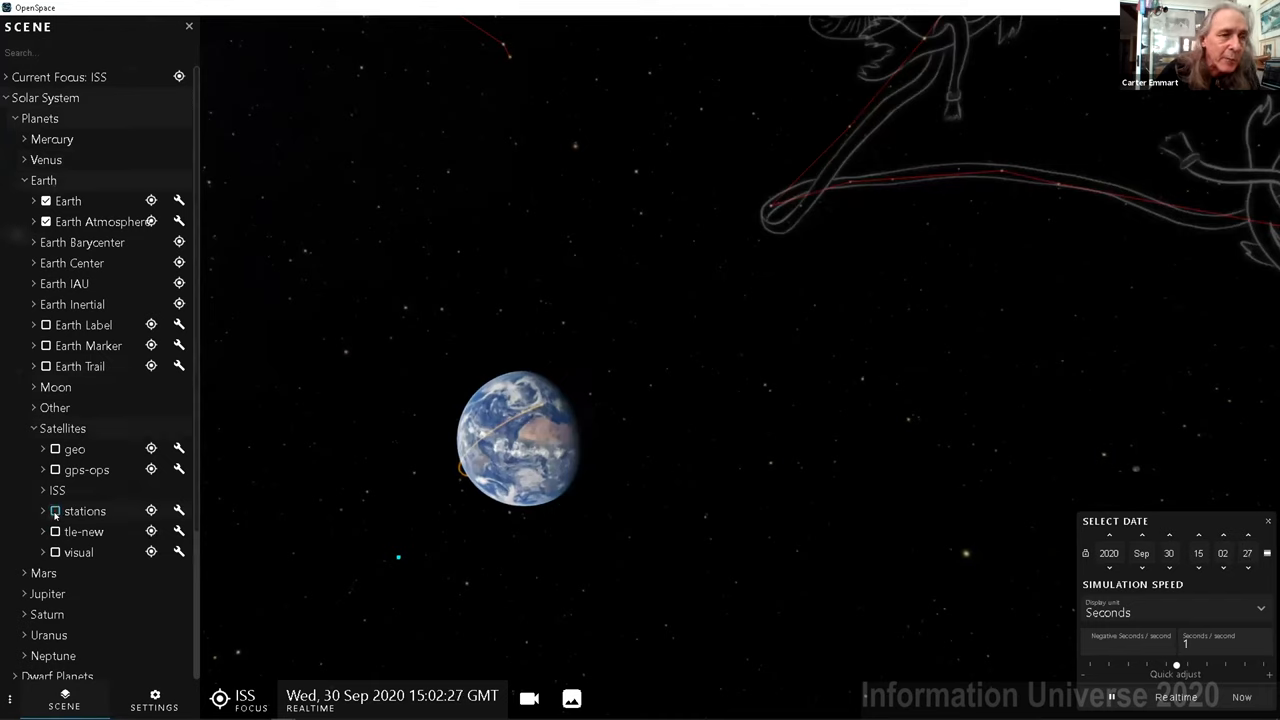
pyautogui.click(55, 449)
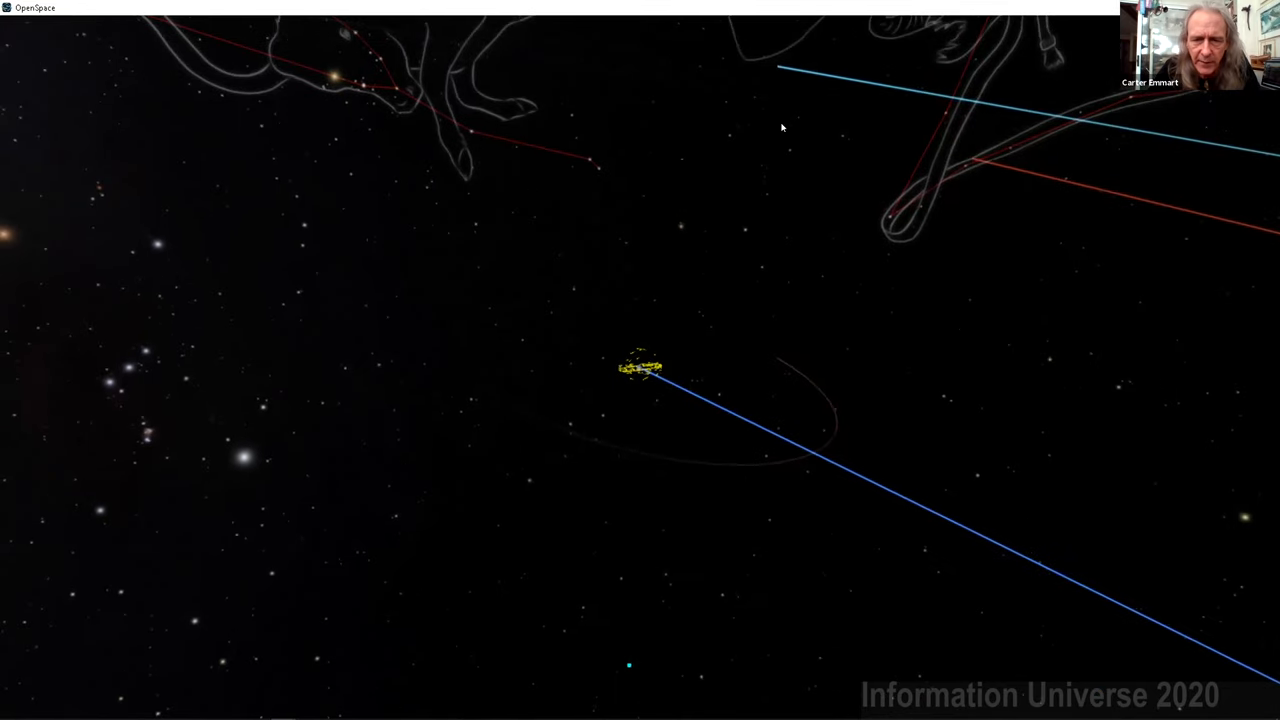
# Show the GUI, expand Earth, and scroll toward the Moon Trail appearance settings
pyautogui.click(64, 700)
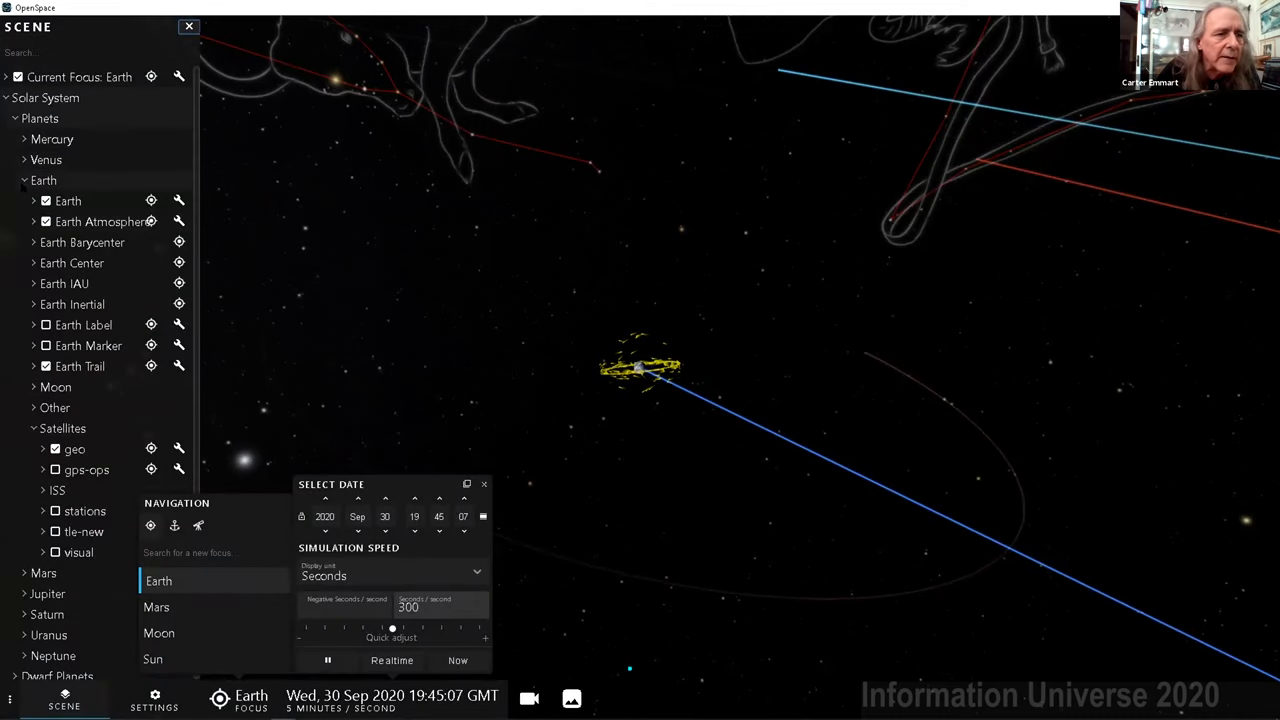
pyautogui.click(33, 200)
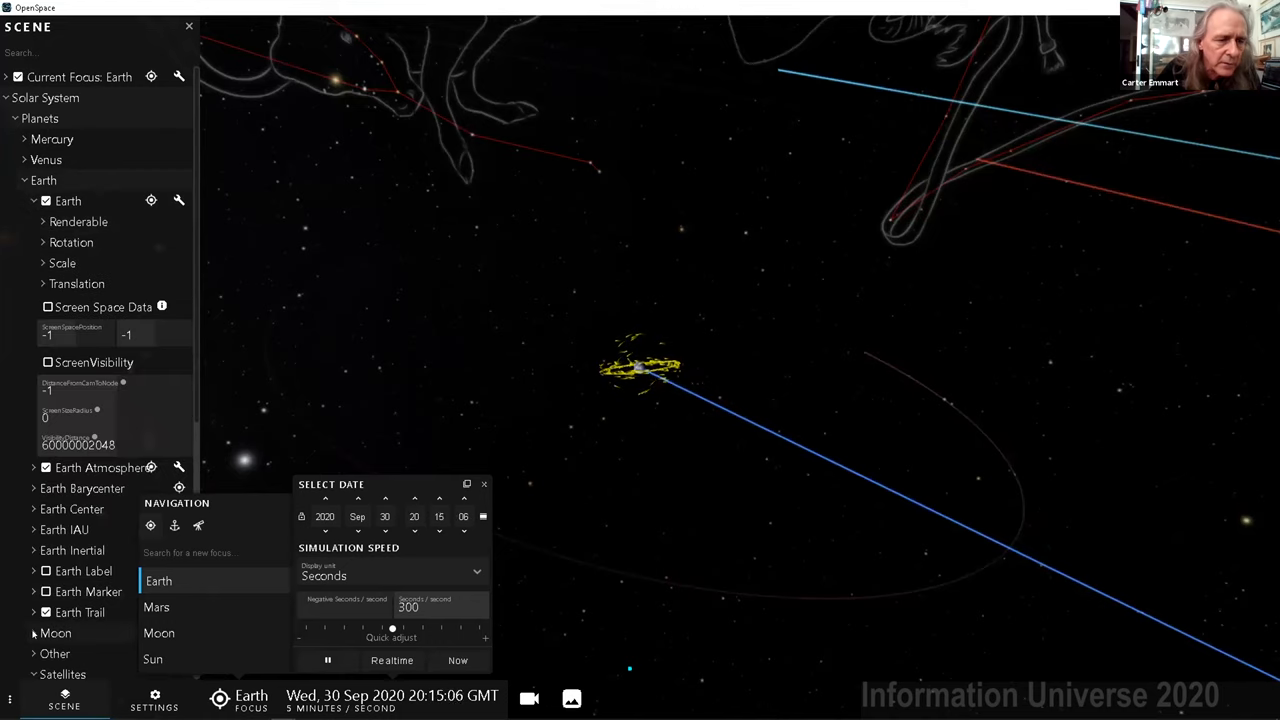
pyautogui.scroll(-3)
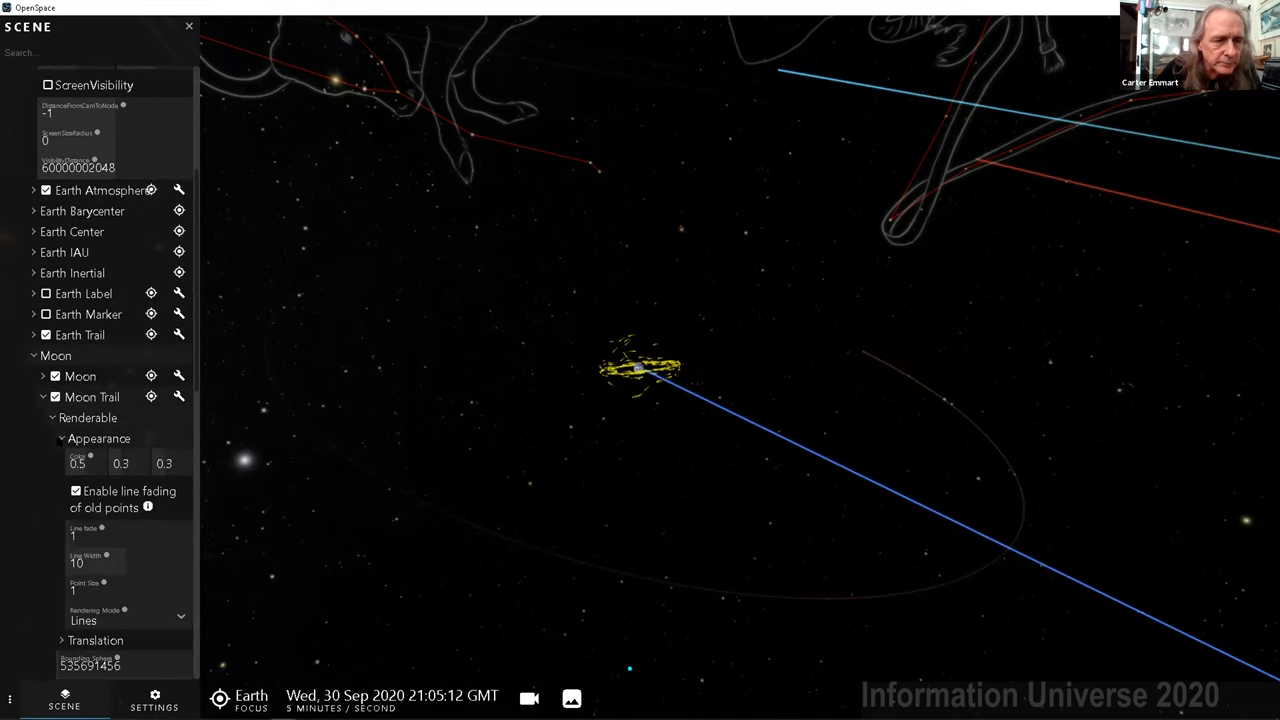
# Adjust the colour values of the Moon Trail
pyautogui.click(98, 438)
pyautogui.write('1')
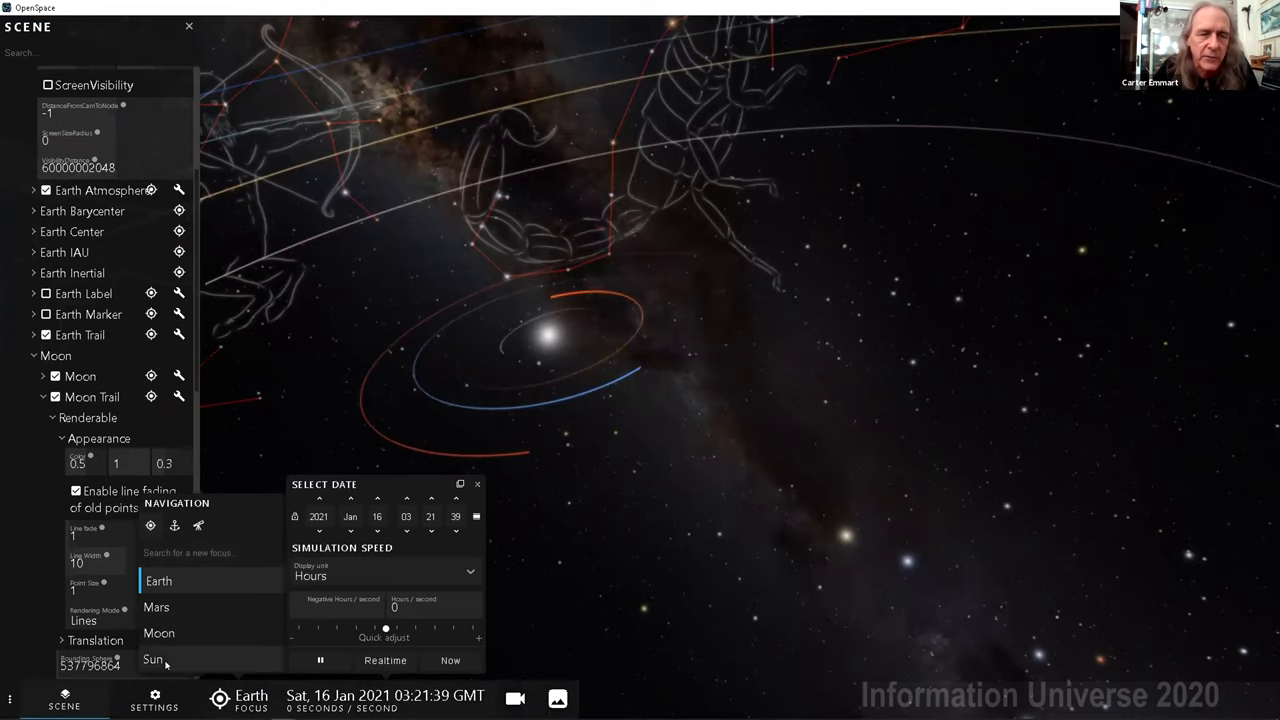
# Set the Sun as camera focus and orbit the view around it
pyautogui.click(153, 659)
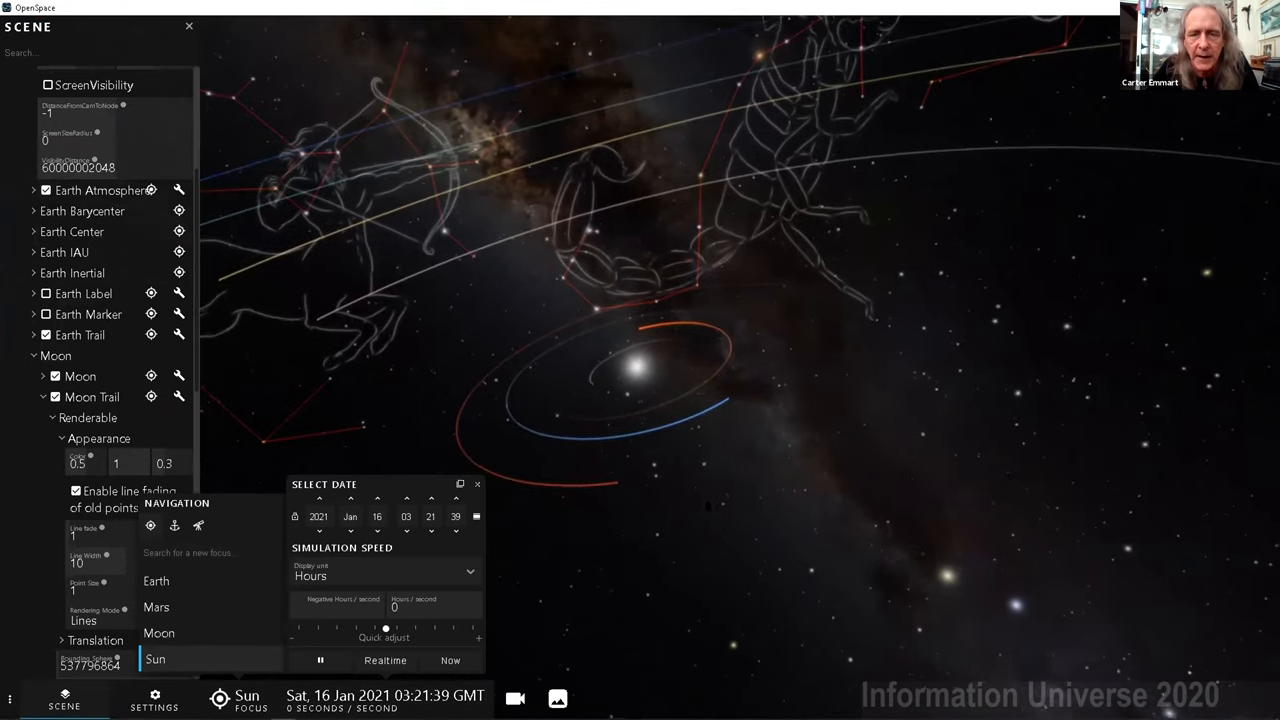
pyautogui.moveTo(640, 350); pyautogui.dragTo(800, 470)
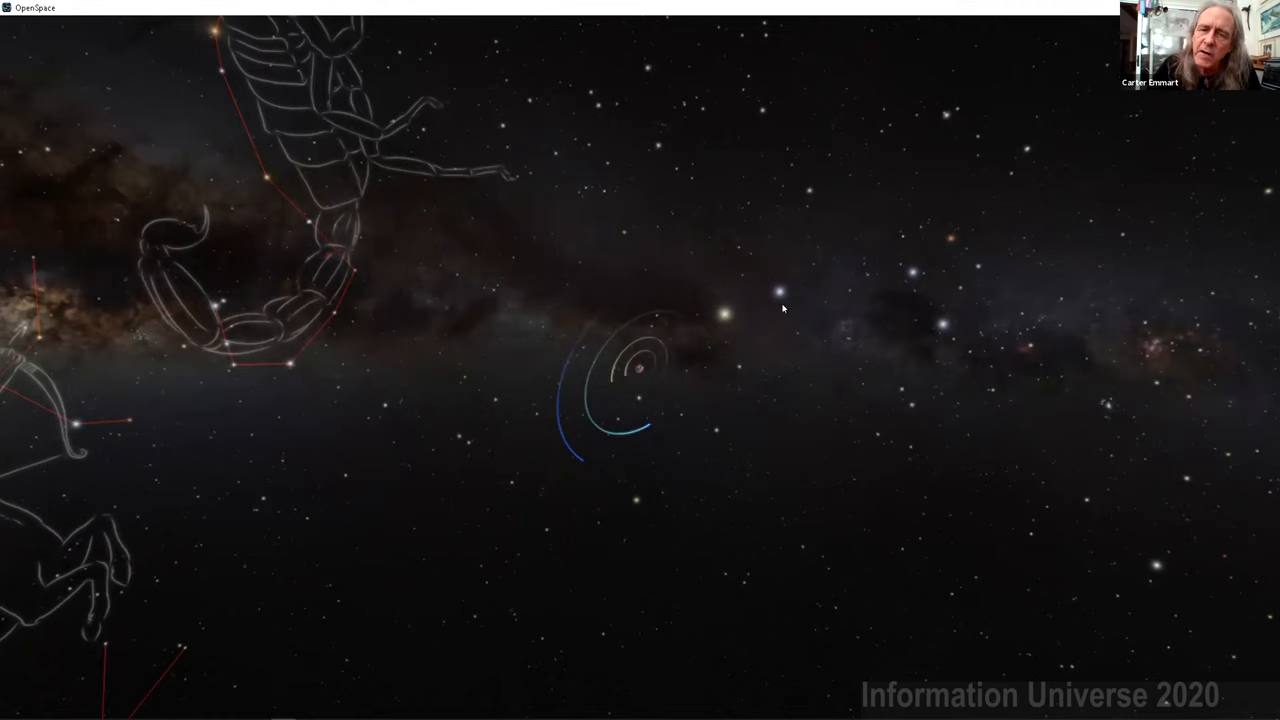
pyautogui.moveTo(719, 324)
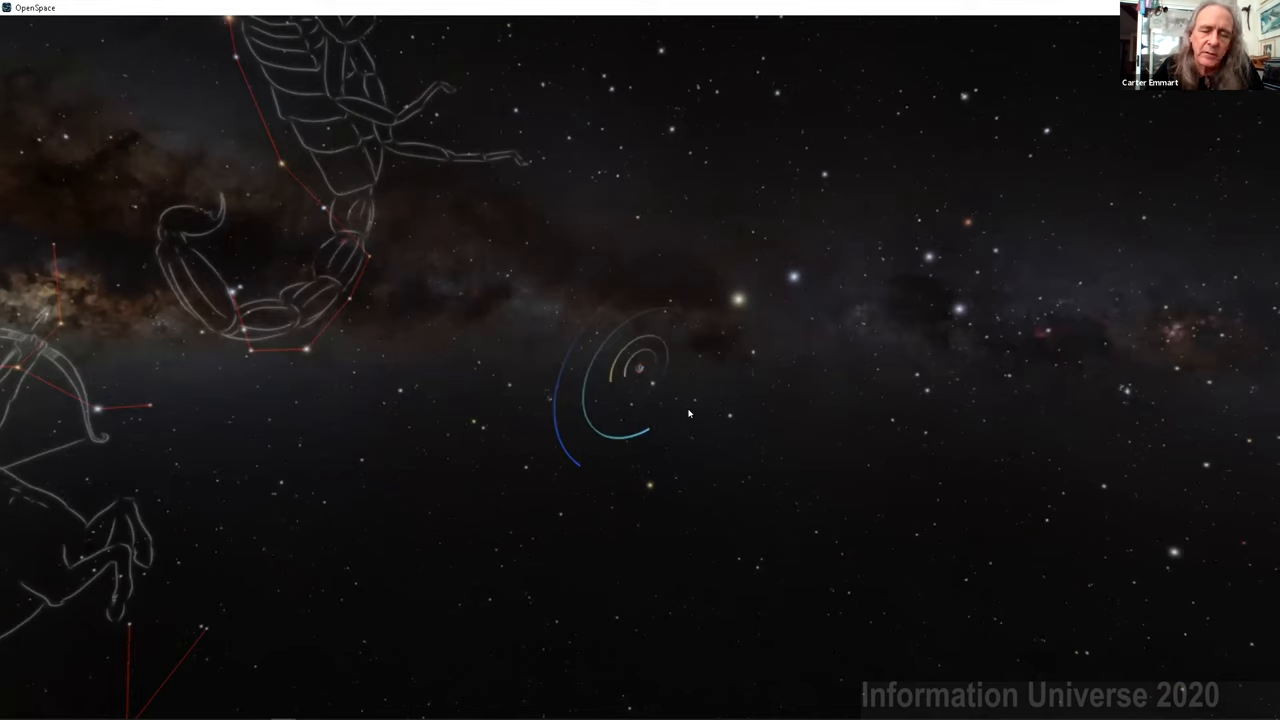
pyautogui.moveTo(697, 501)
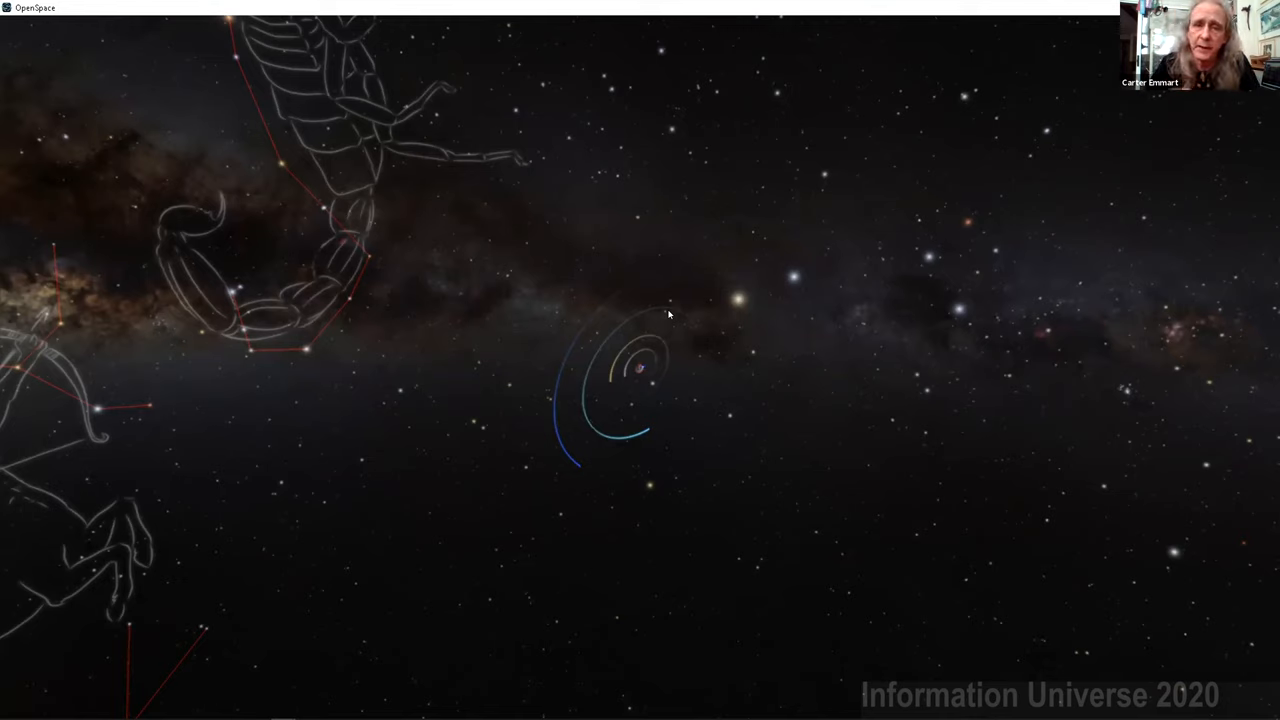
pyautogui.moveTo(791, 605)
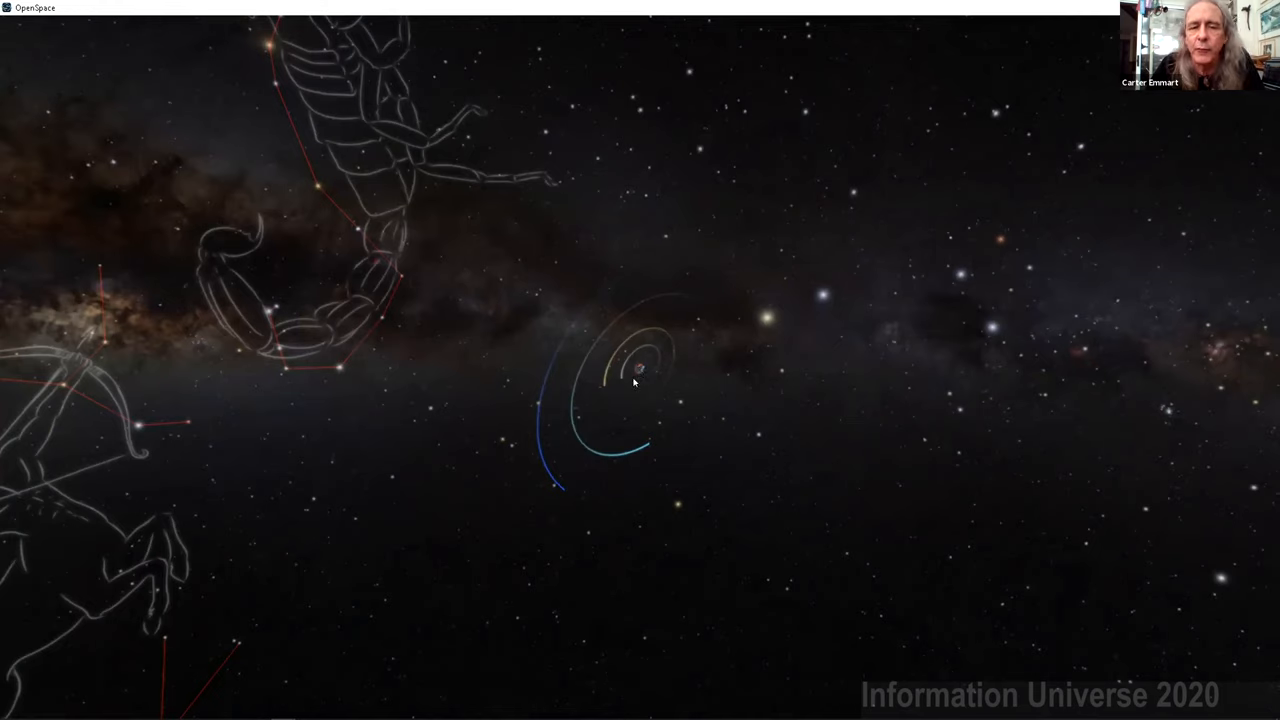
pyautogui.moveTo(570, 479)
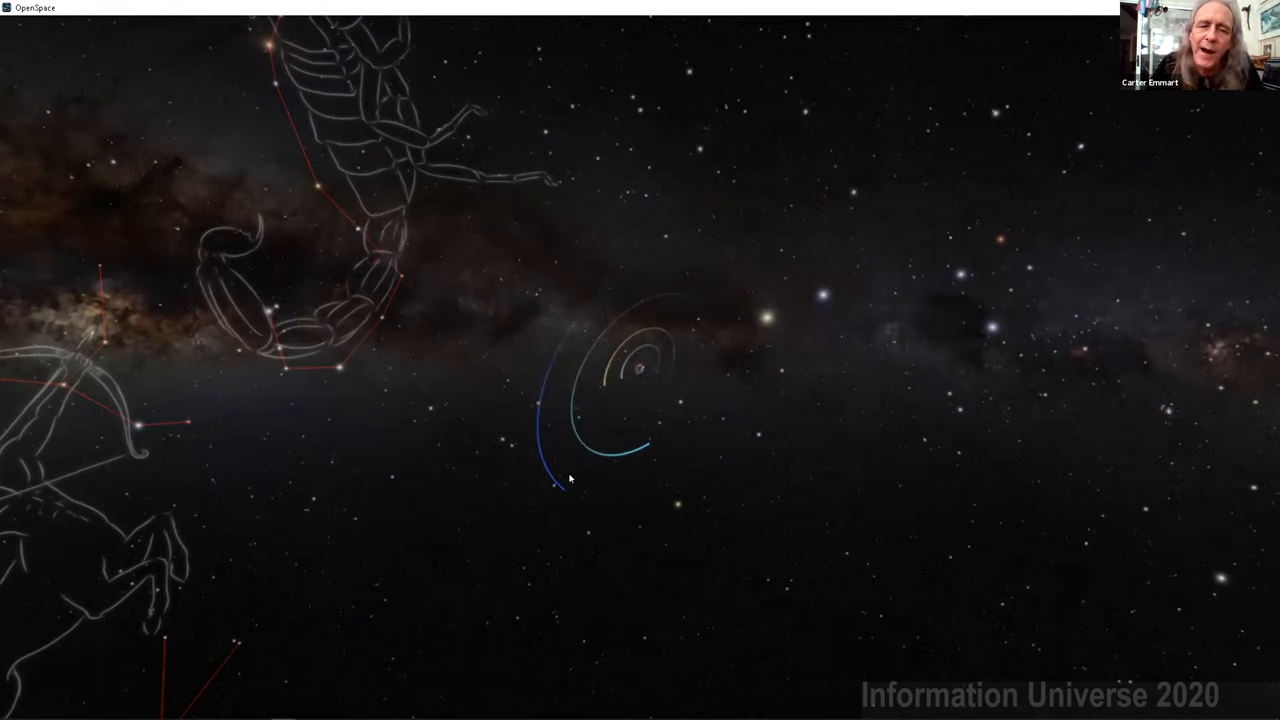
pyautogui.moveTo(718, 281)
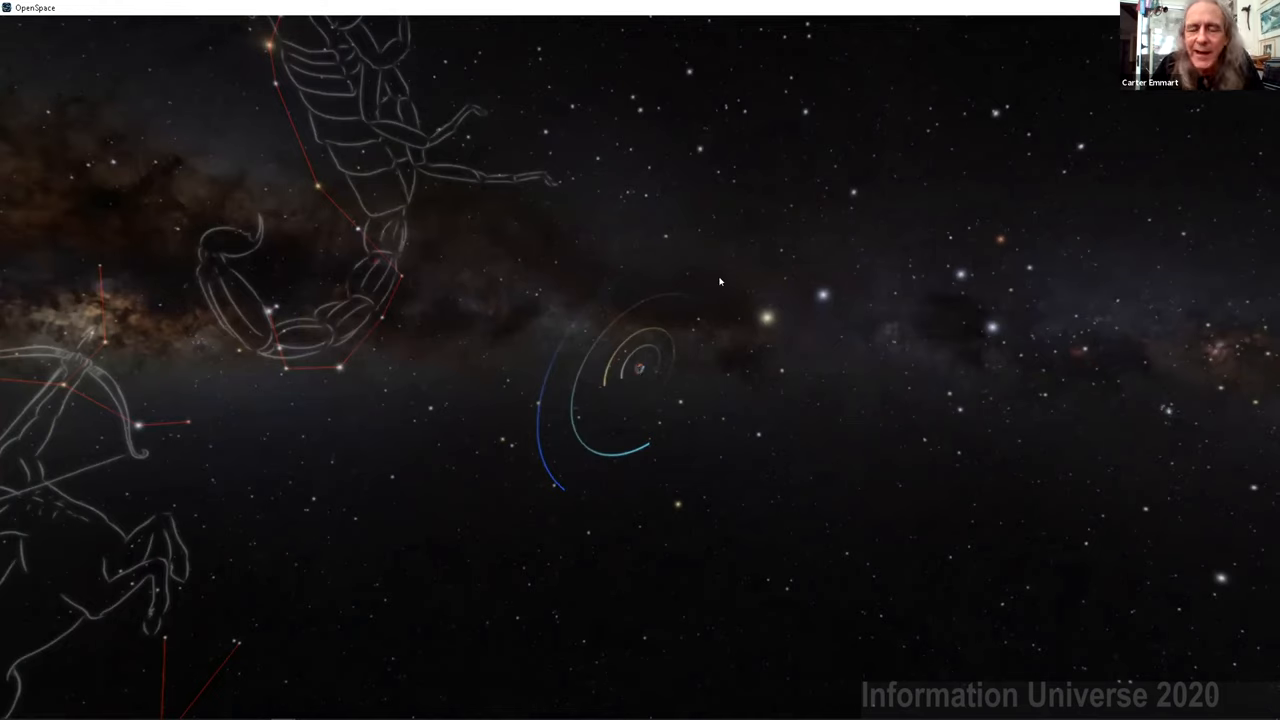
pyautogui.moveTo(632, 468)
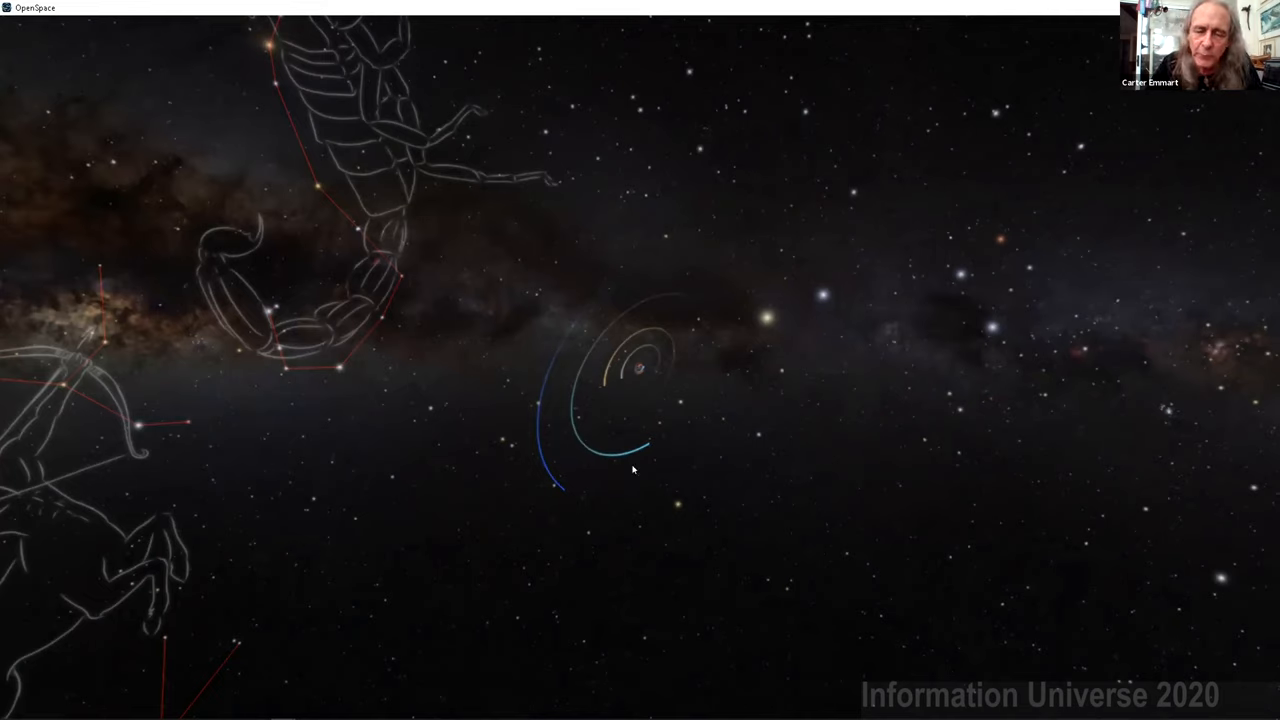
pyautogui.moveTo(752, 519)
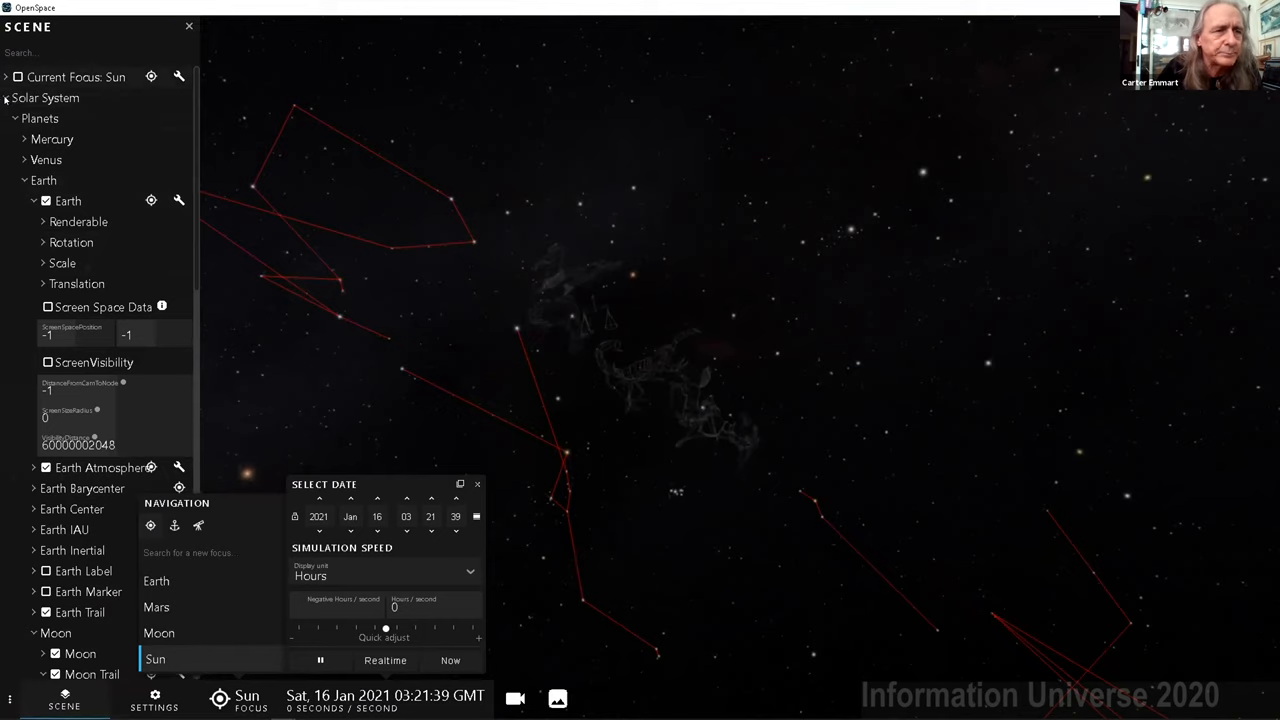
# Collapse Solar System, expand Milky Way, and swing the view toward the galactic band
pyautogui.click(6, 97)
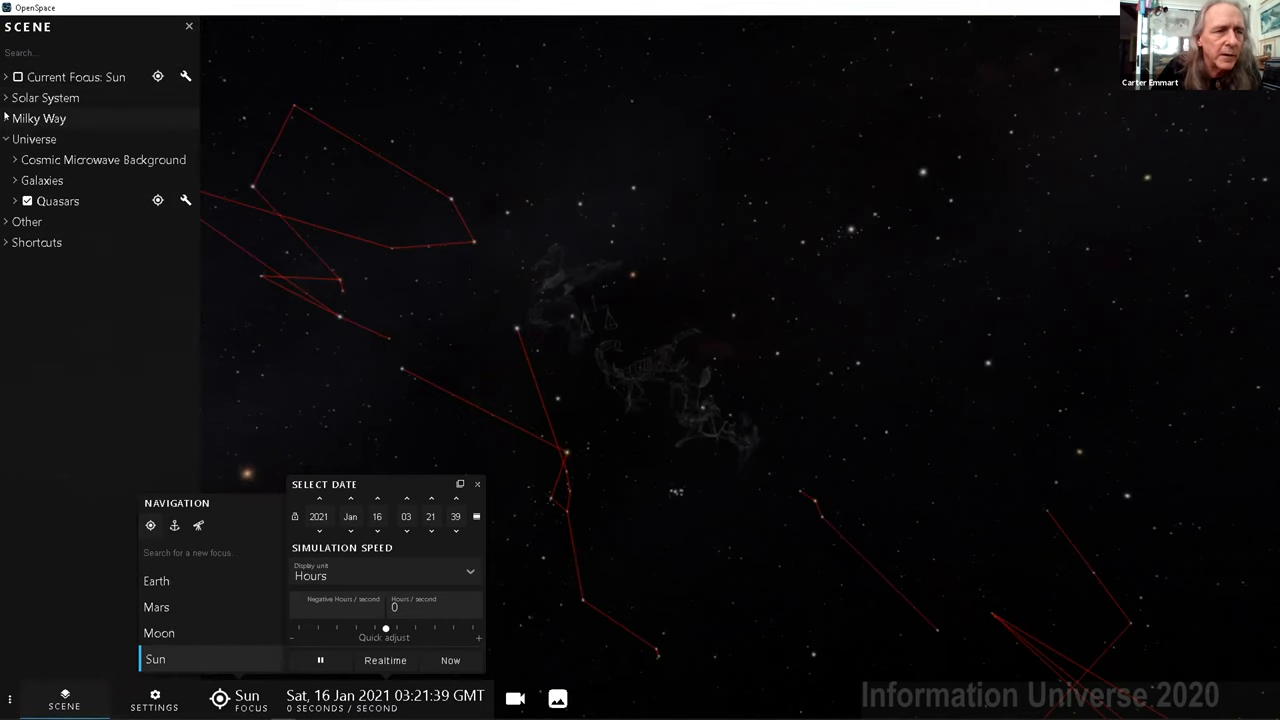
pyautogui.click(6, 118)
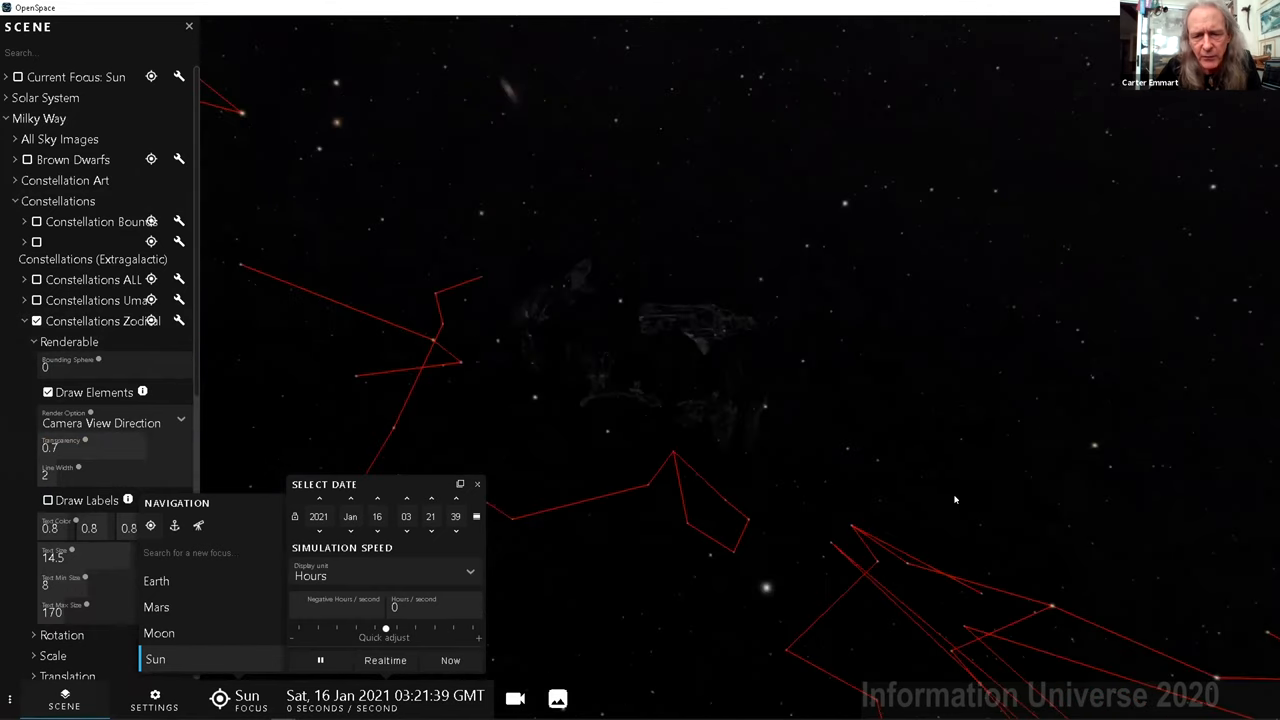
pyautogui.moveTo(955, 500); pyautogui.dragTo(654, 202)
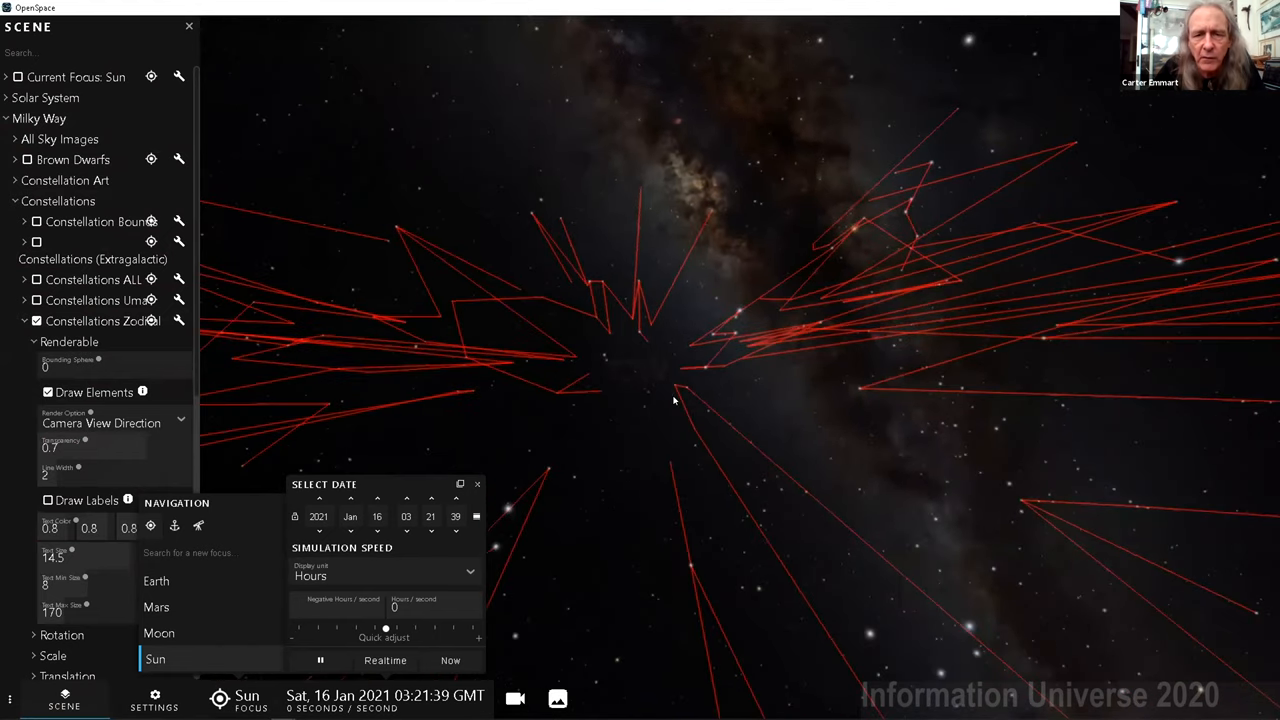
# Rotate the camera among the red zodiac constellation lines
pyautogui.moveTo(673, 400); pyautogui.dragTo(634, 380)
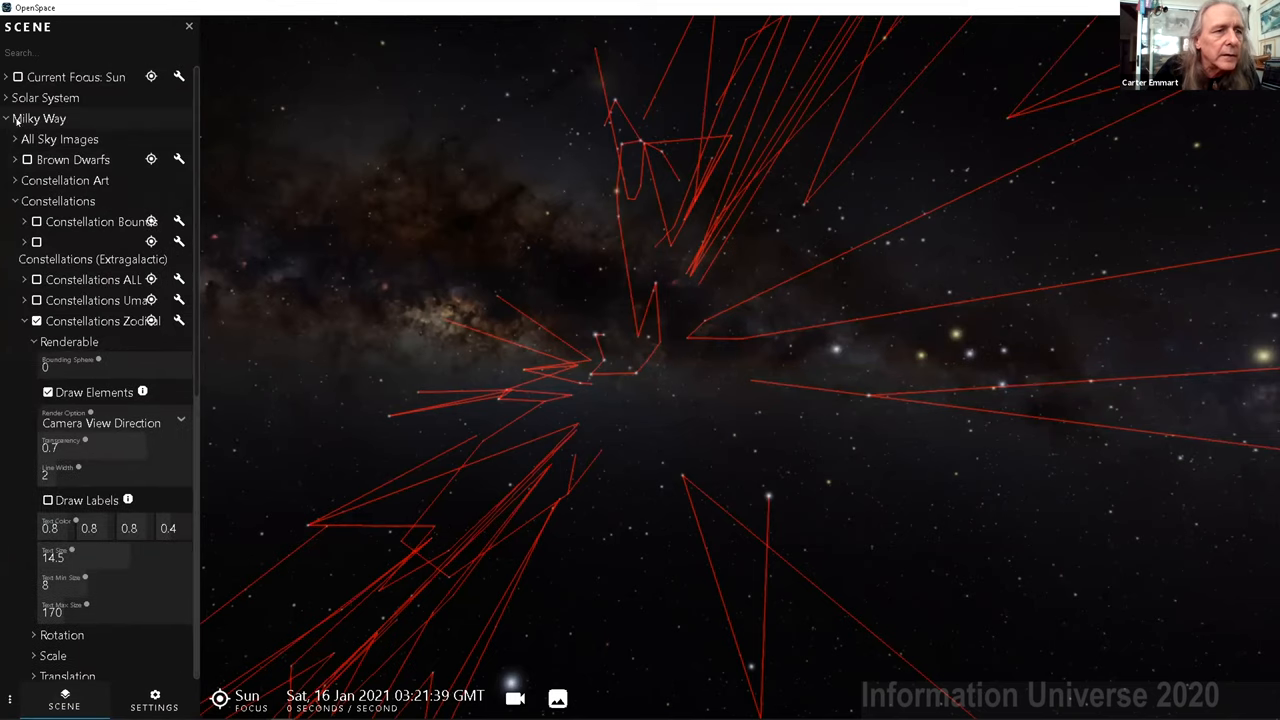
# Collapse Milky Way, show the Radio Sphere grid, and lower its transparency to 0.13
pyautogui.click(6, 118)
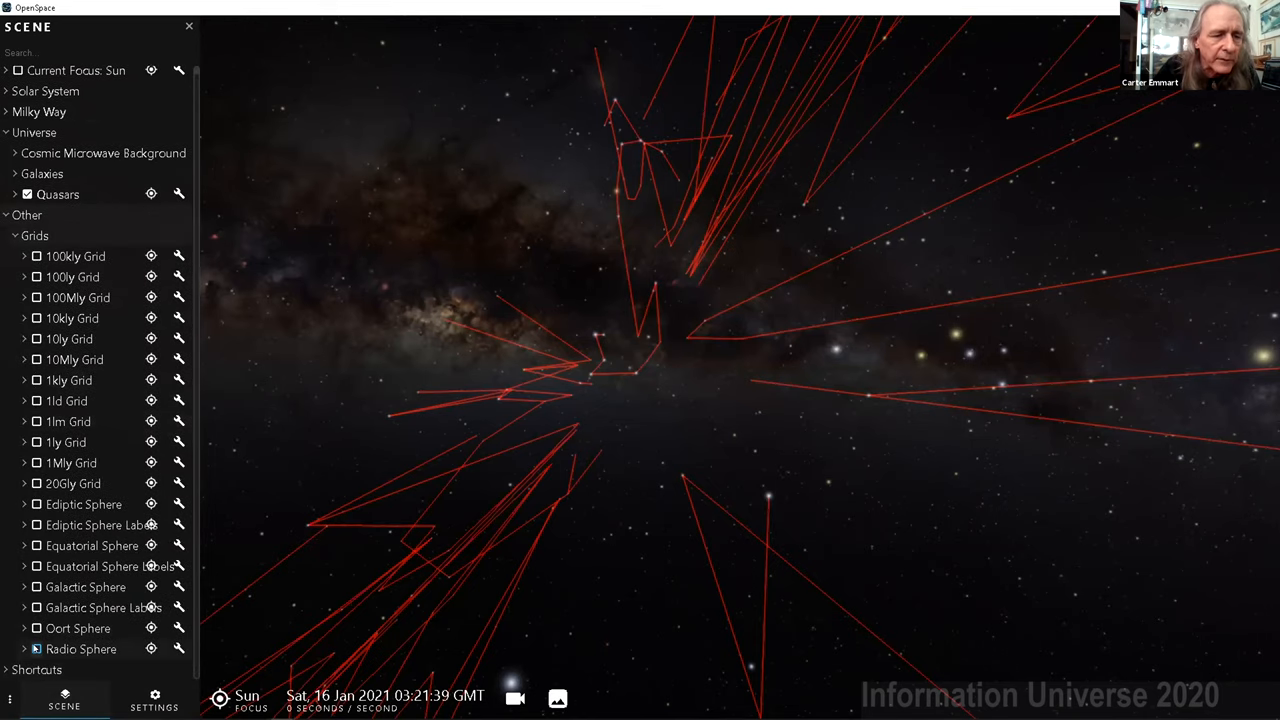
pyautogui.click(36, 649)
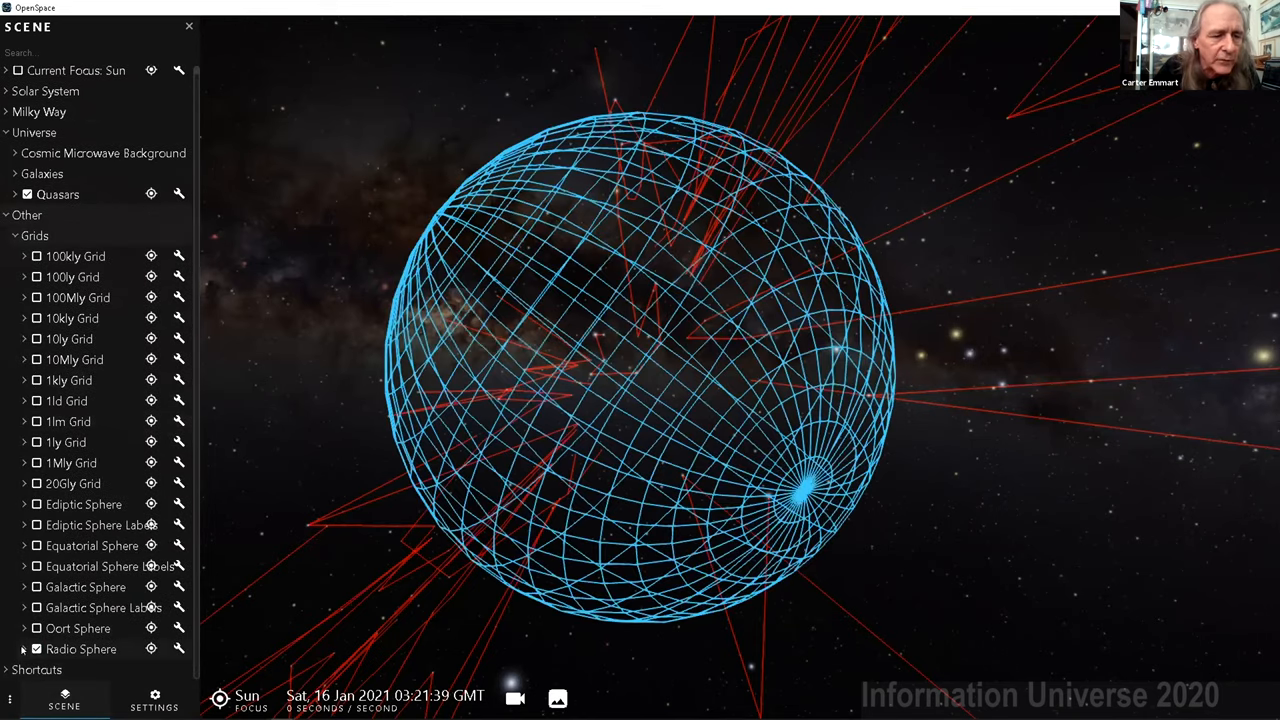
pyautogui.click(24, 649)
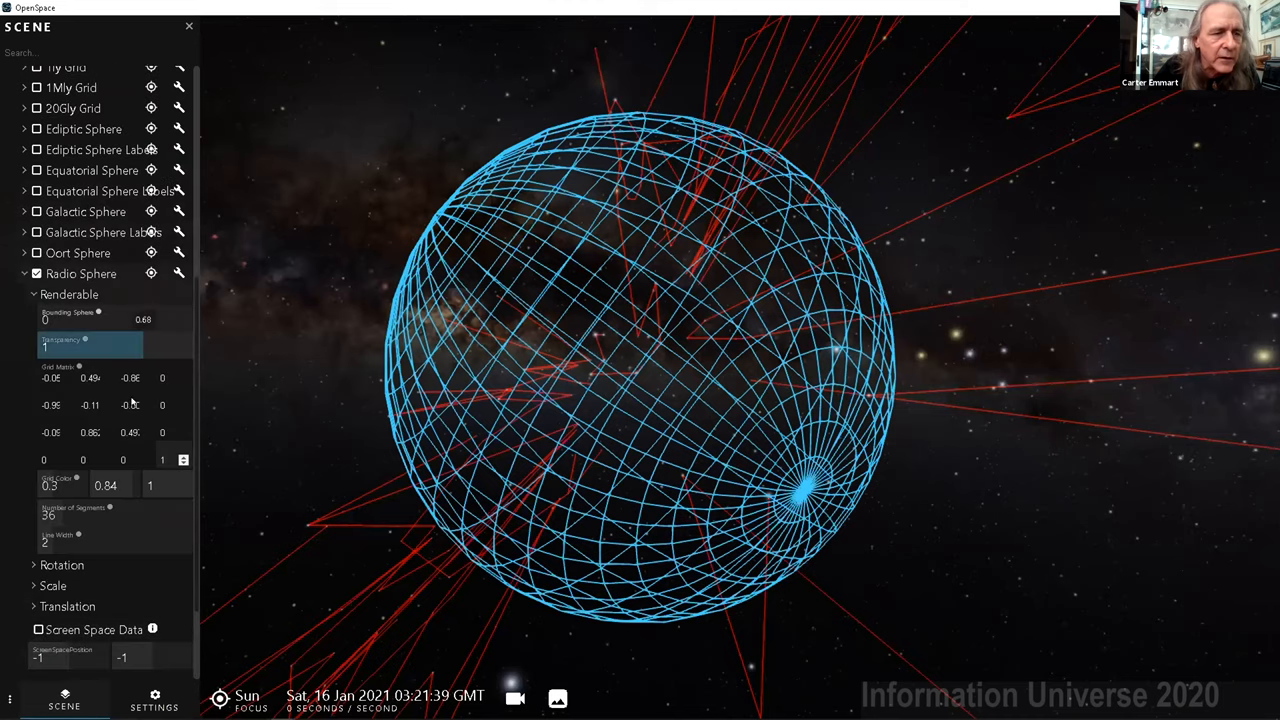
pyautogui.moveTo(90, 344); pyautogui.dragTo(78, 344)
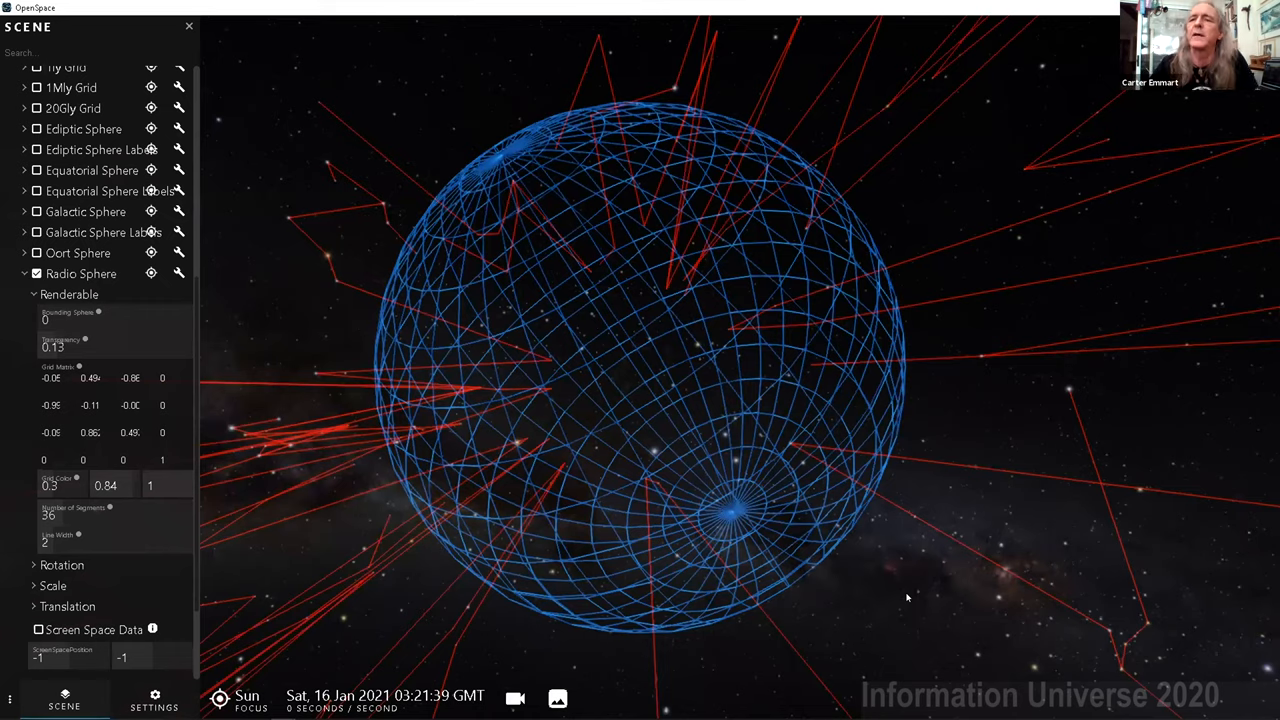
pyautogui.moveTo(772, 490)
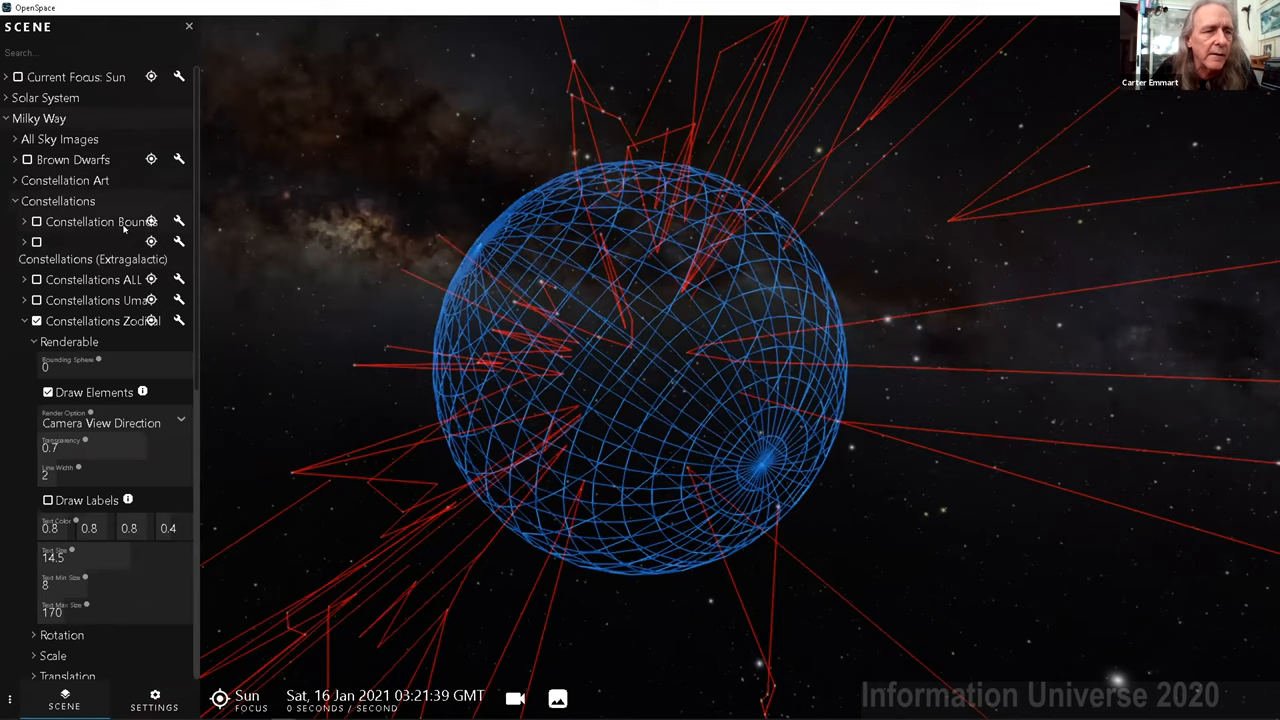
# Close the Constellations Zodiac settings and collapse the Constellations group
pyautogui.click(24, 320)
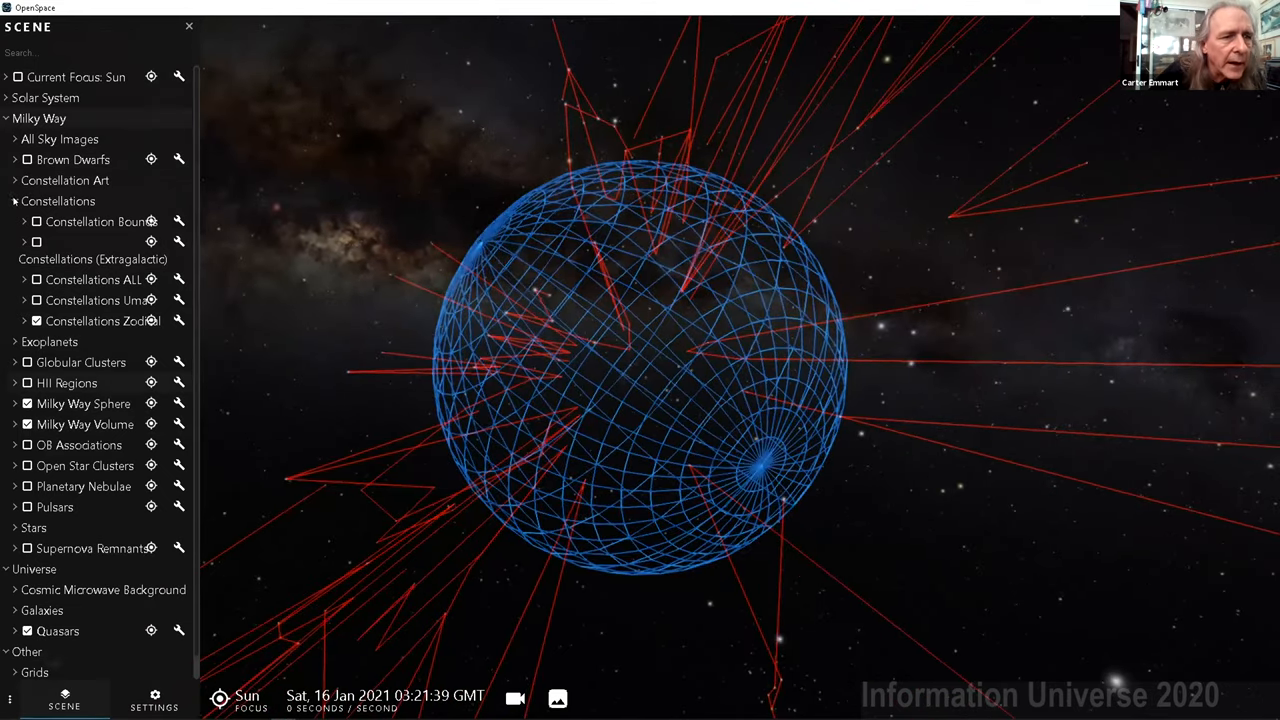
pyautogui.click(15, 201)
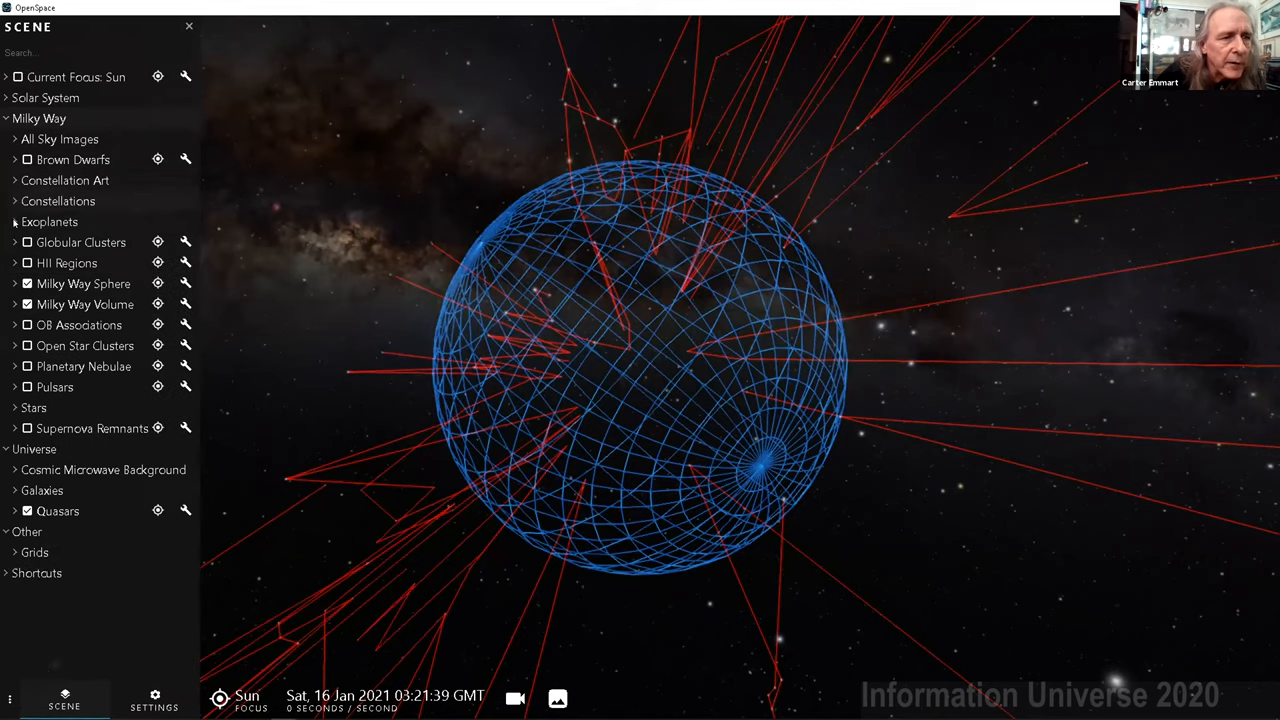
# Expand the Exoplanets layers and toggle off the exoplanet markers
pyautogui.click(49, 221)
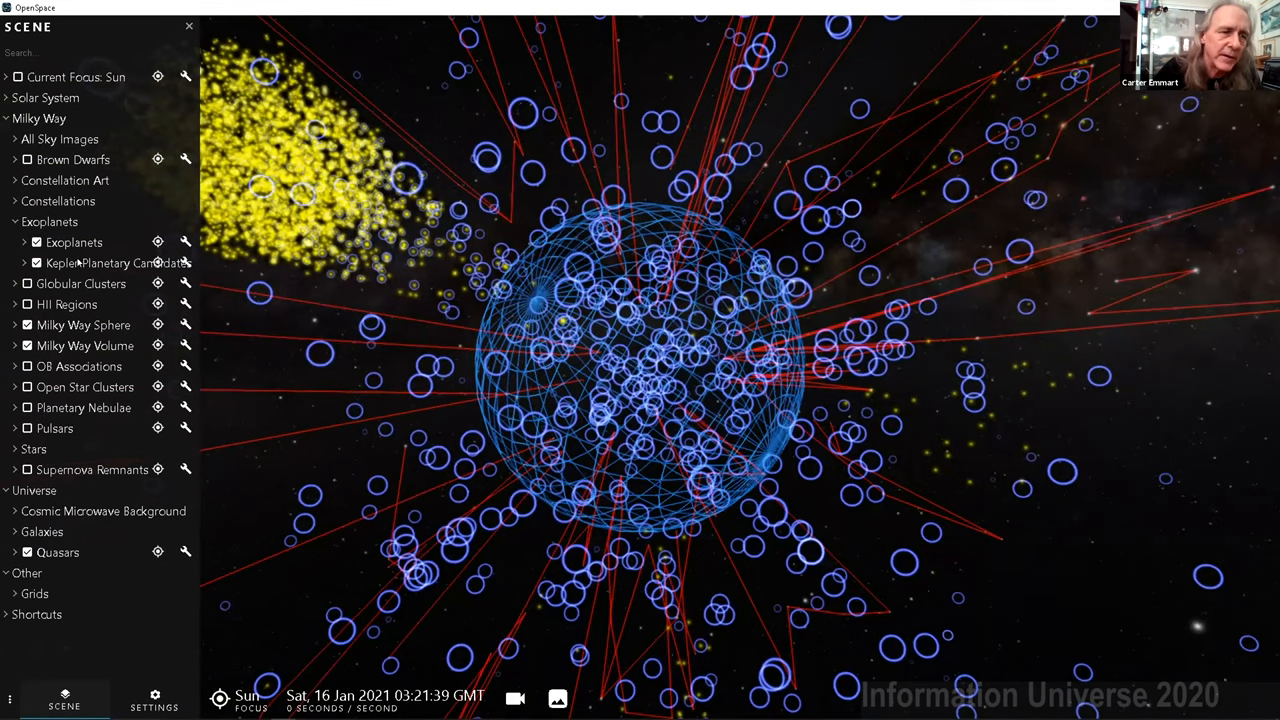
pyautogui.click(36, 242)
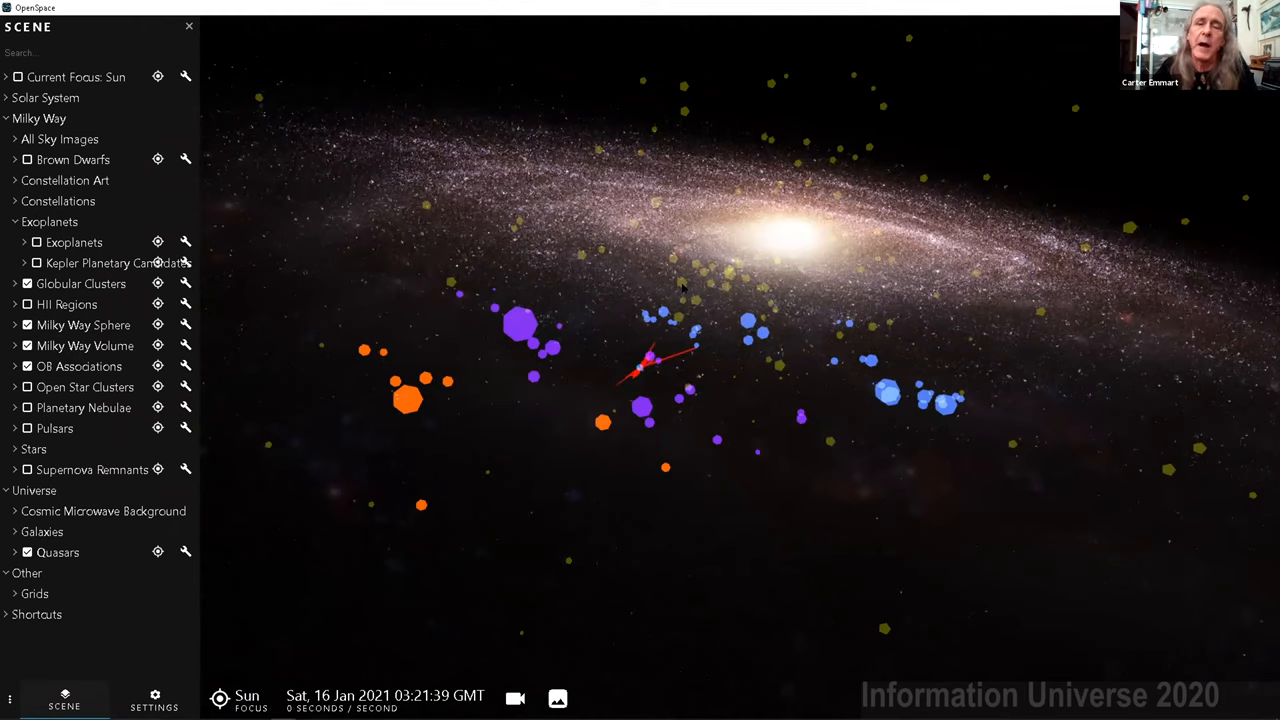
pyautogui.moveTo(634, 390)
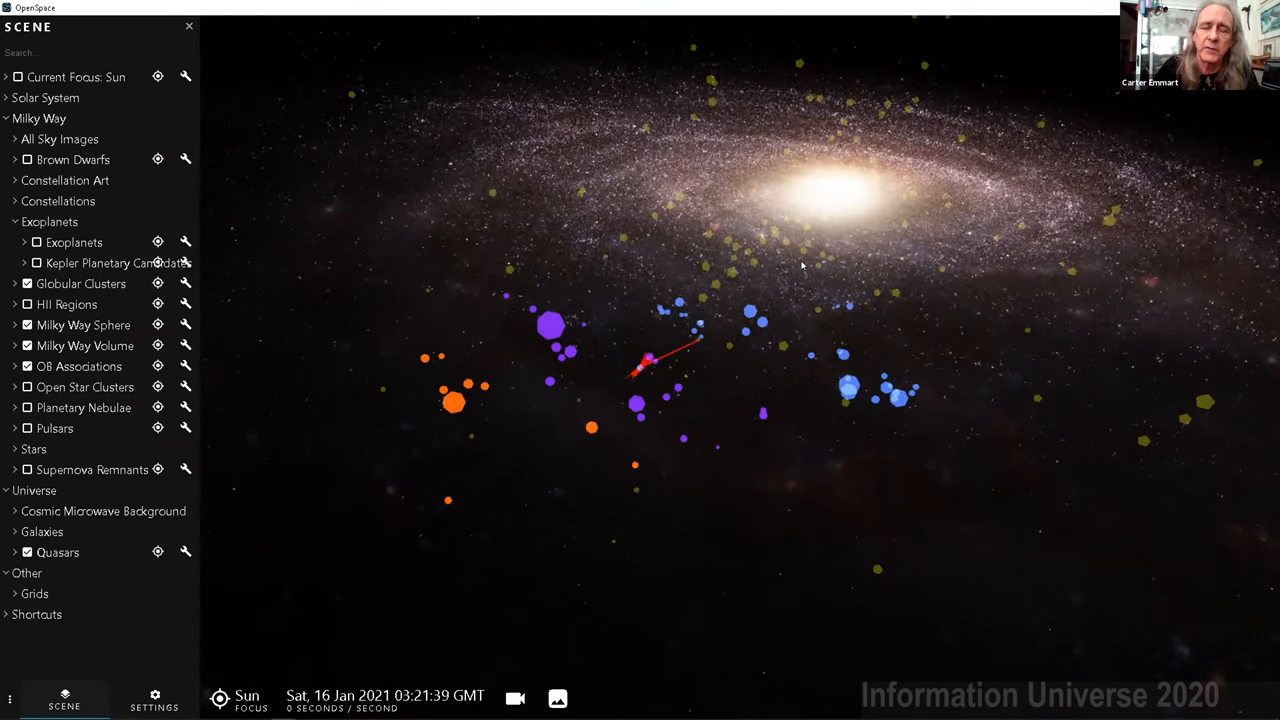
pyautogui.moveTo(715, 325)
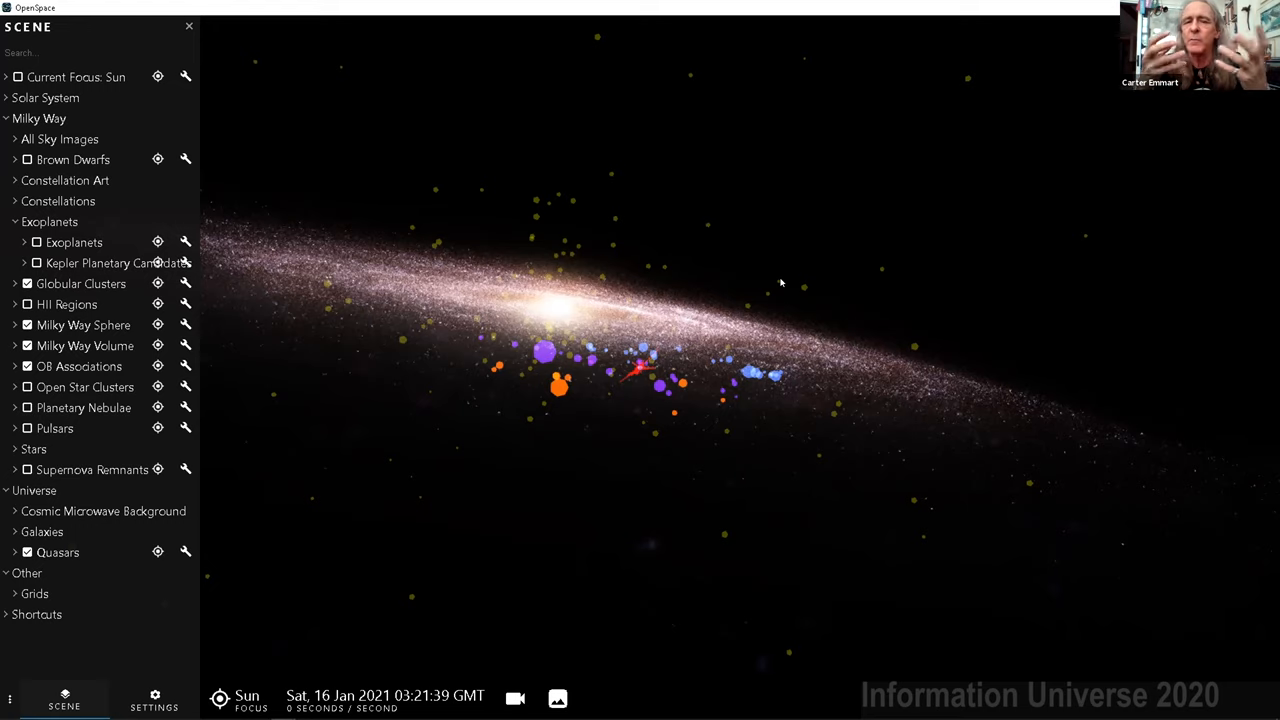
pyautogui.moveTo(695, 347)
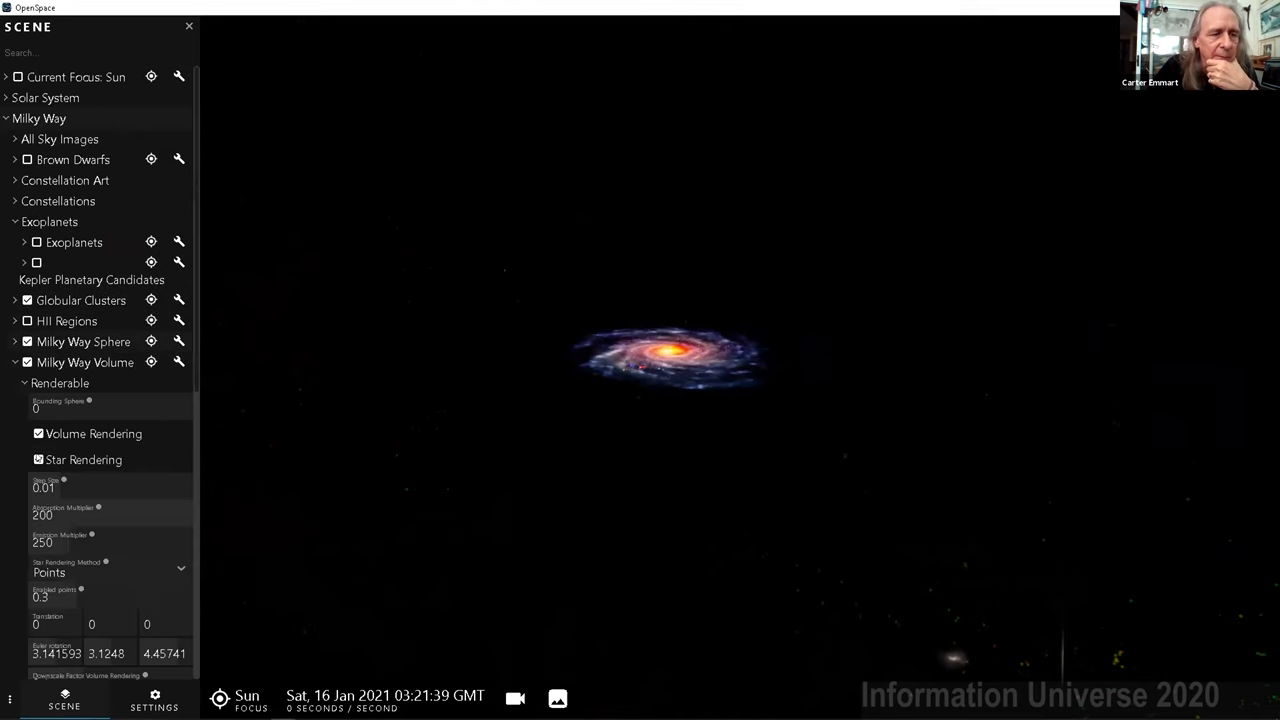
# Turn off the Milky Way's star rendering
pyautogui.click(38, 459)
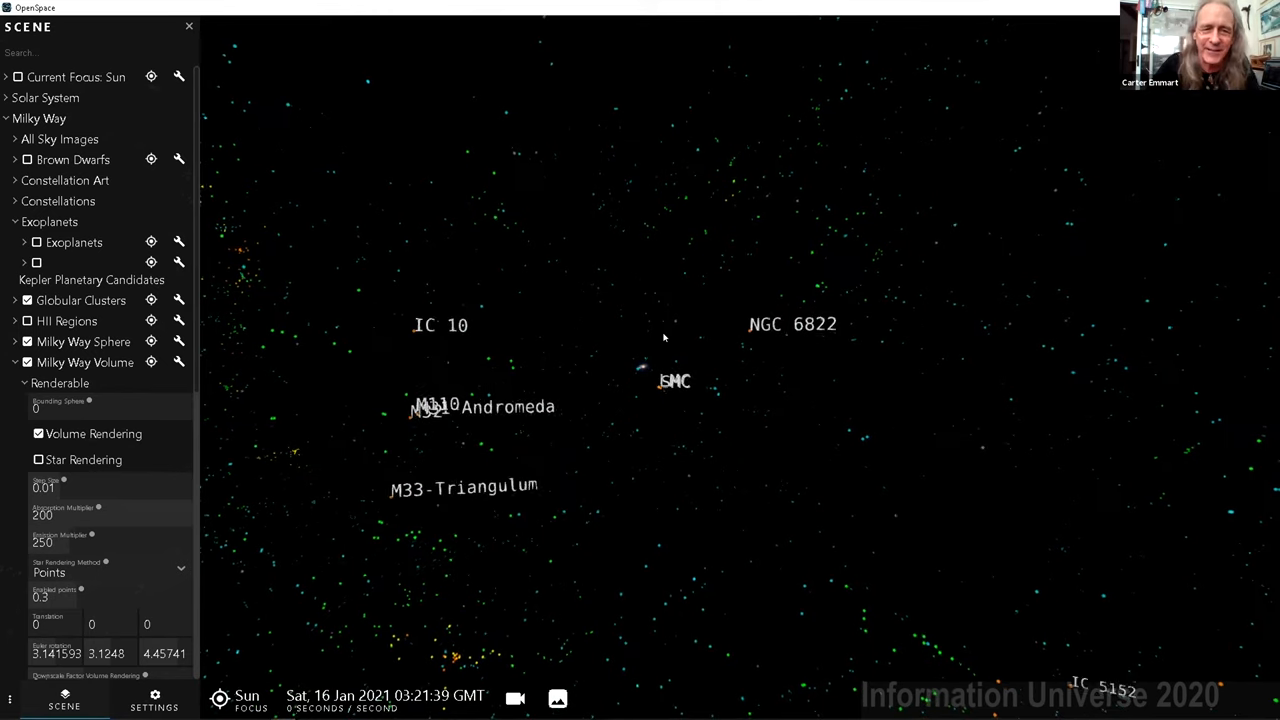
pyautogui.scroll(-3)
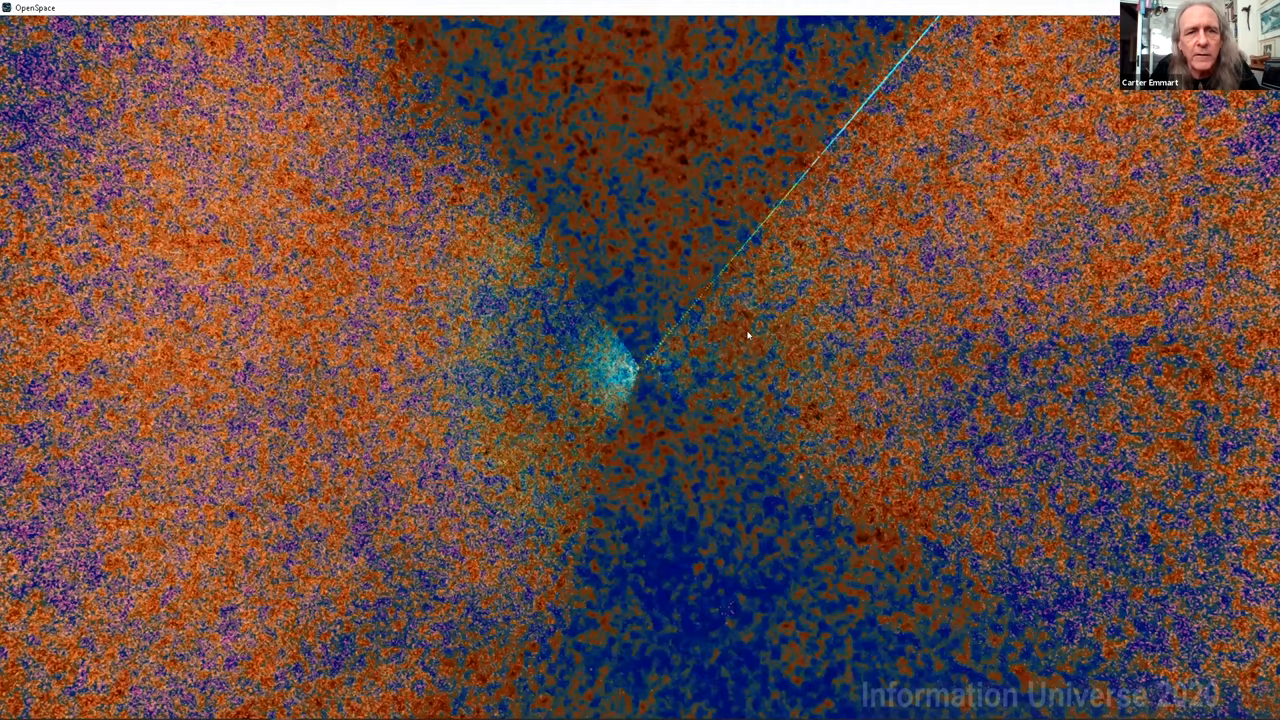
pyautogui.moveTo(882, 147)
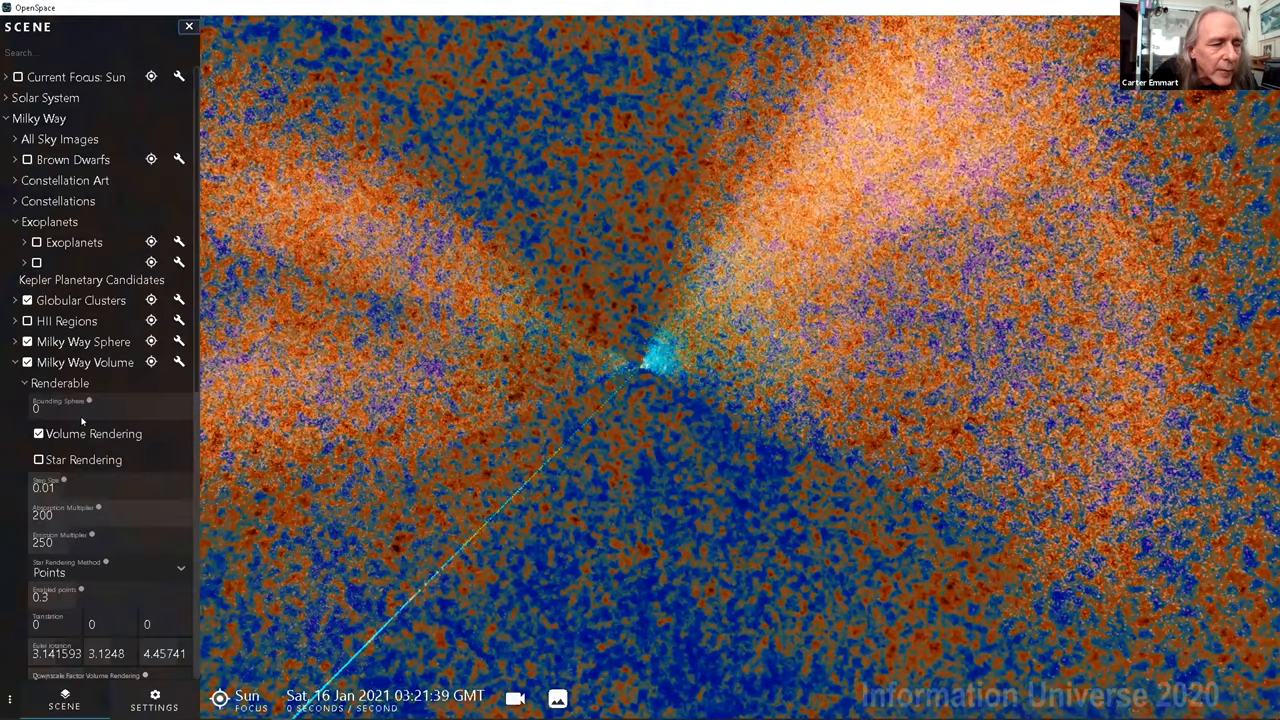
# Bring up the settings and focus-target list with the view near the Sun
pyautogui.click(154, 700)
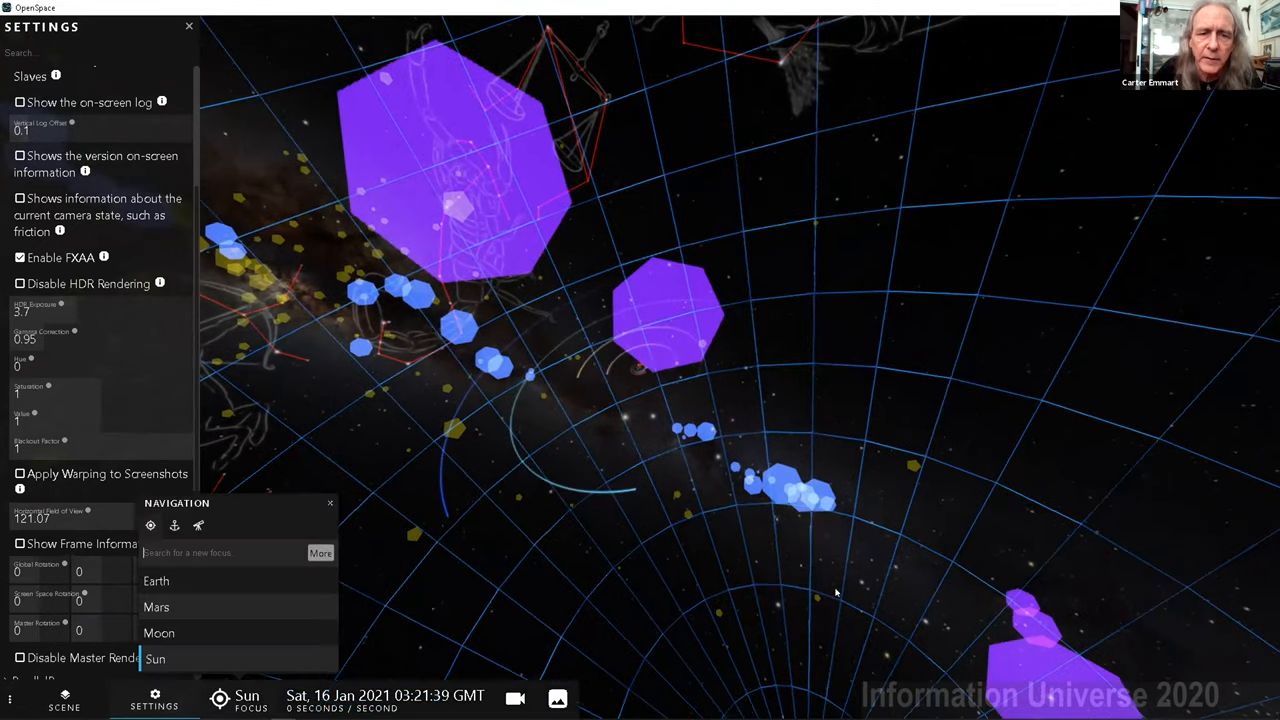
# Make Mars the camera focus and fly until its globe fills the view
pyautogui.click(156, 607)
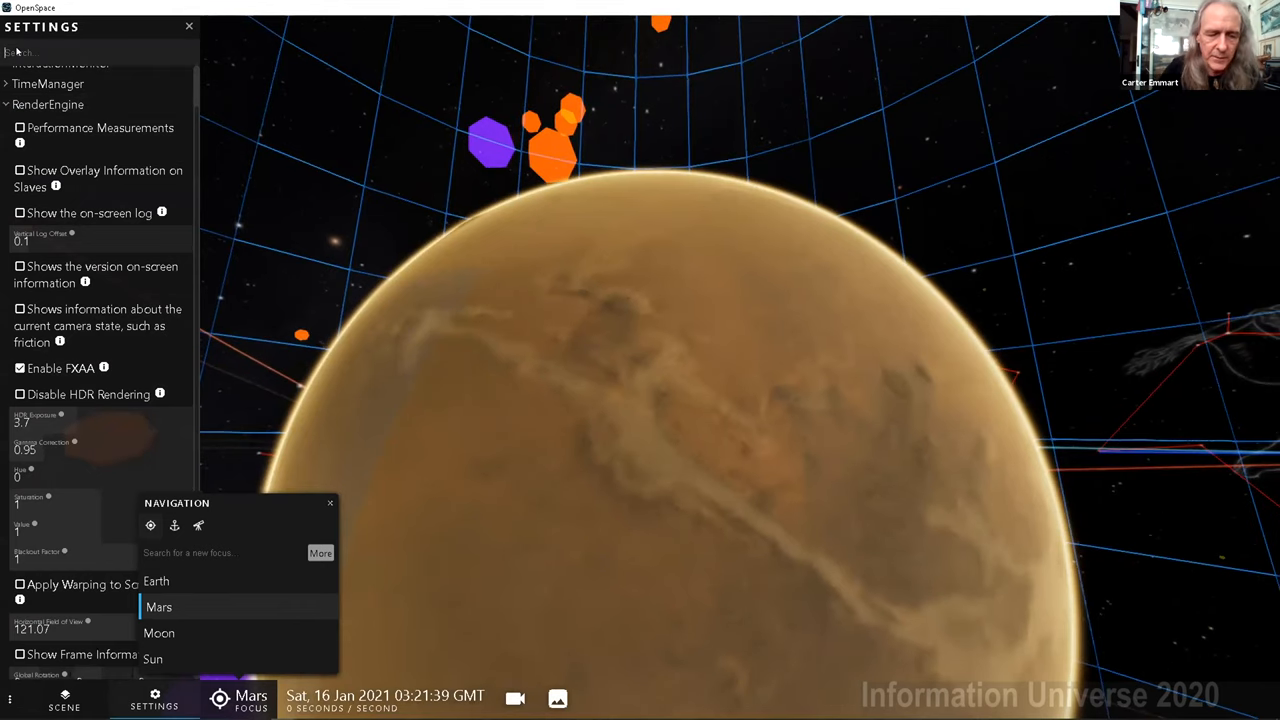
# Search the Scene list for 'mars' and expand Mars's properties down to its imagery Layers
pyautogui.write('mars')
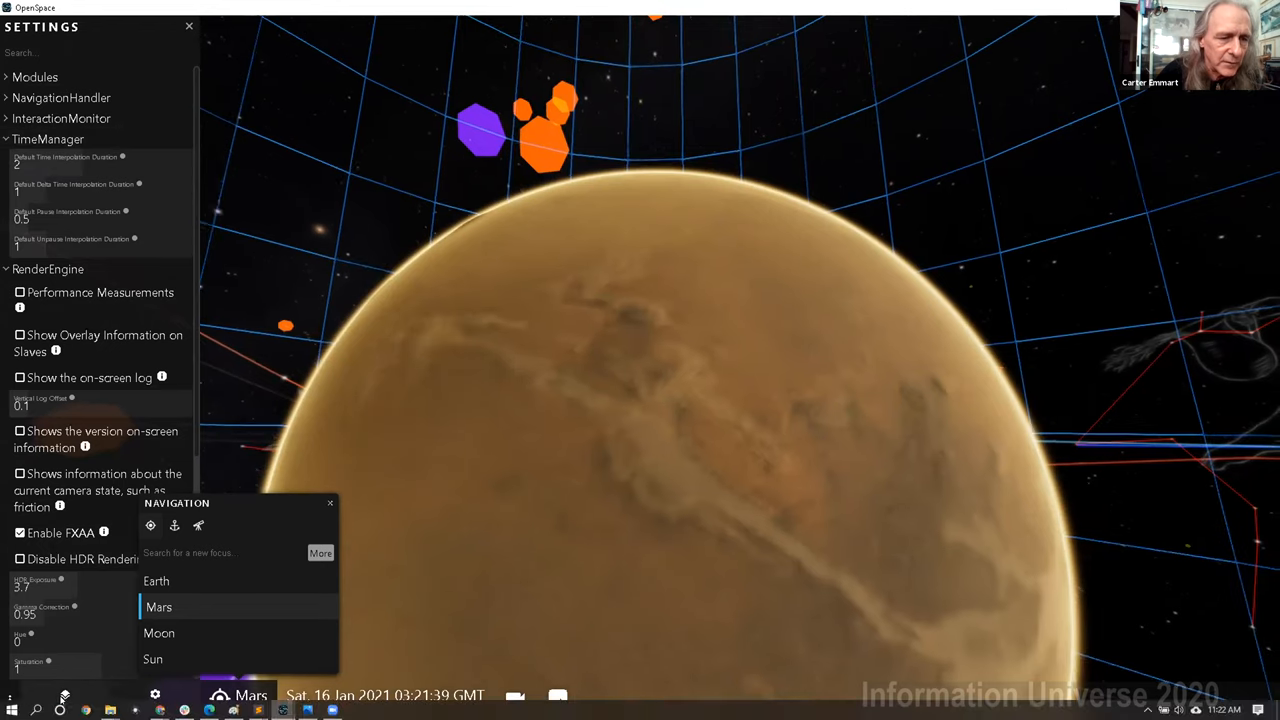
pyautogui.click(64, 700)
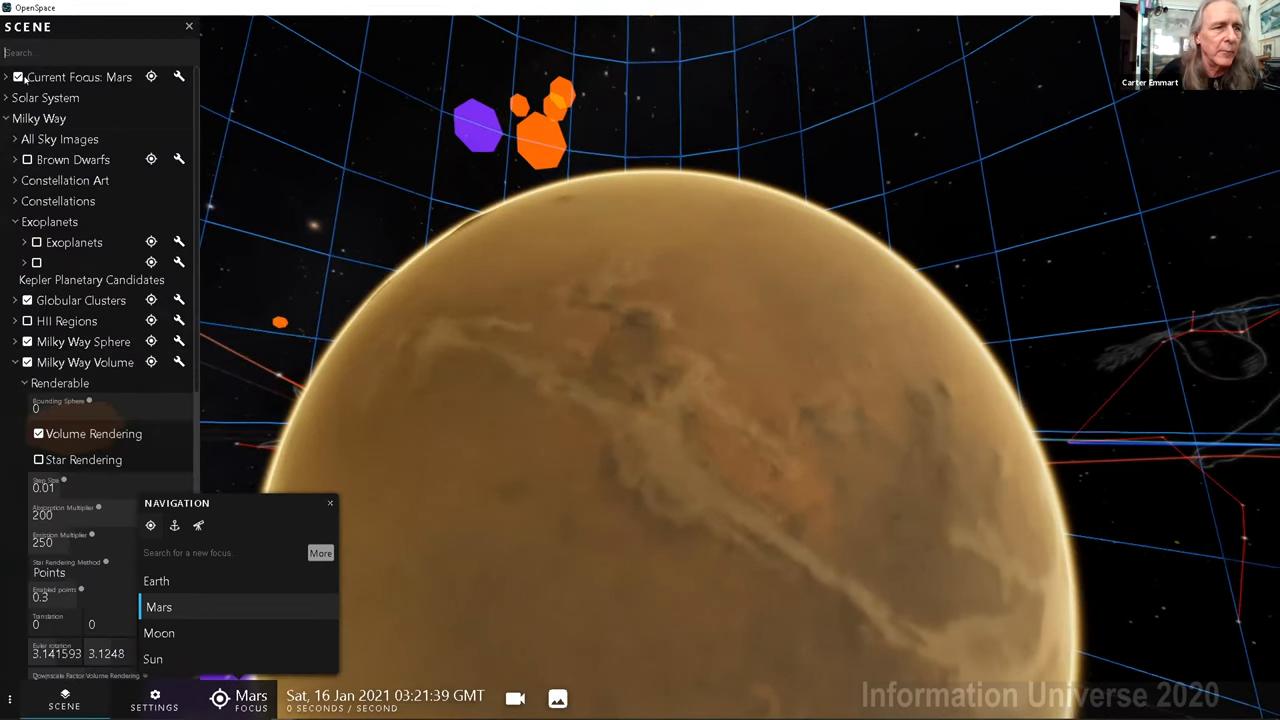
pyautogui.write('mars')
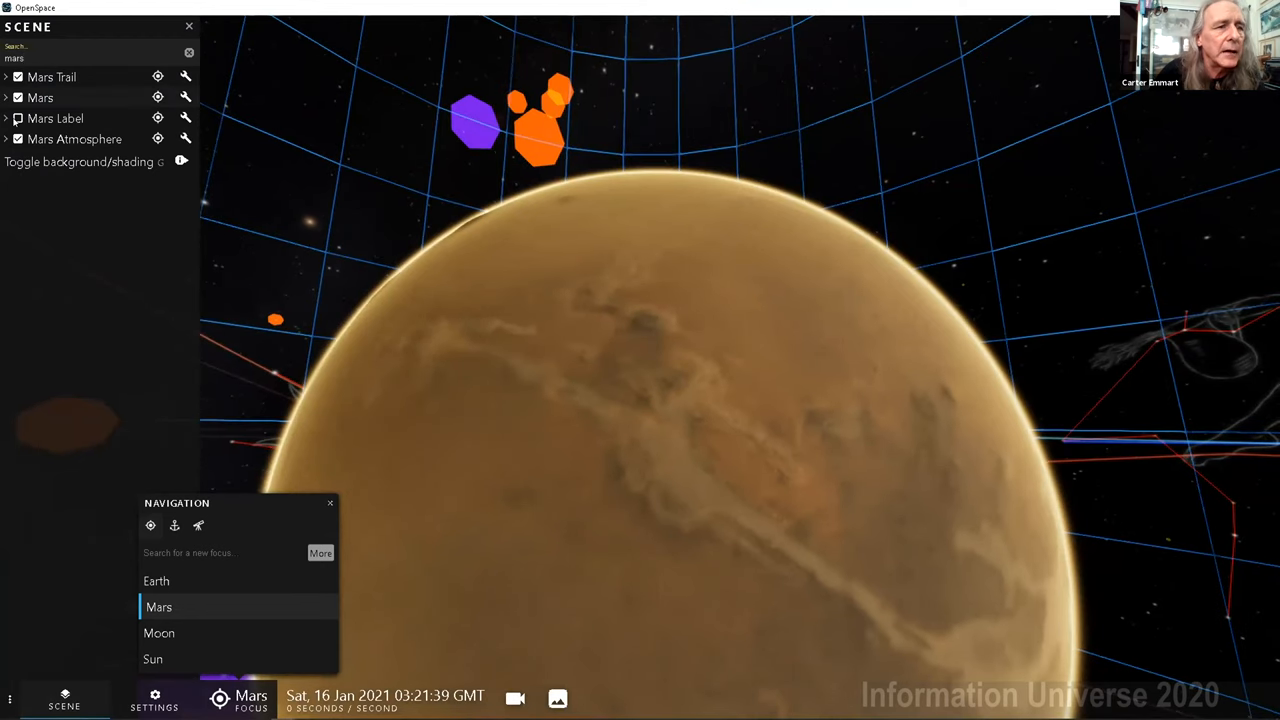
pyautogui.click(40, 97)
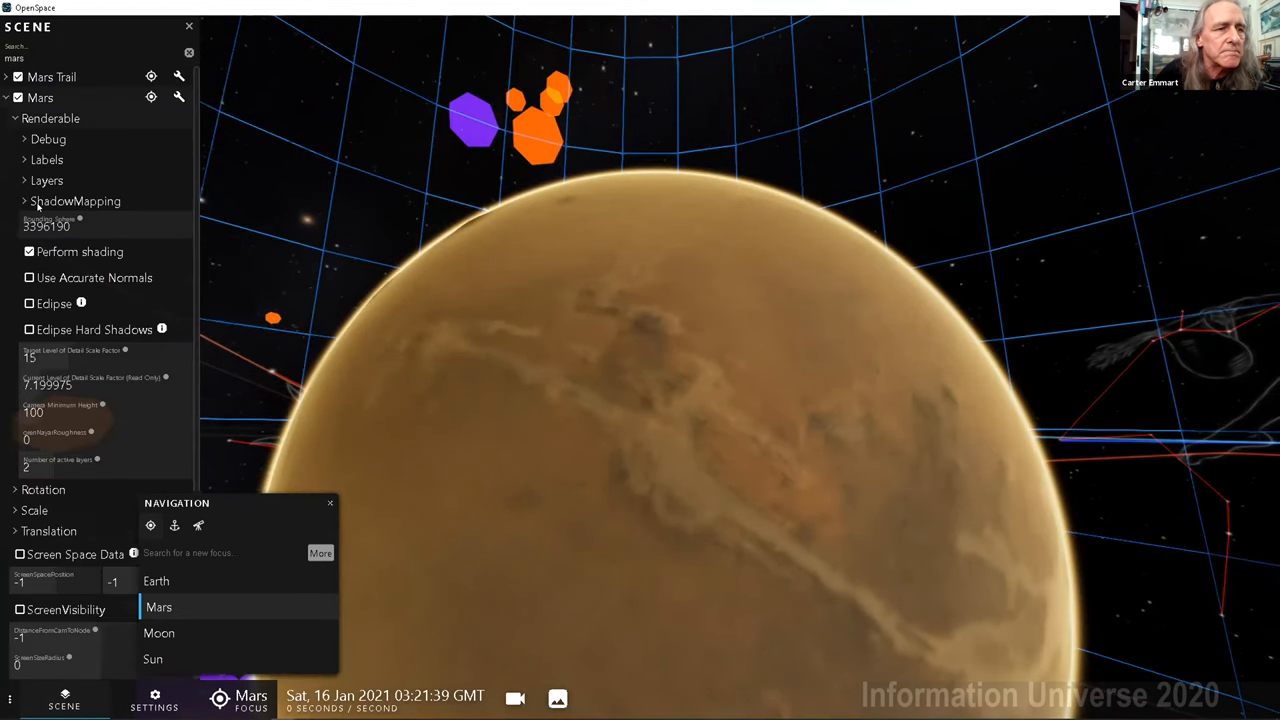
pyautogui.click(46, 180)
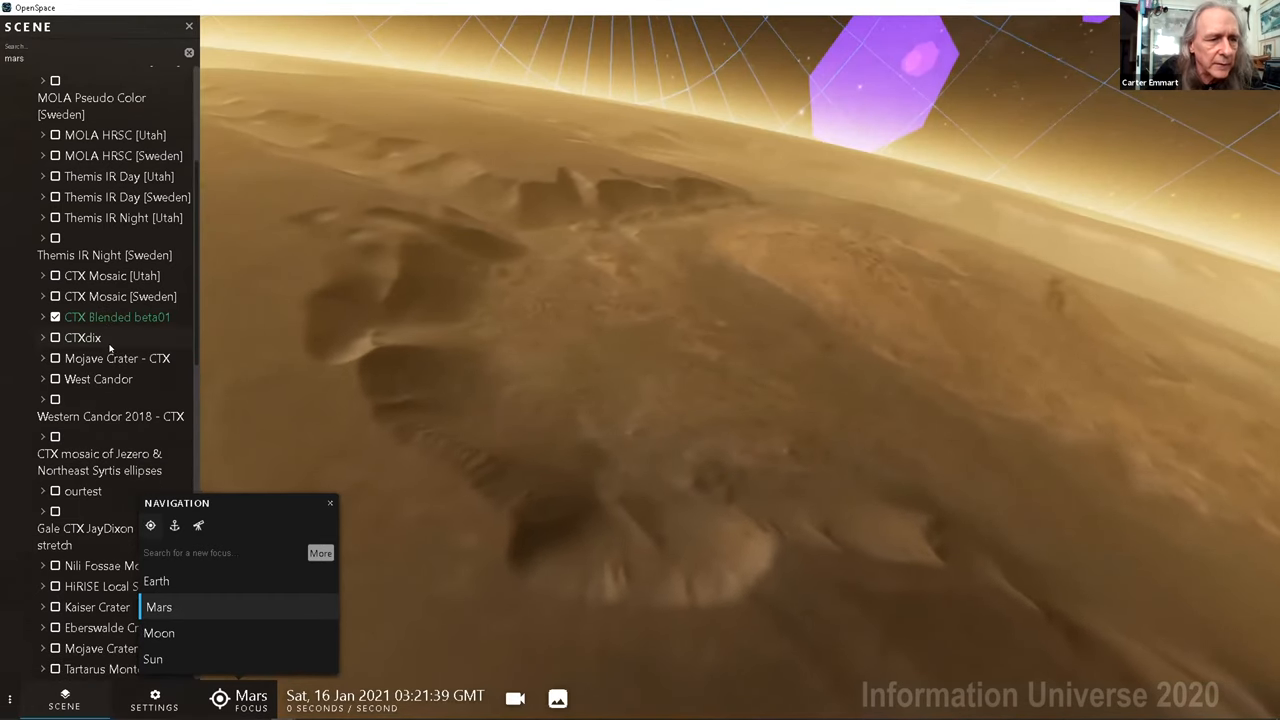
# Scroll past Mars's color layers and expand the HeightLayers group
pyautogui.scroll(-3)
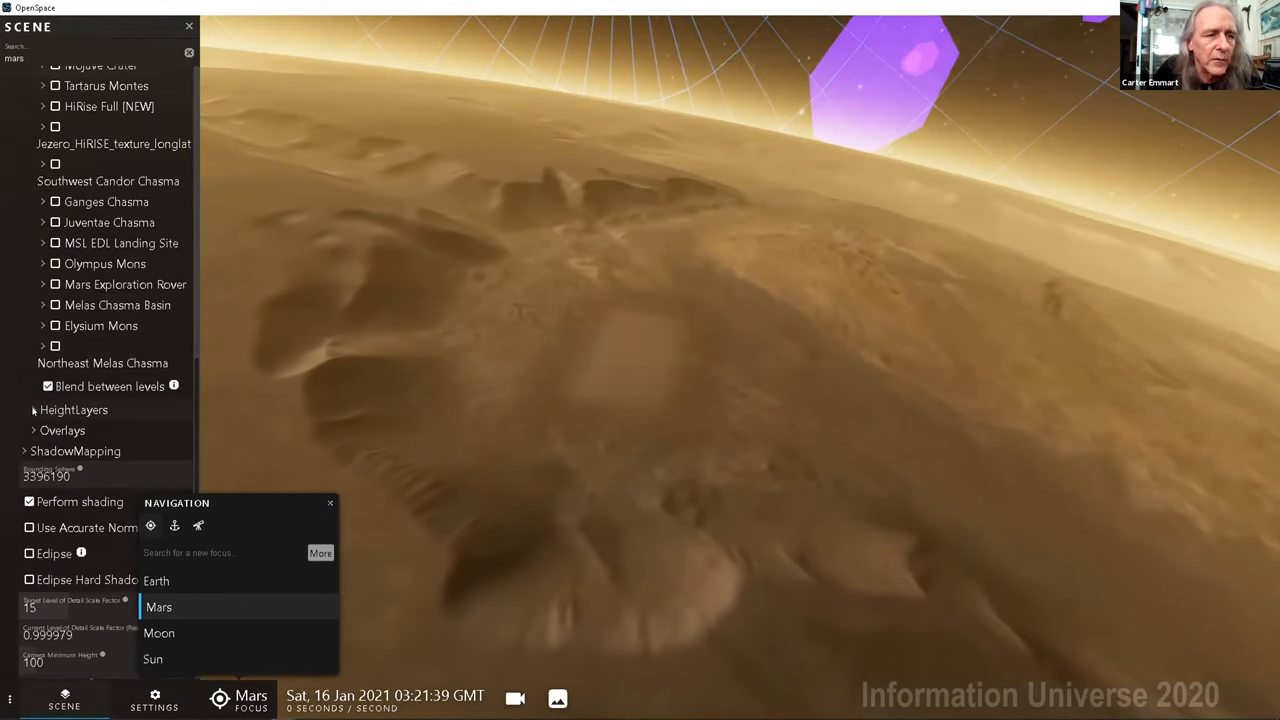
pyautogui.click(34, 409)
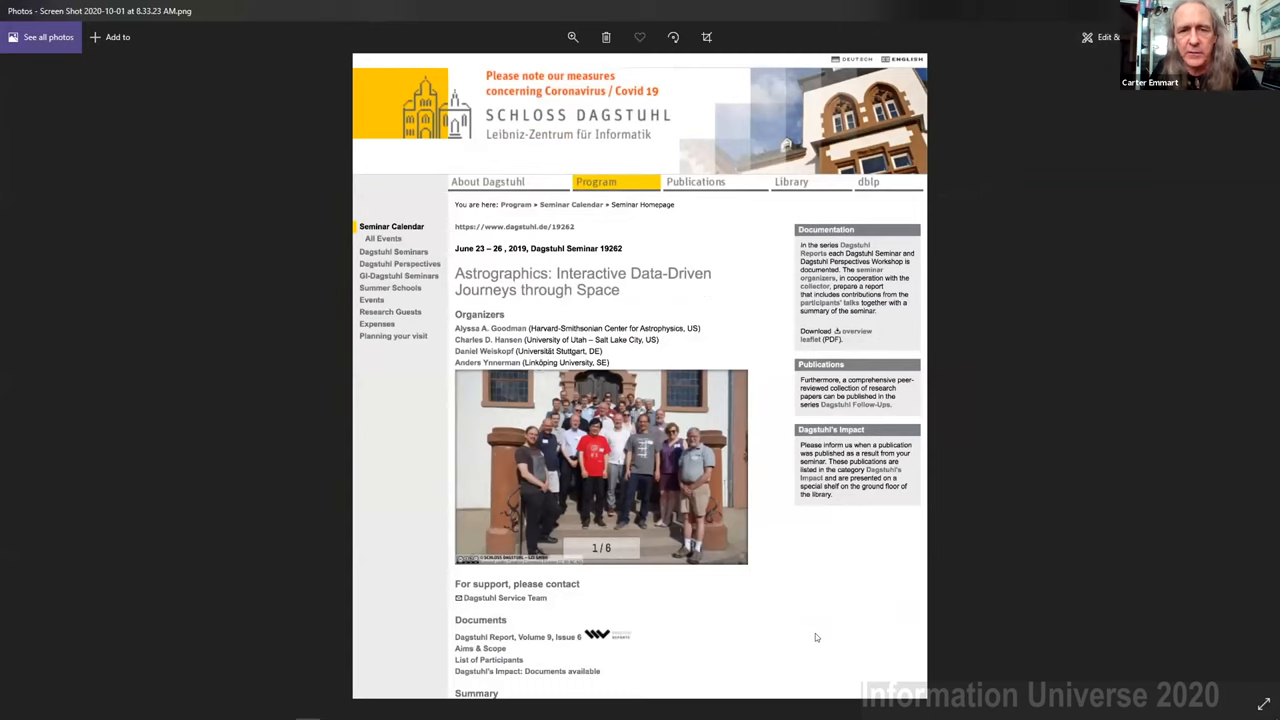
pyautogui.moveTo(831, 607)
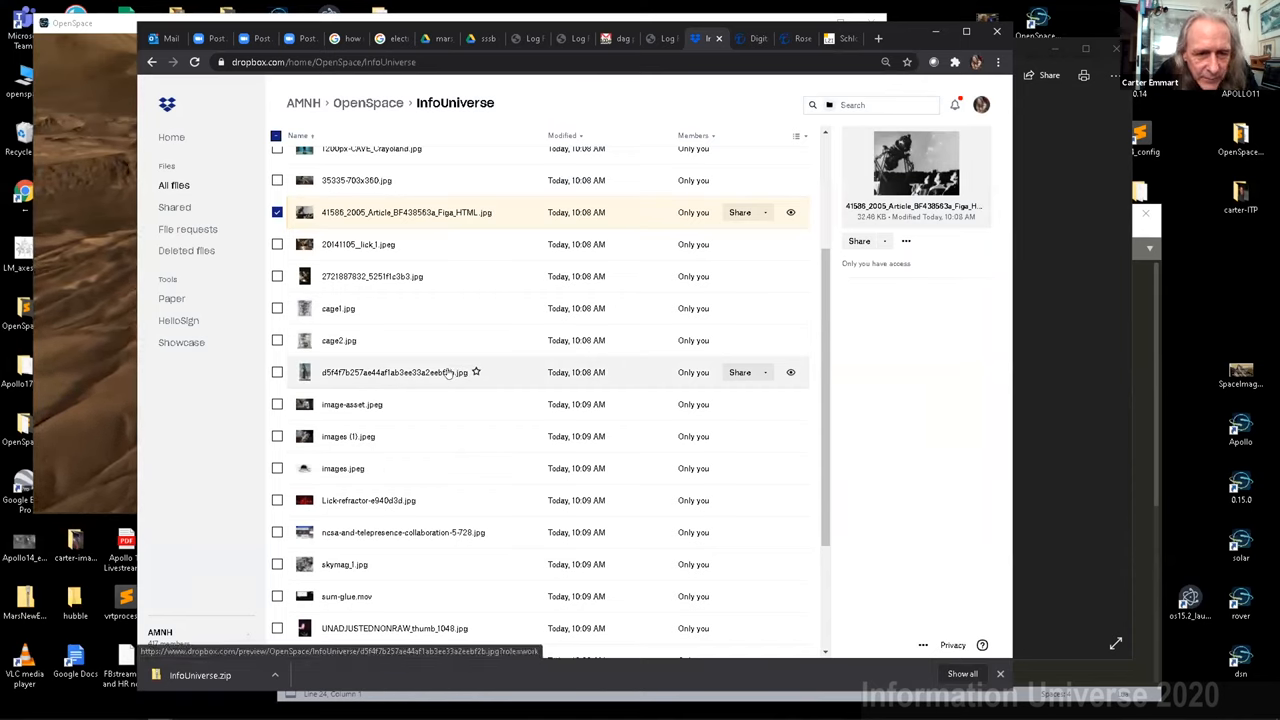
# Preview and play sum-glue.mov, showing a Glue scatter plot being built
pyautogui.click(346, 596)
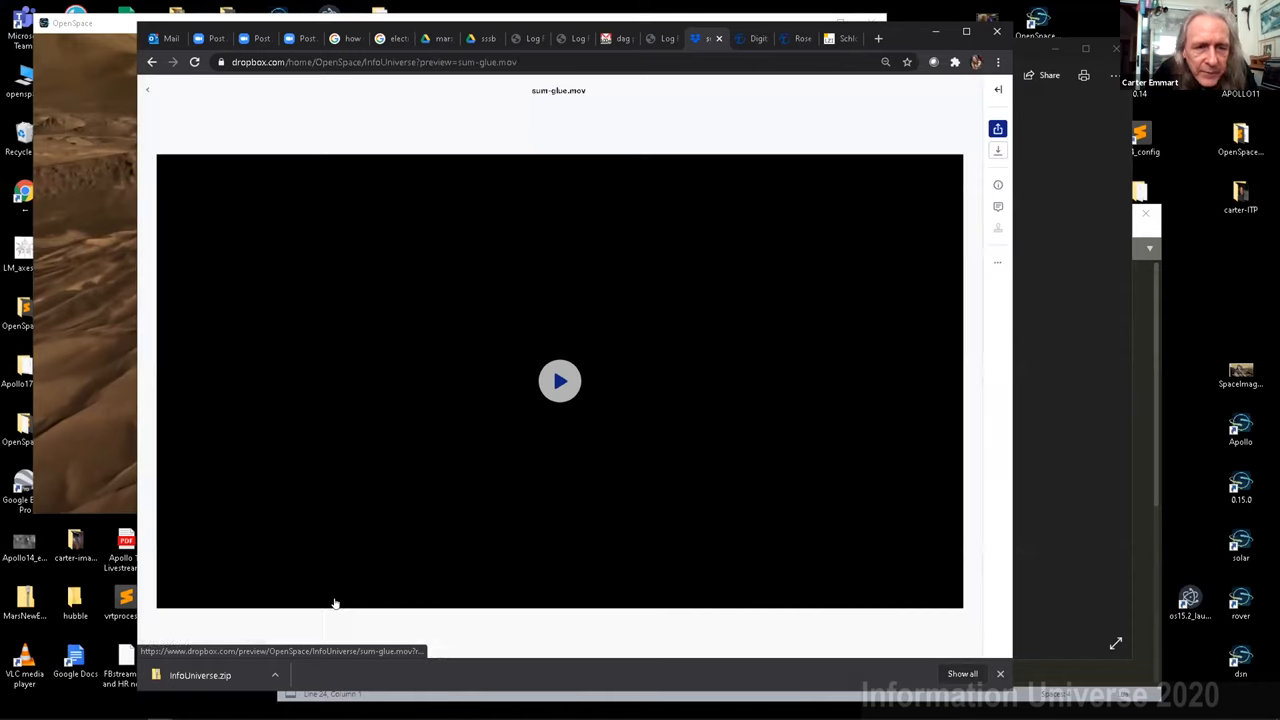
pyautogui.click(559, 381)
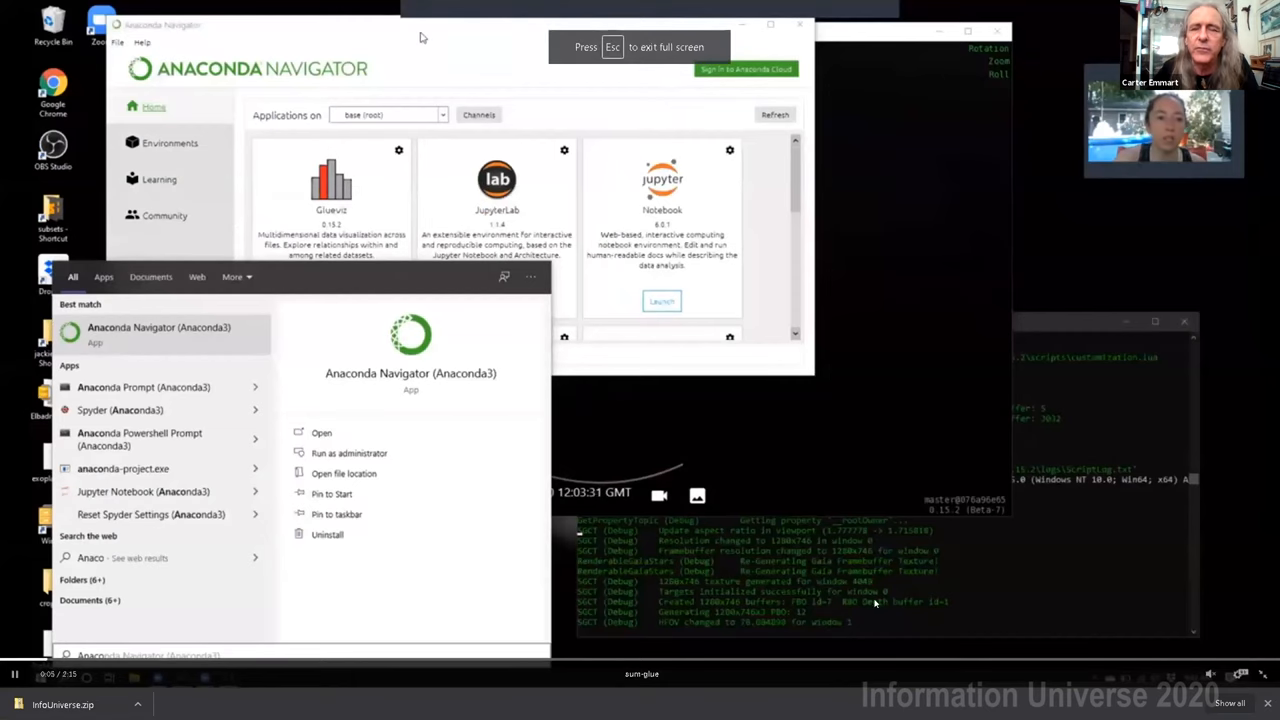
pyautogui.click(331, 300)
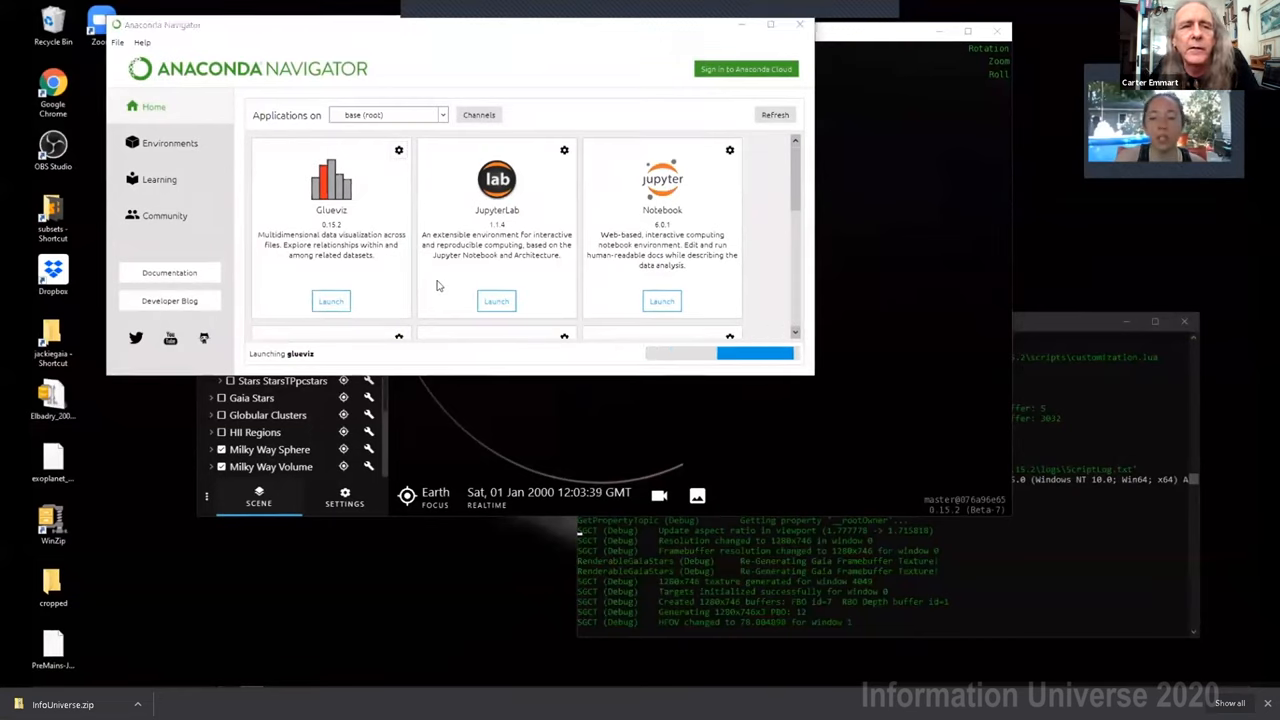
pyautogui.click(331, 301)
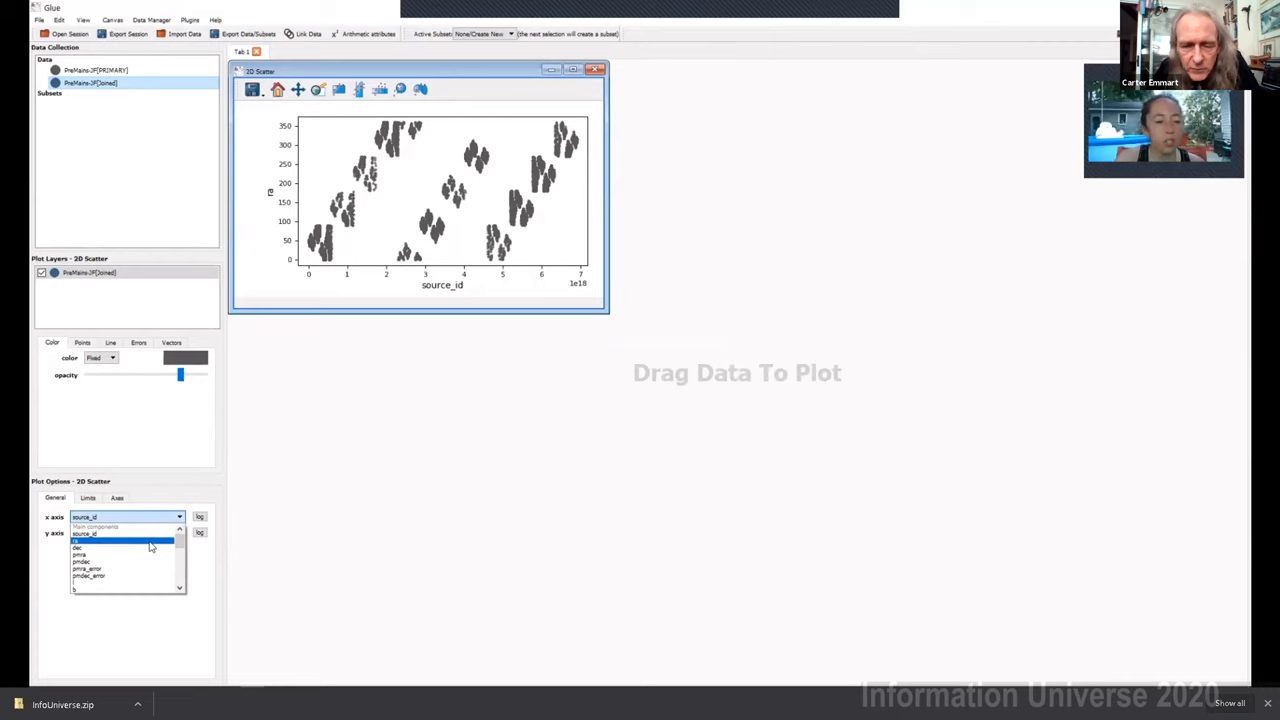
pyautogui.click(90, 540)
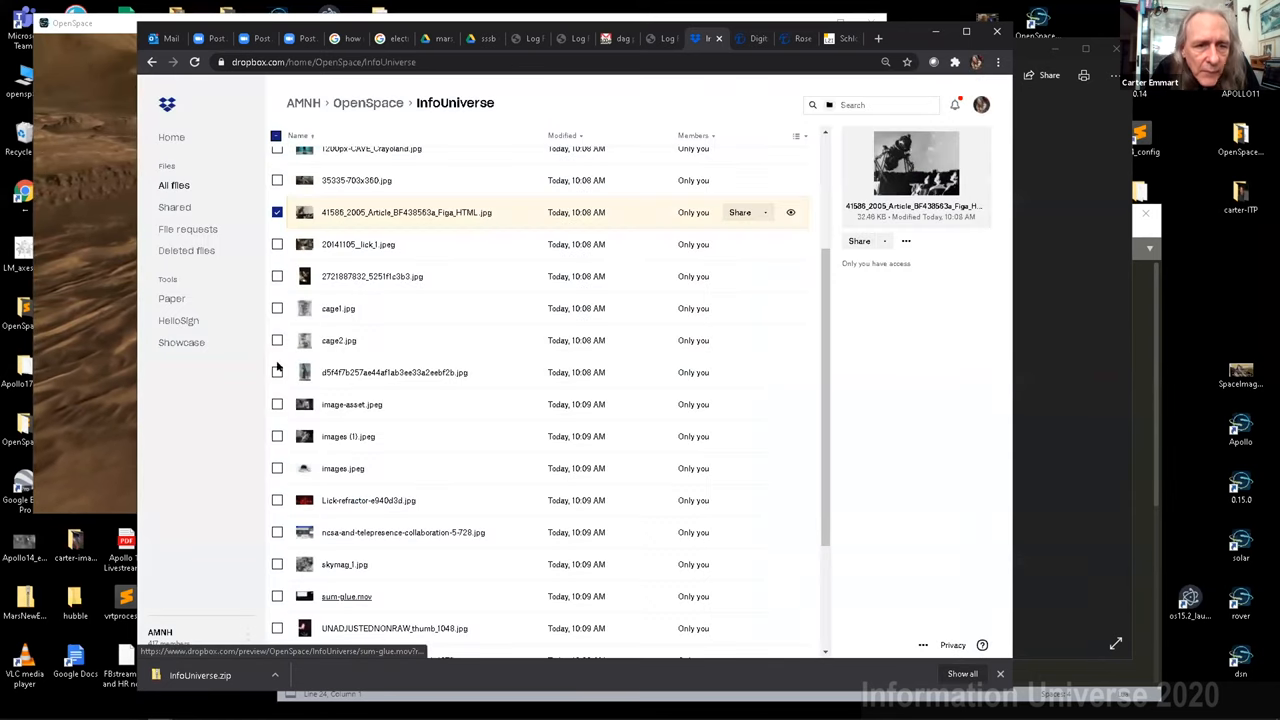
pyautogui.moveTo(347, 596)
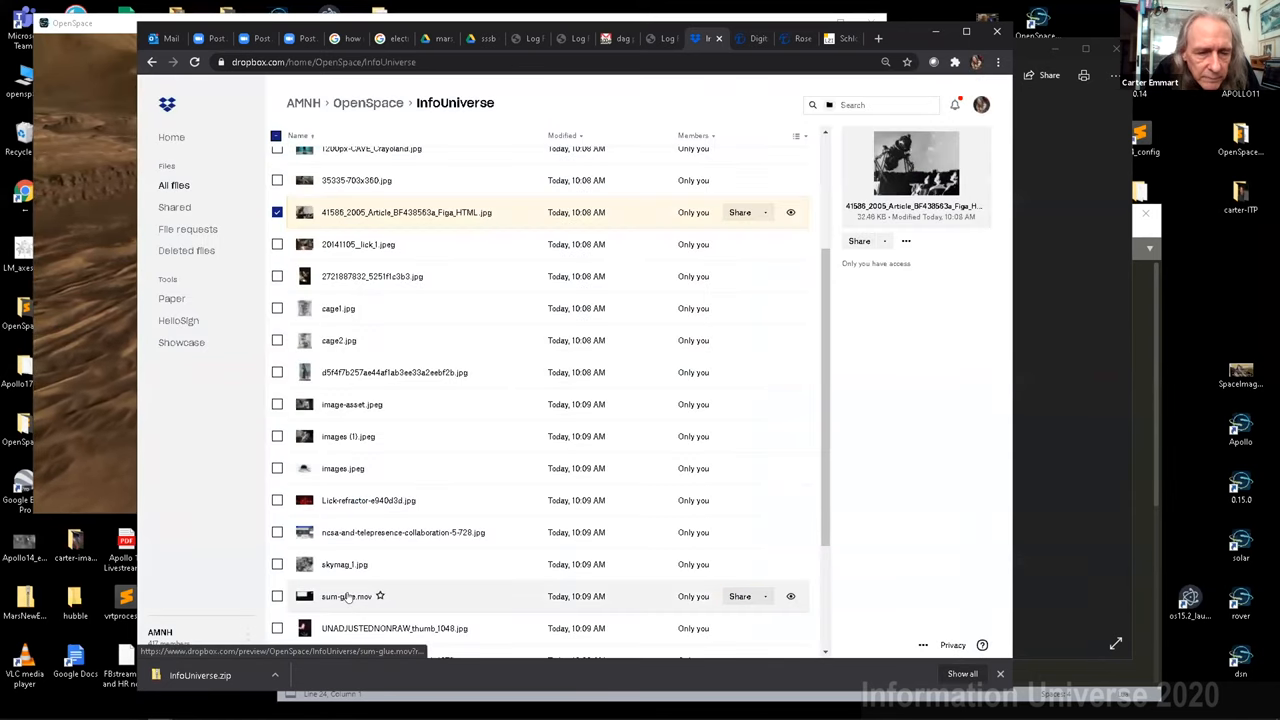
# Reopen the sum-glue.mov preview, which now shows a playback error with a download option
pyautogui.click(346, 596)
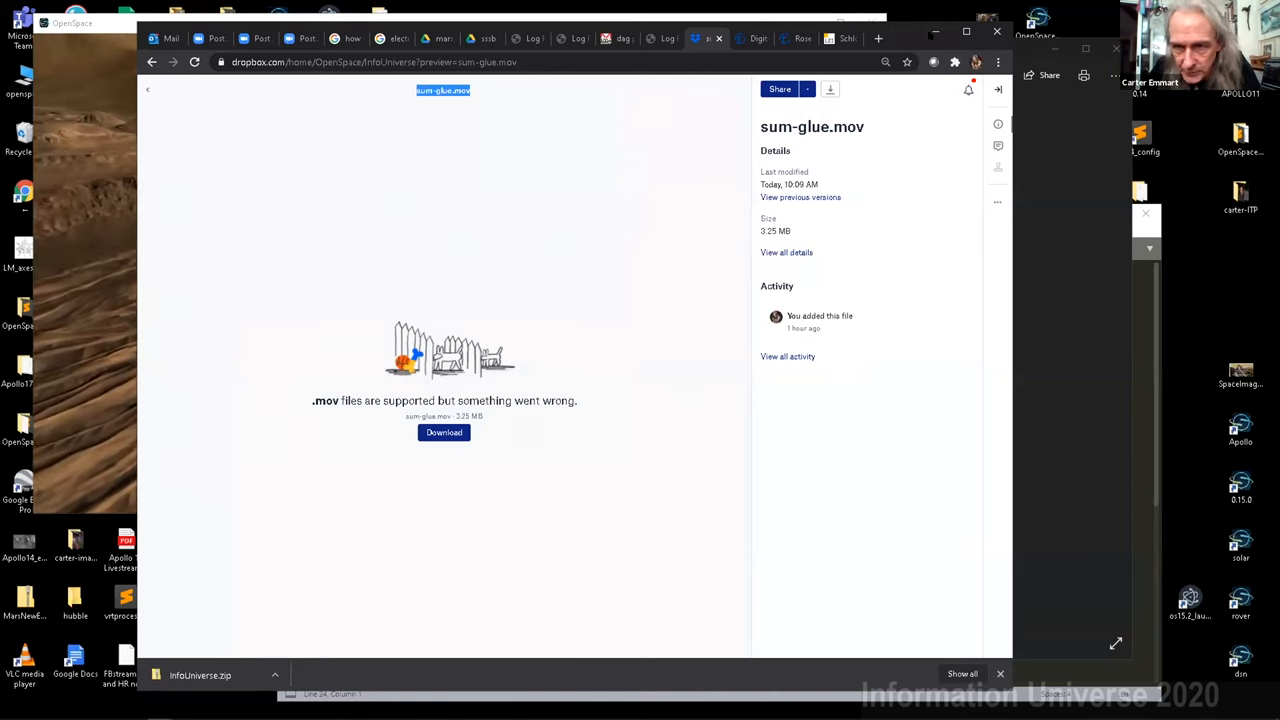
pyautogui.moveTo(933, 31)
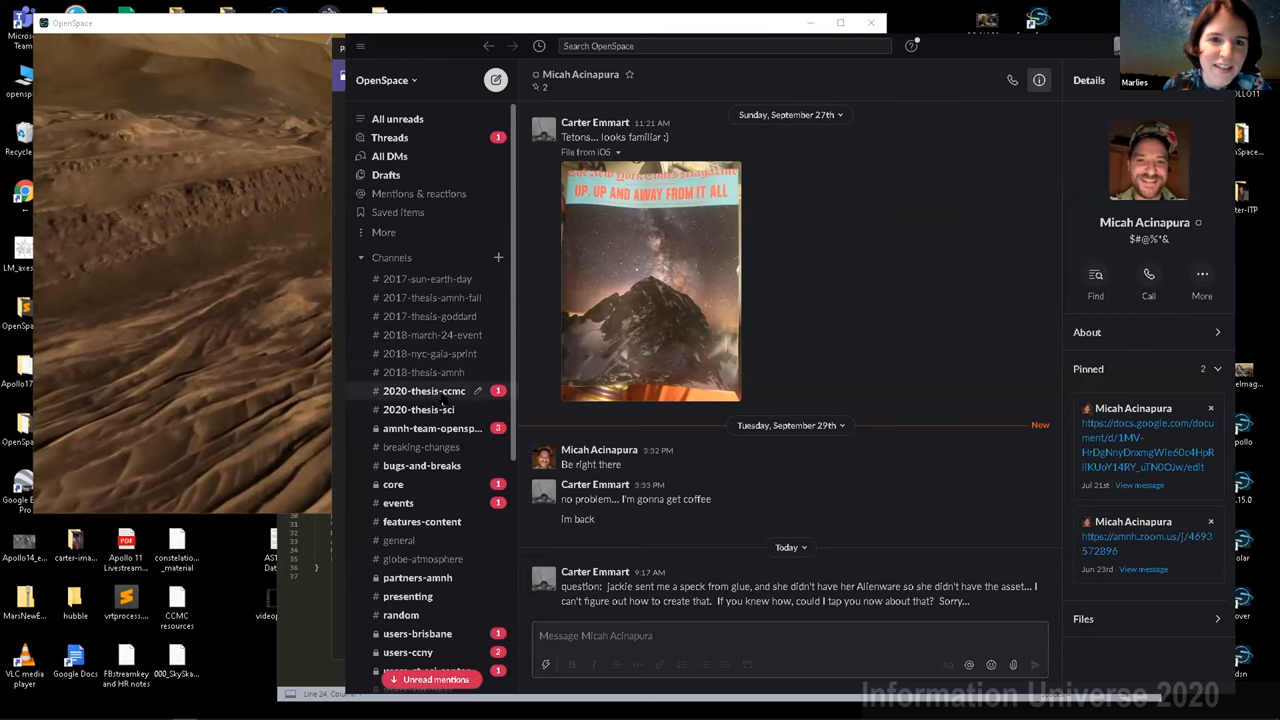
# Switch to #2020-thesis-ccmc and scroll up through its recent messages
pyautogui.click(423, 390)
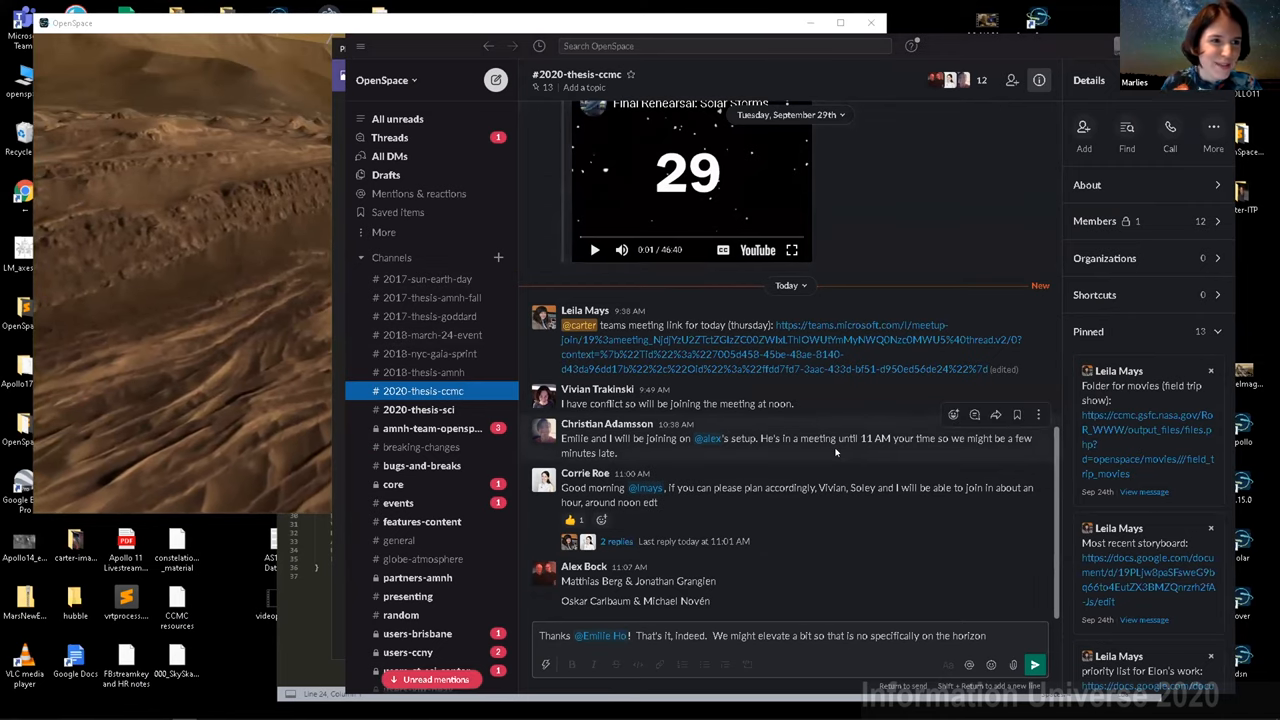
pyautogui.scroll(3)
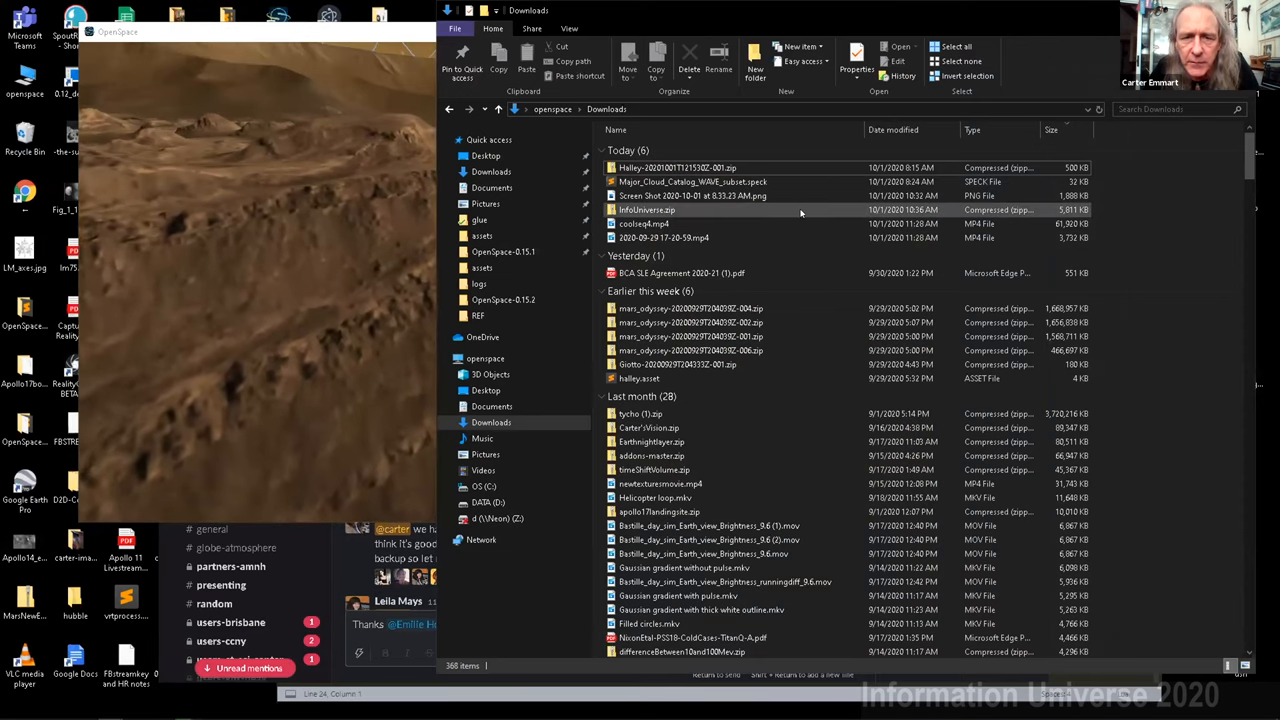
pyautogui.click(664, 237)
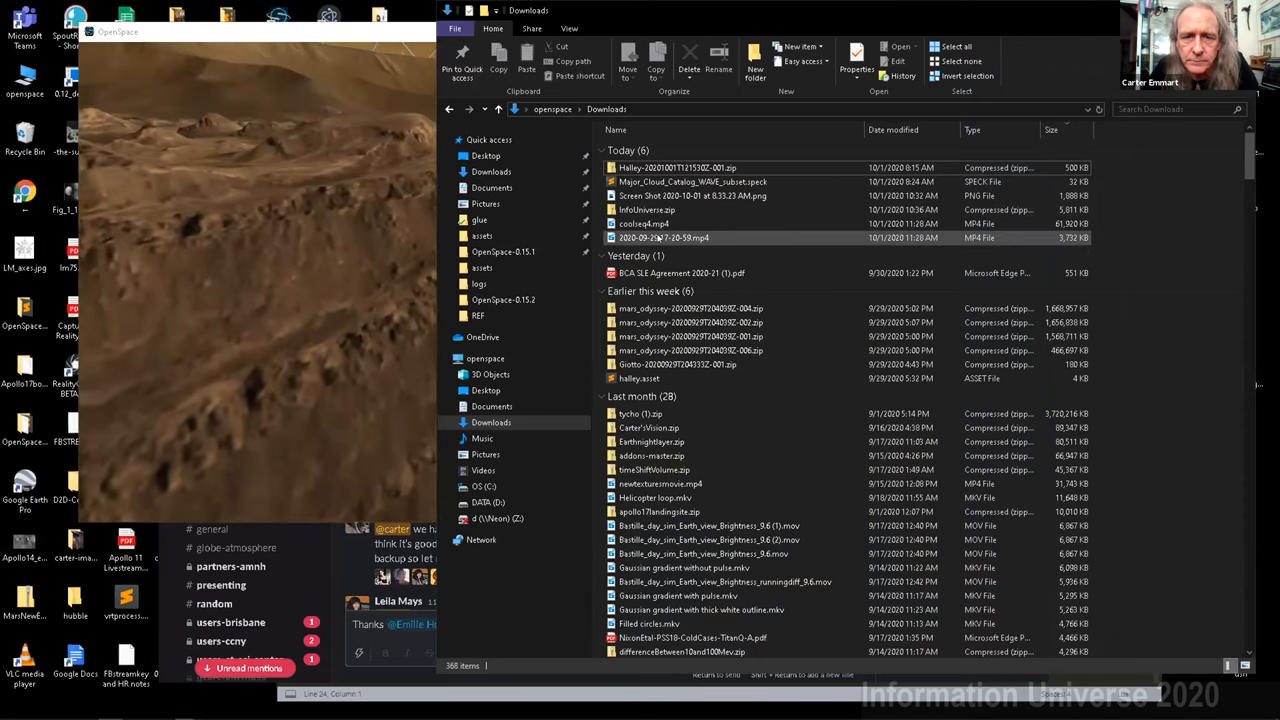
pyautogui.moveTo(664, 238)
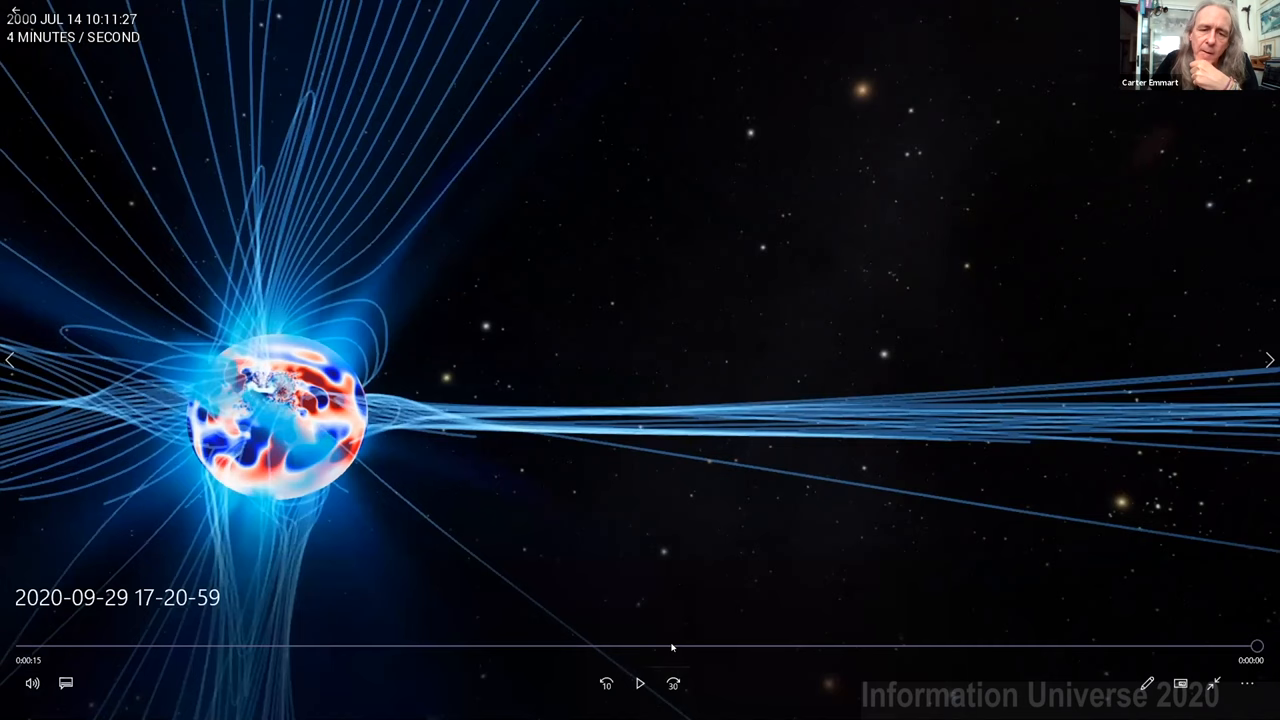
pyautogui.click(639, 683)
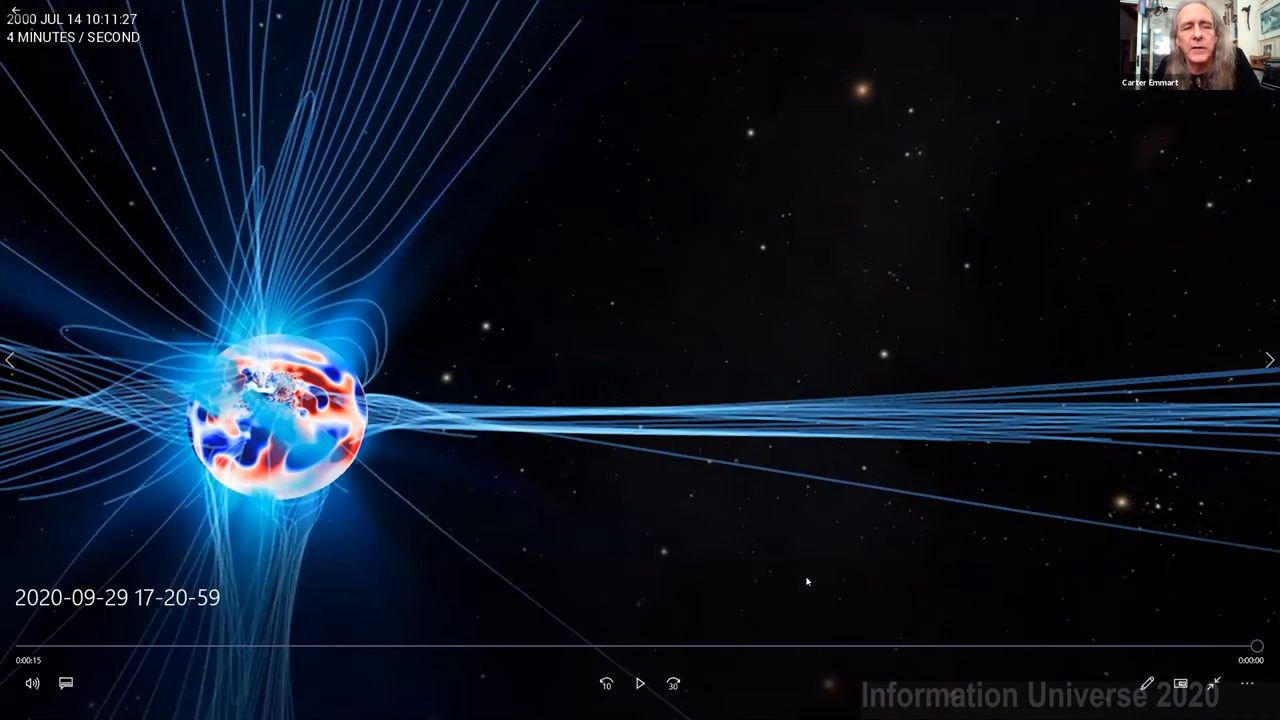
pyautogui.click(639, 683)
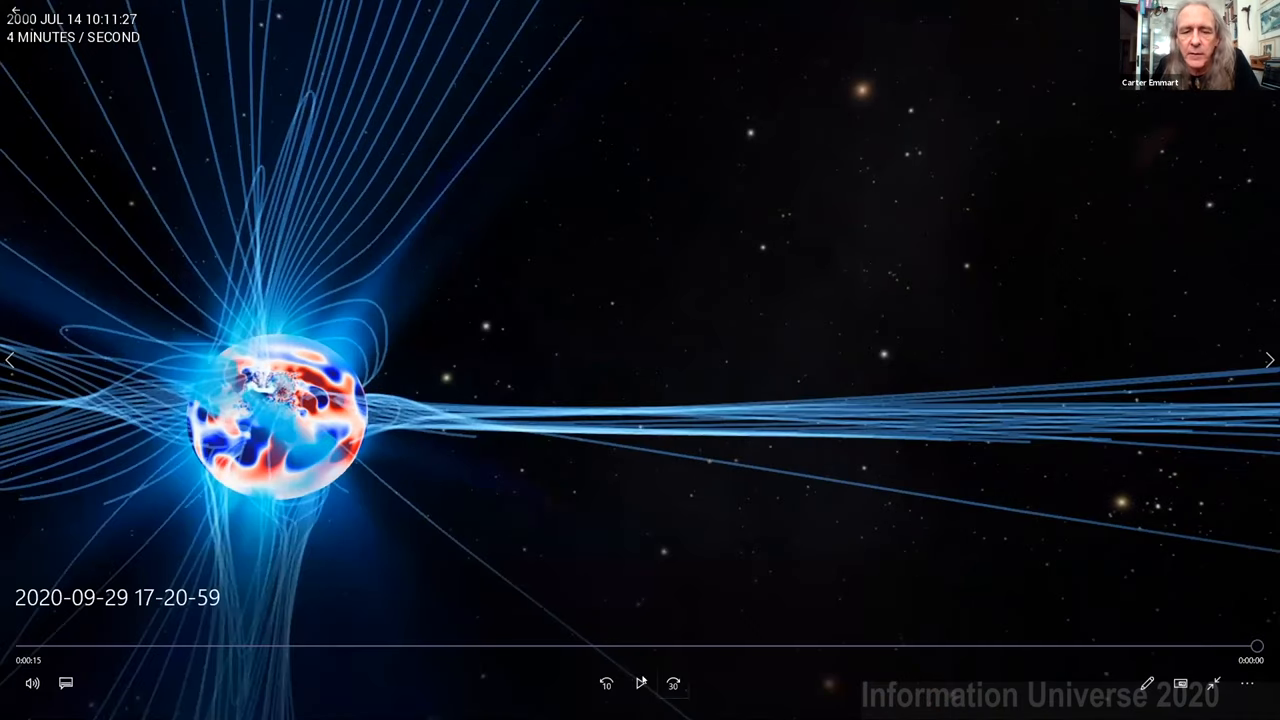
pyautogui.click(640, 683)
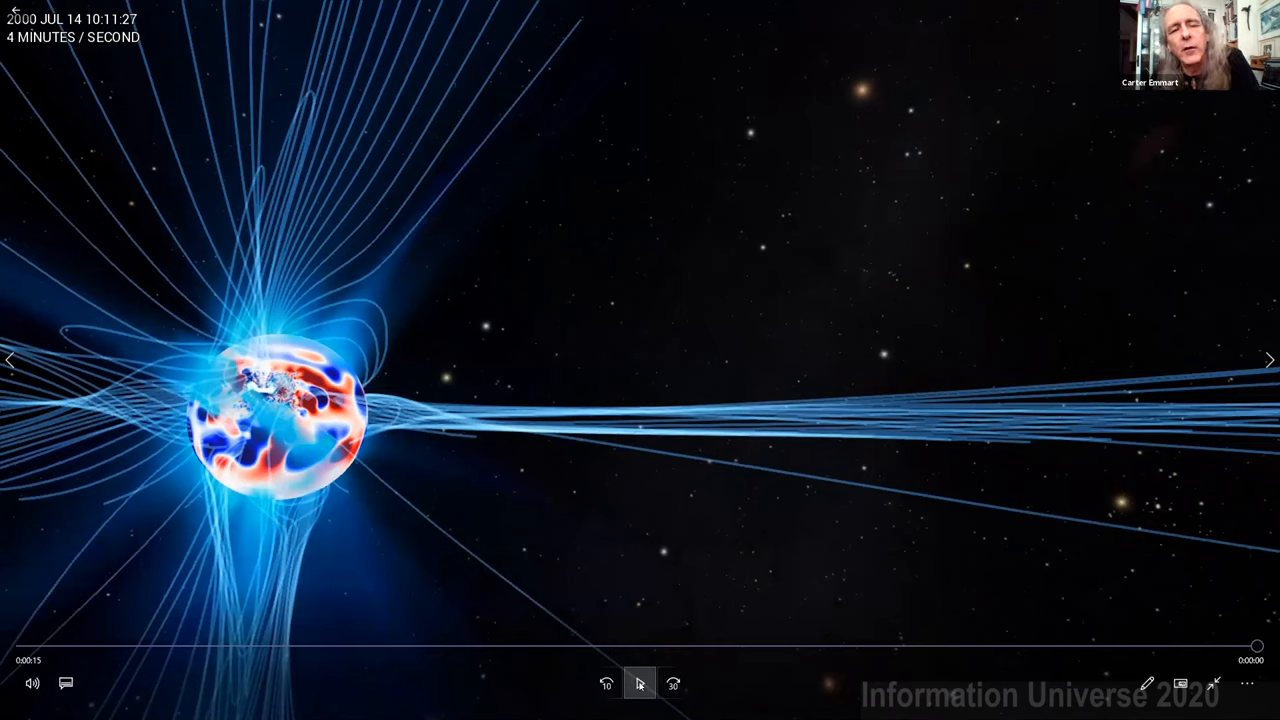
# Leave the finished magnetosphere video, close the proton-intensity window, and open coolseq4.mp4
pyautogui.click(639, 683)
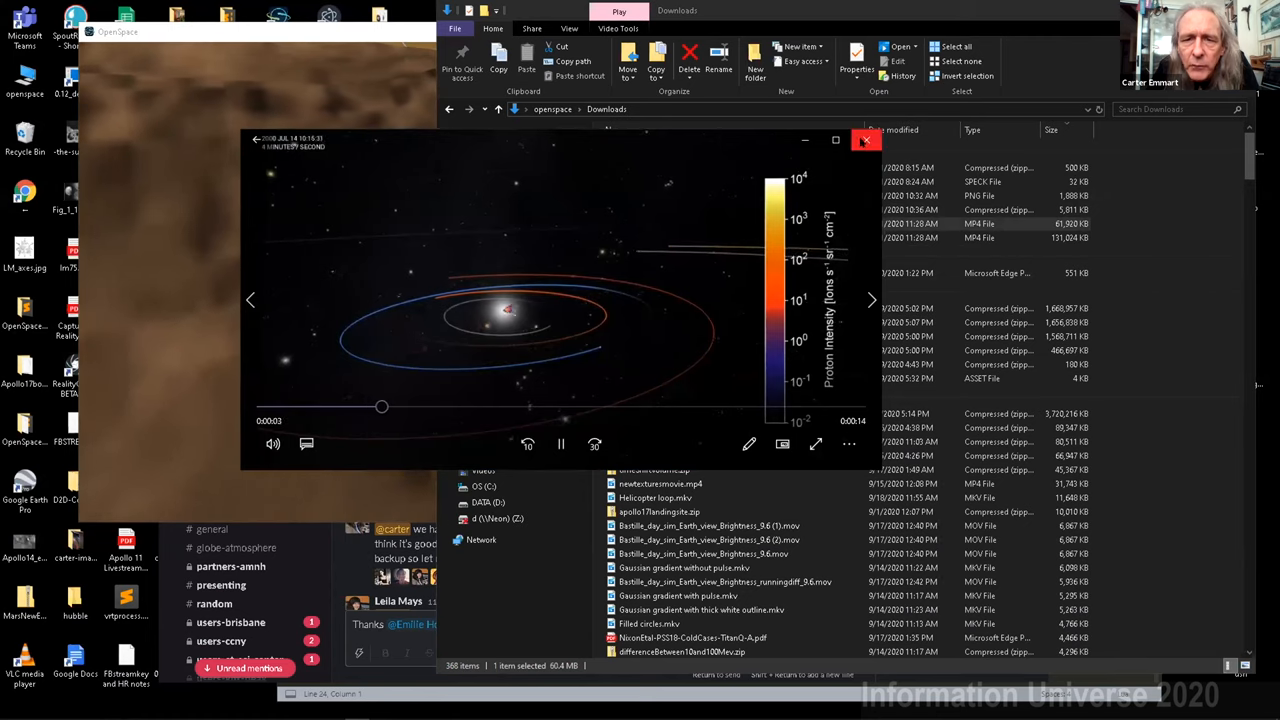
pyautogui.click(865, 140)
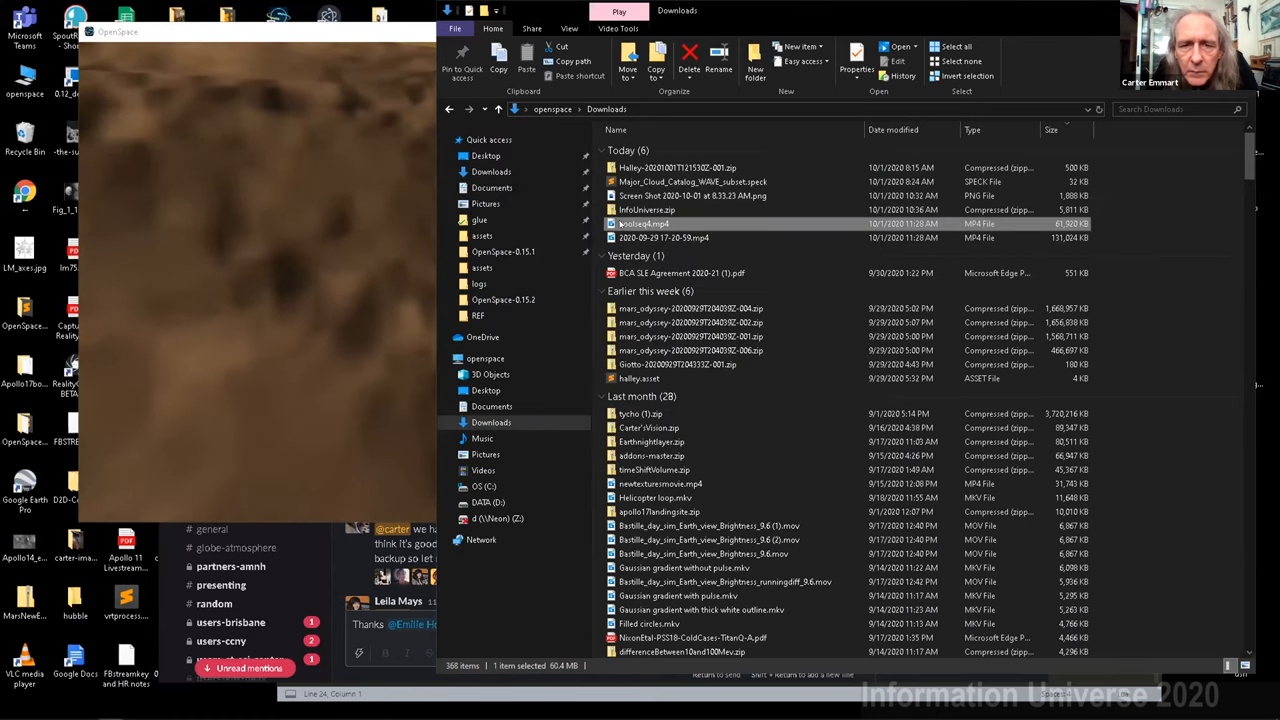
pyautogui.doubleClick(645, 223)
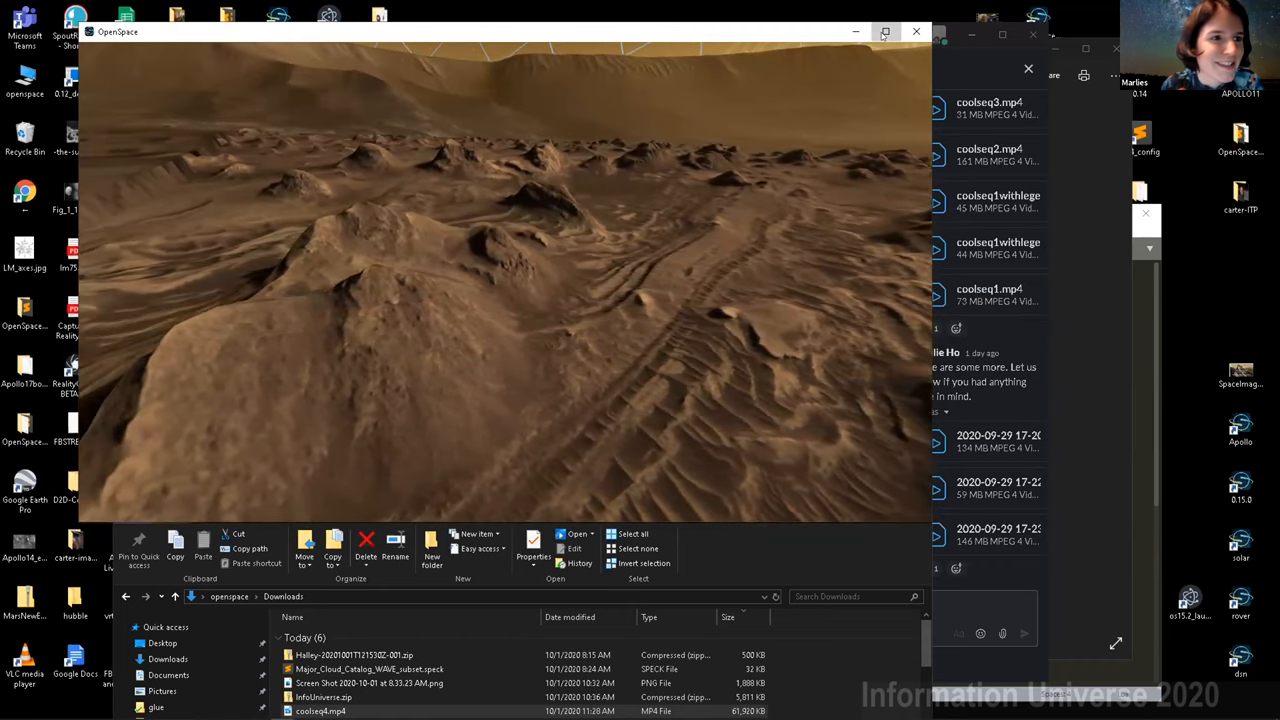
# Maximize the OpenSpace window so the Mars terrain view fills the screen
pyautogui.click(884, 31)
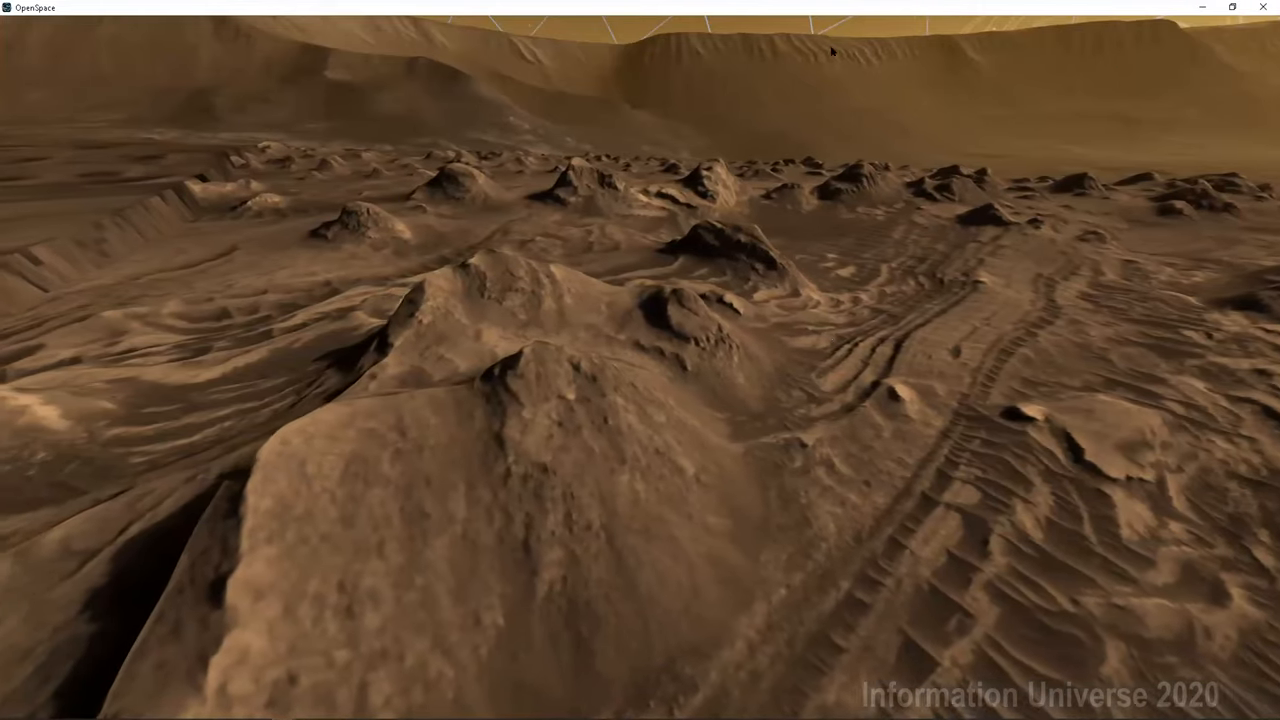